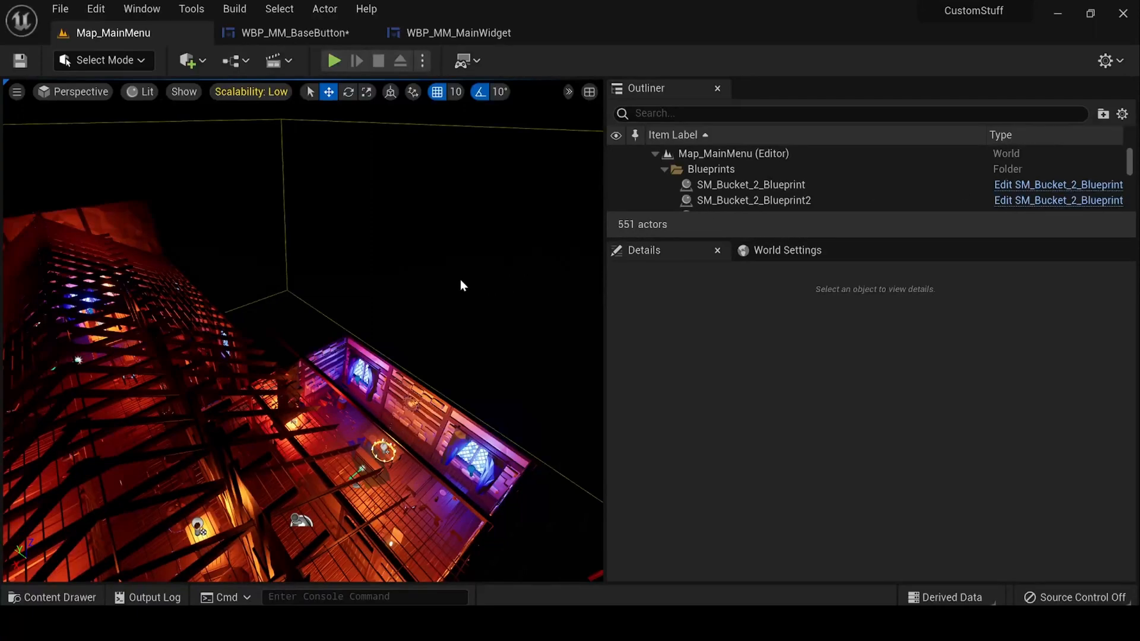
mouse_move(334, 60)
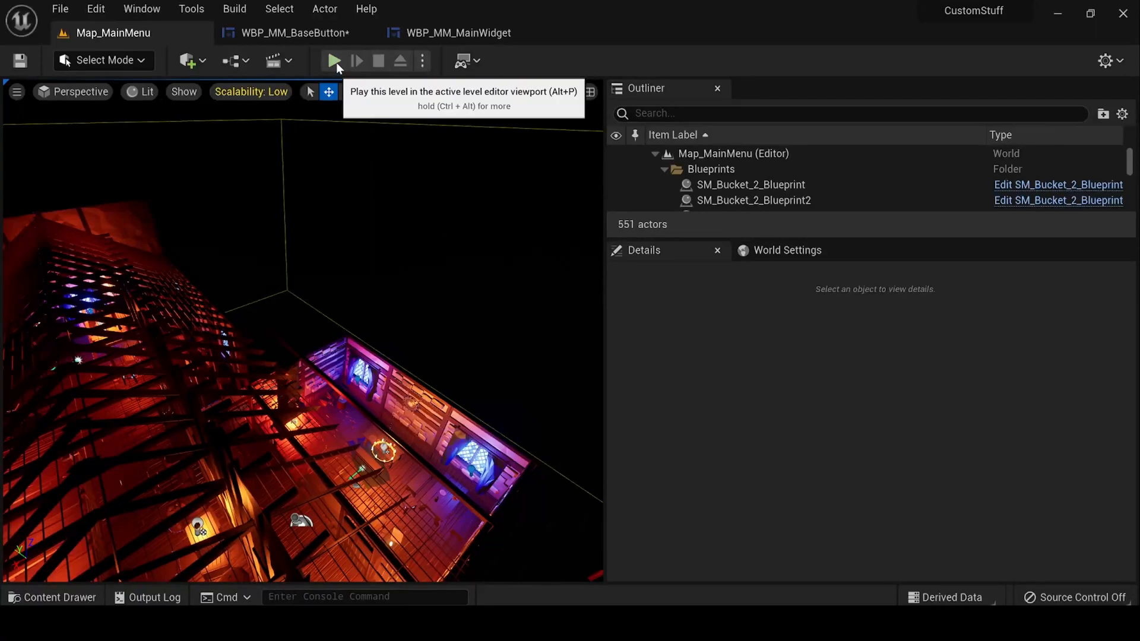
Play the level preview, test a menu entry's message, then stop the preview.
click(333, 61)
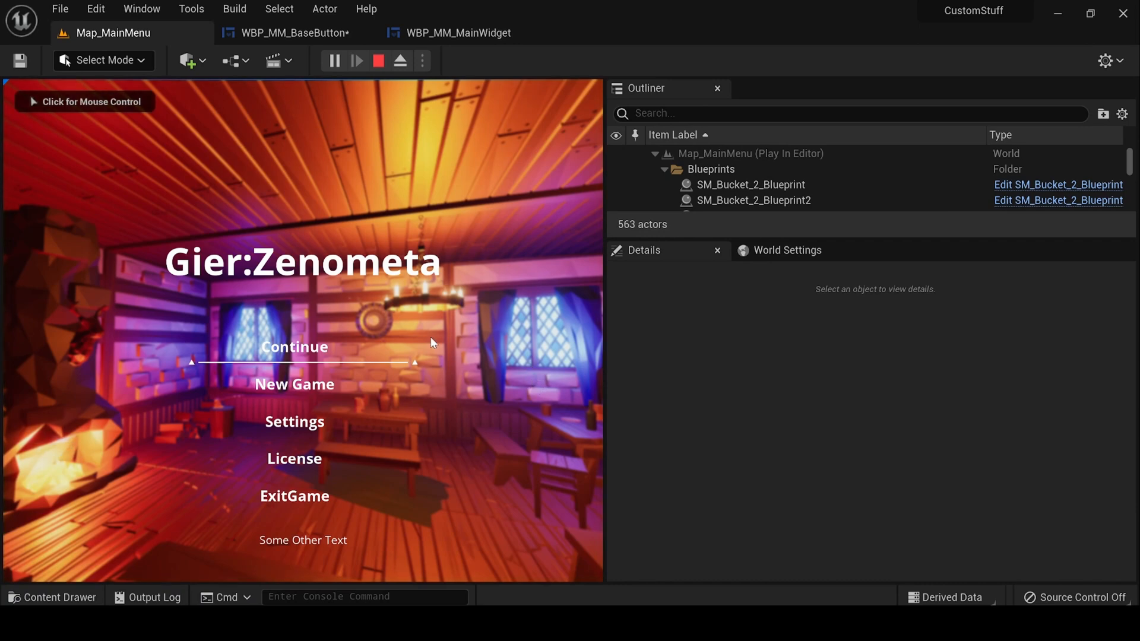
mouse_move(310, 387)
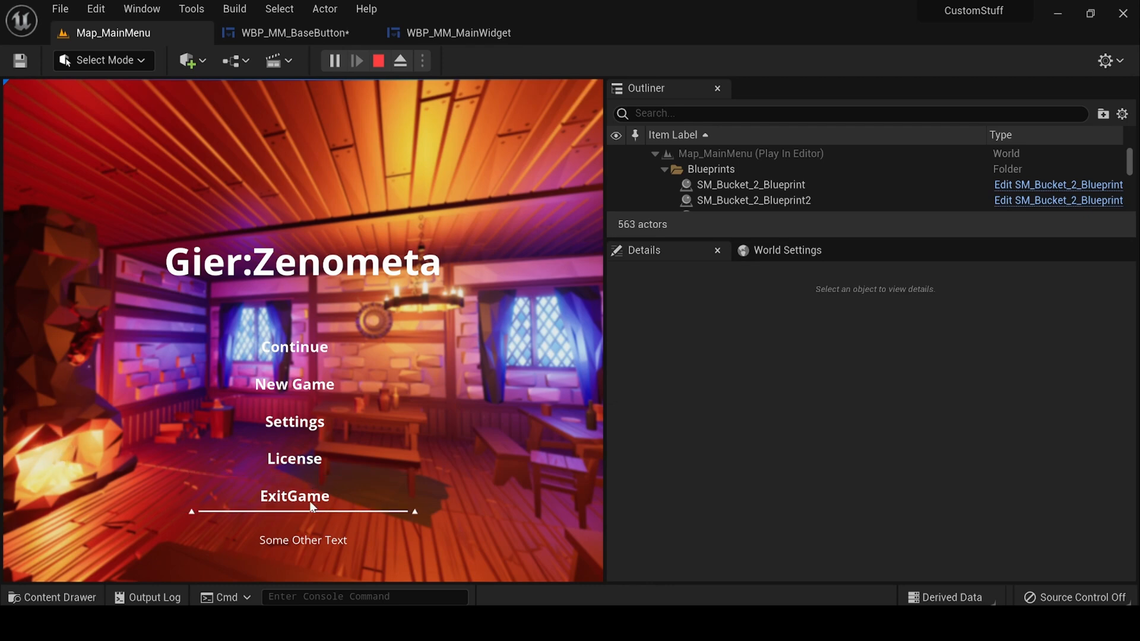
mouse_move(311, 434)
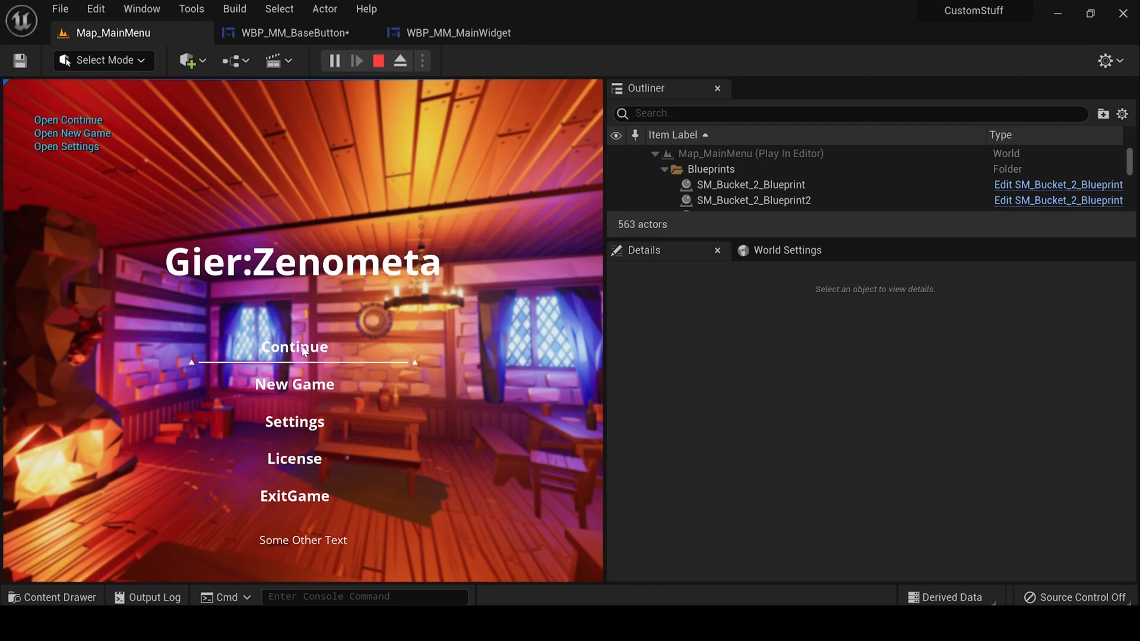
mouse_move(415, 339)
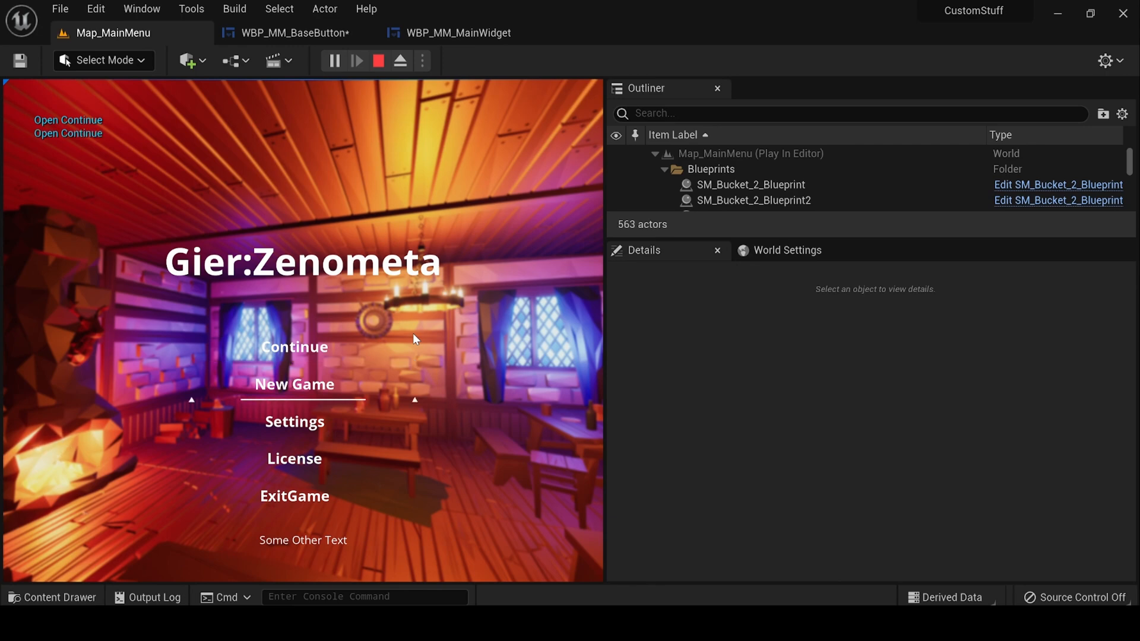
click(378, 60)
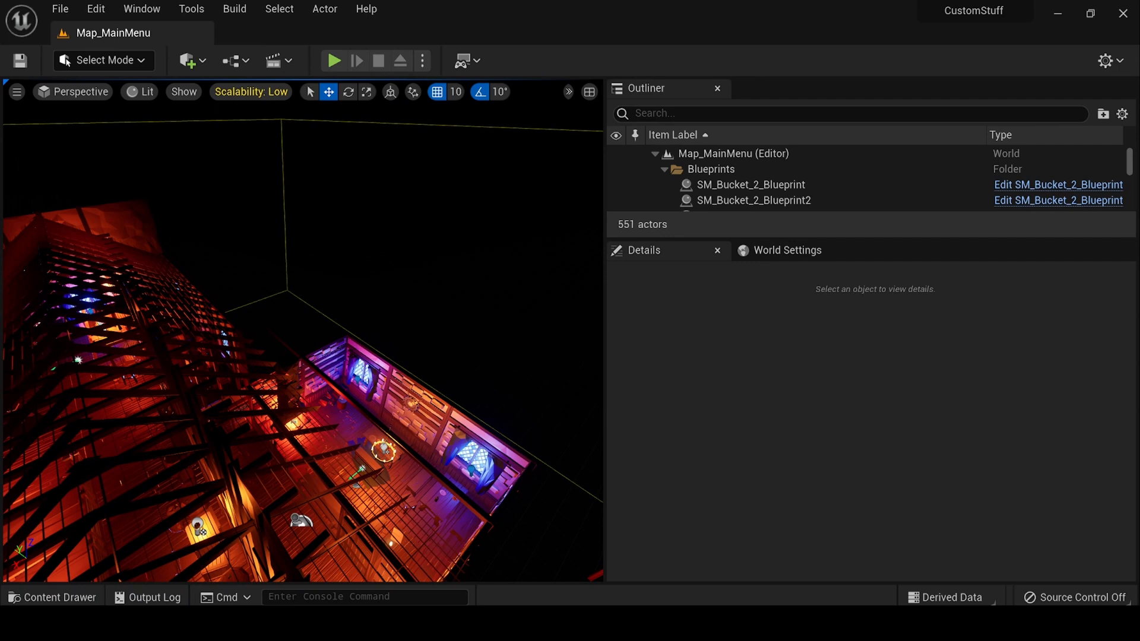
click(334, 61)
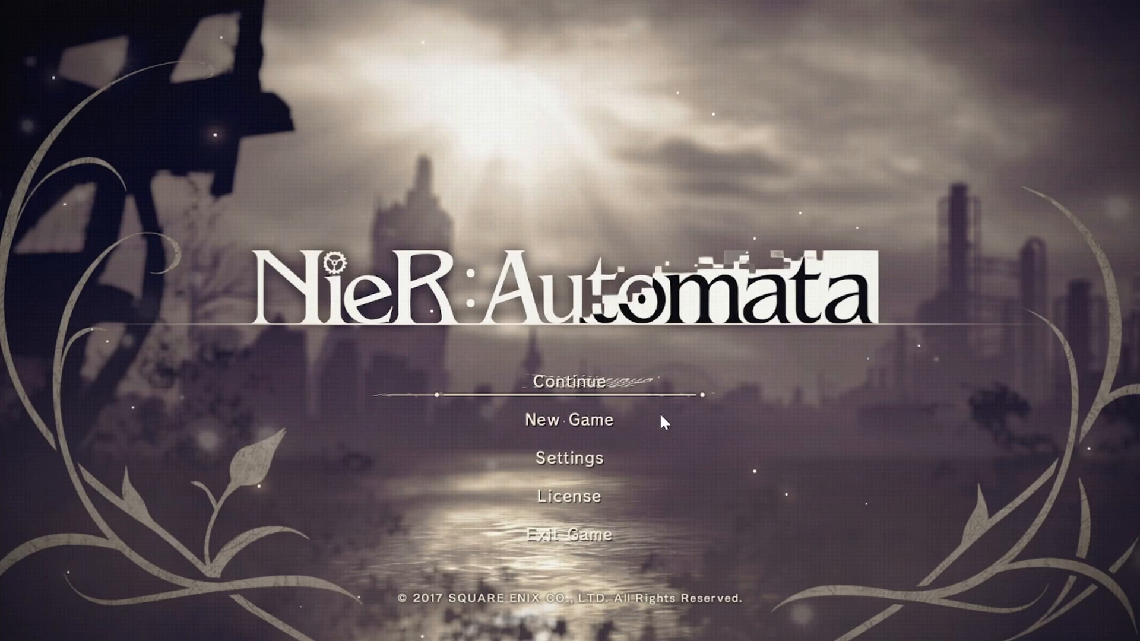
mouse_move(457, 360)
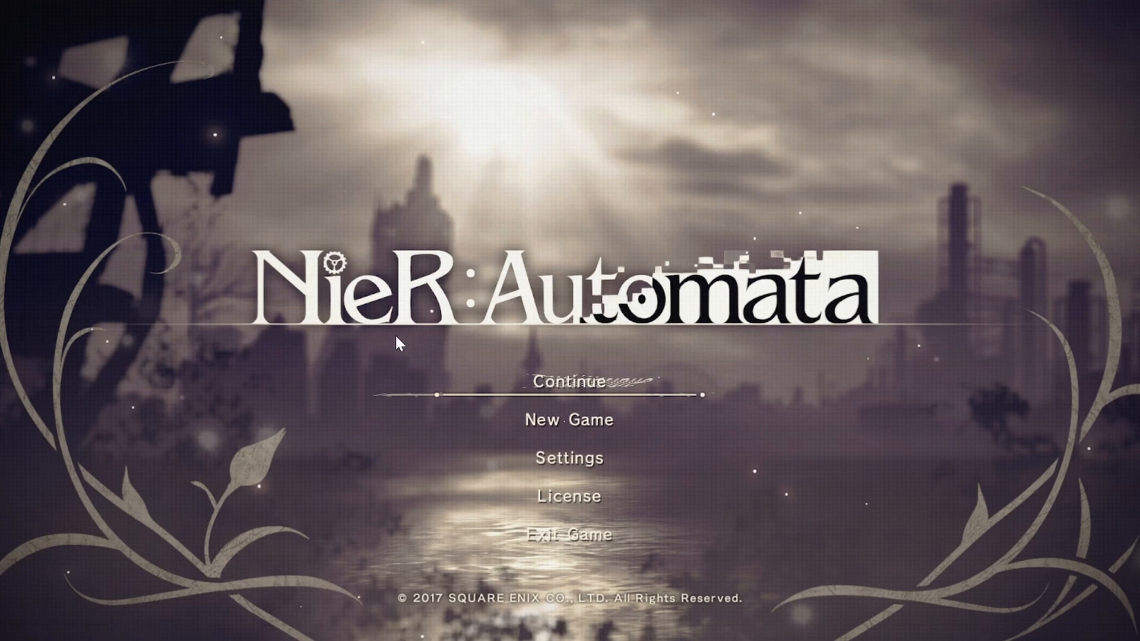
mouse_move(907, 272)
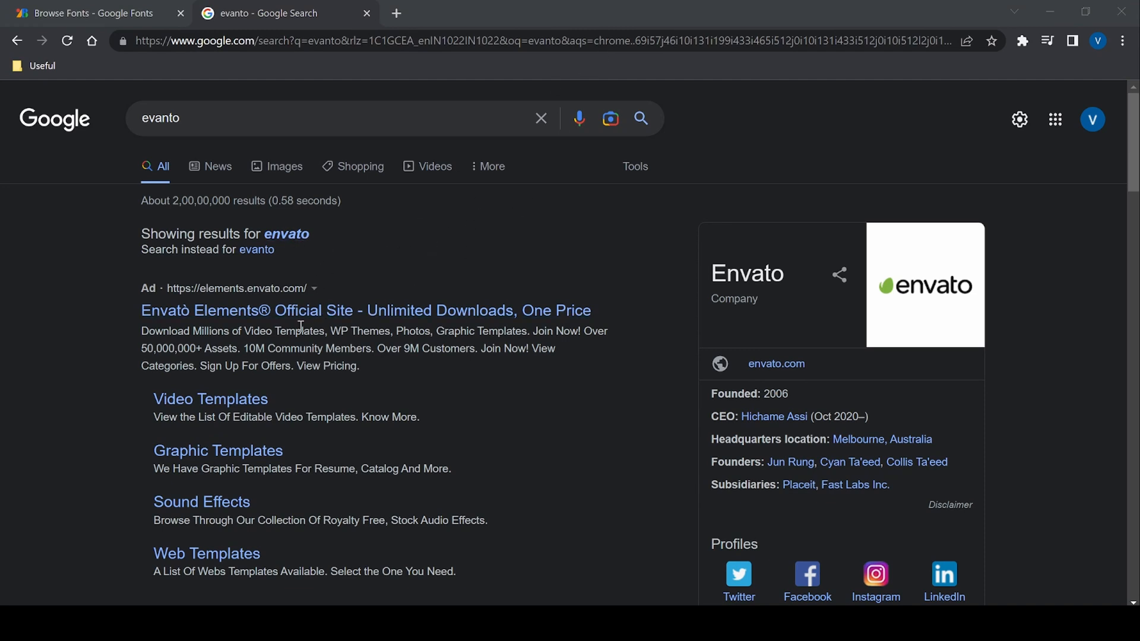
mouse_move(286, 310)
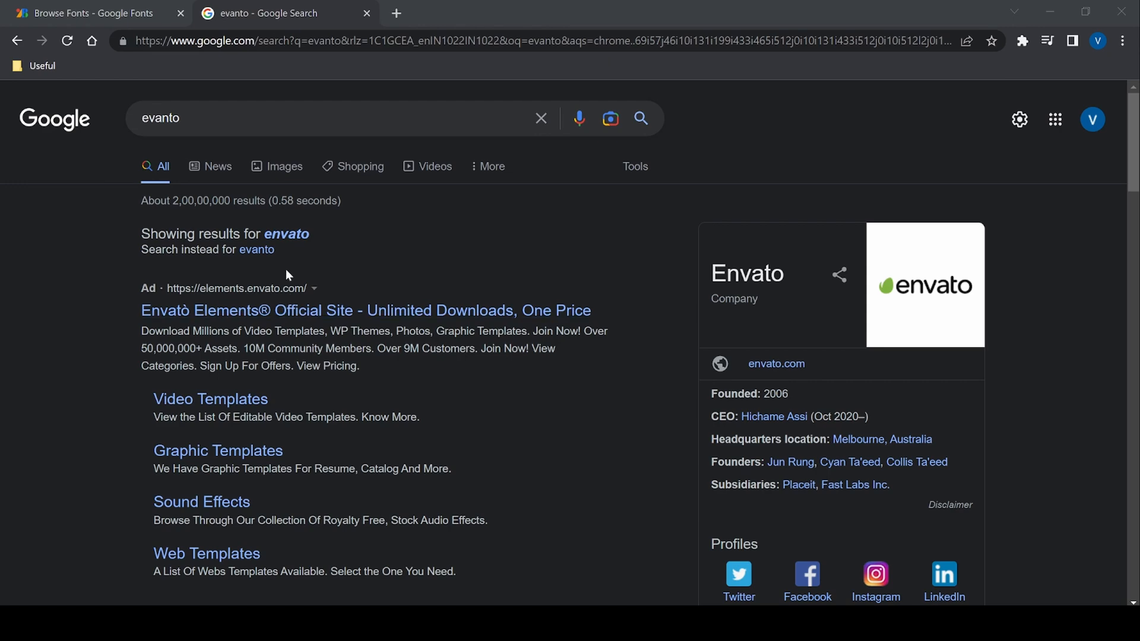
Bring the Browse Fonts - Google Fonts tab to the front.
click(87, 13)
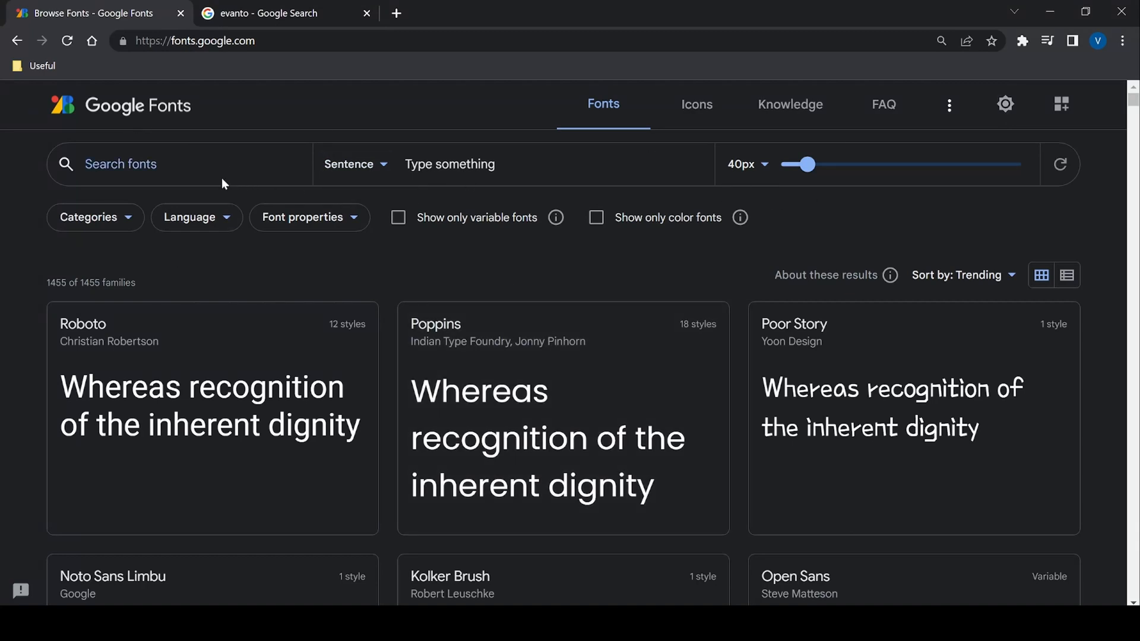
Search Google Fonts for 'open sans' and inspect the Open Sans result.
text(open sans)
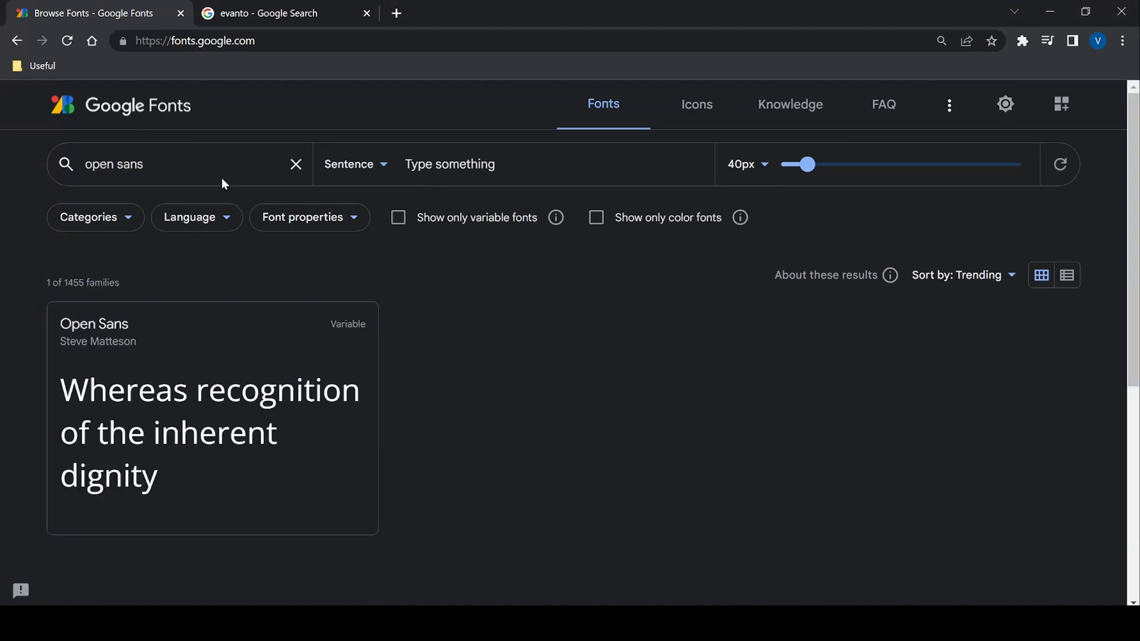
click(211, 391)
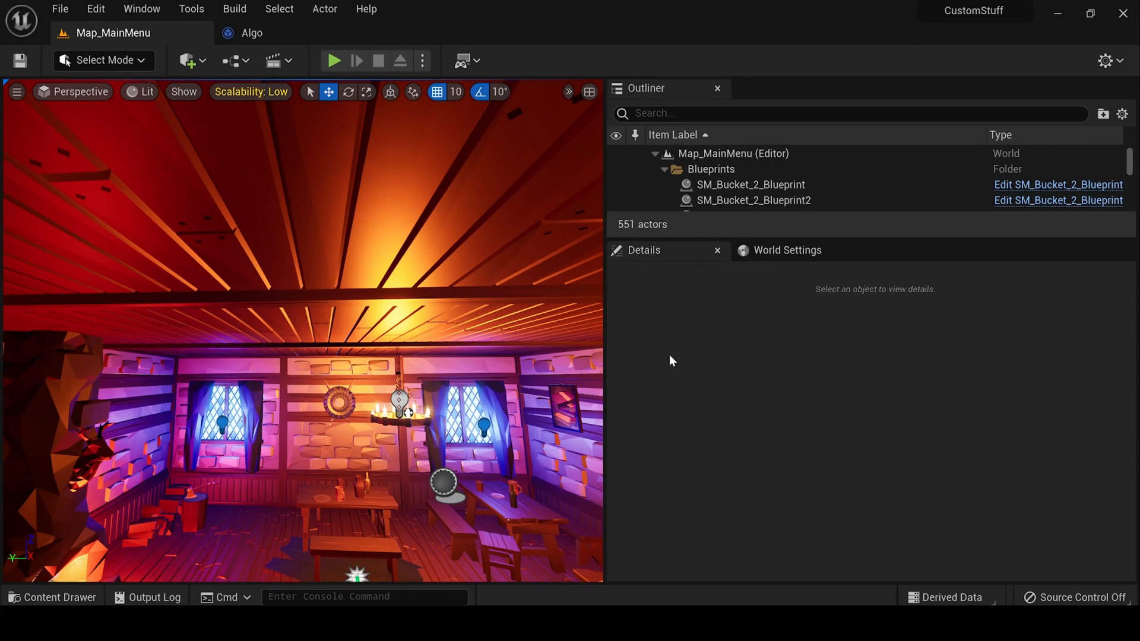
mouse_move(1042, 317)
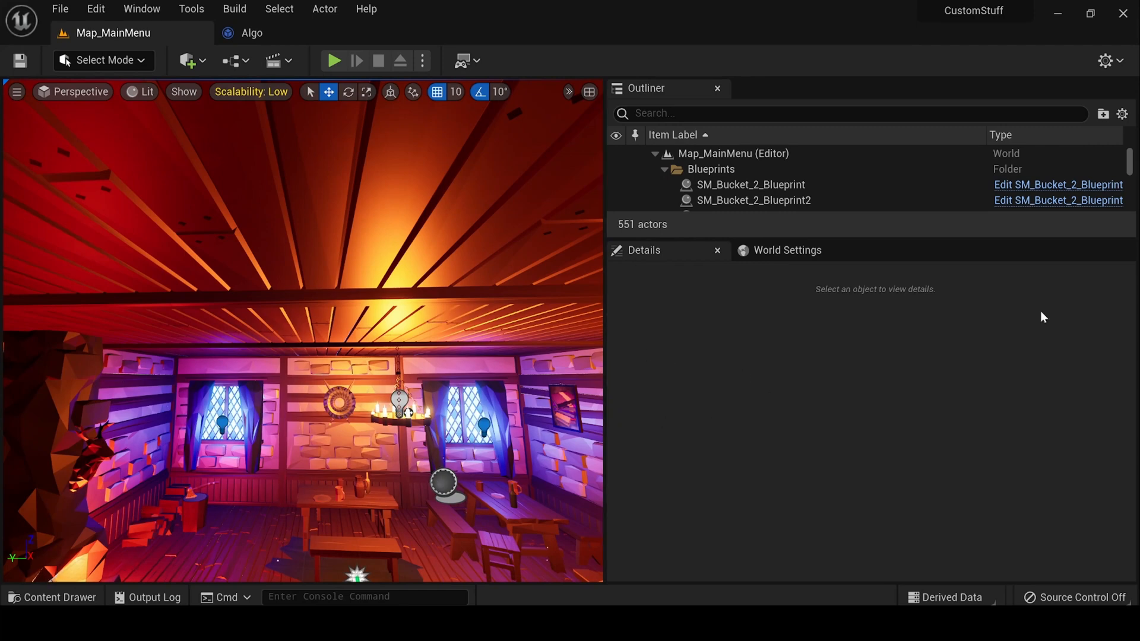
mouse_move(47, 544)
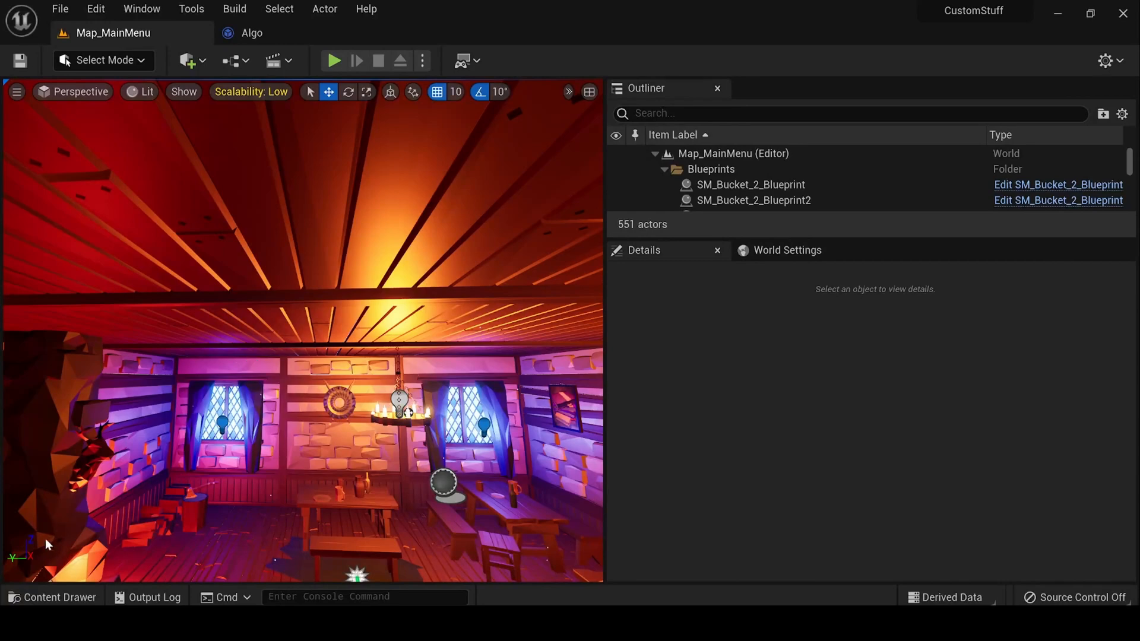
mouse_move(52, 597)
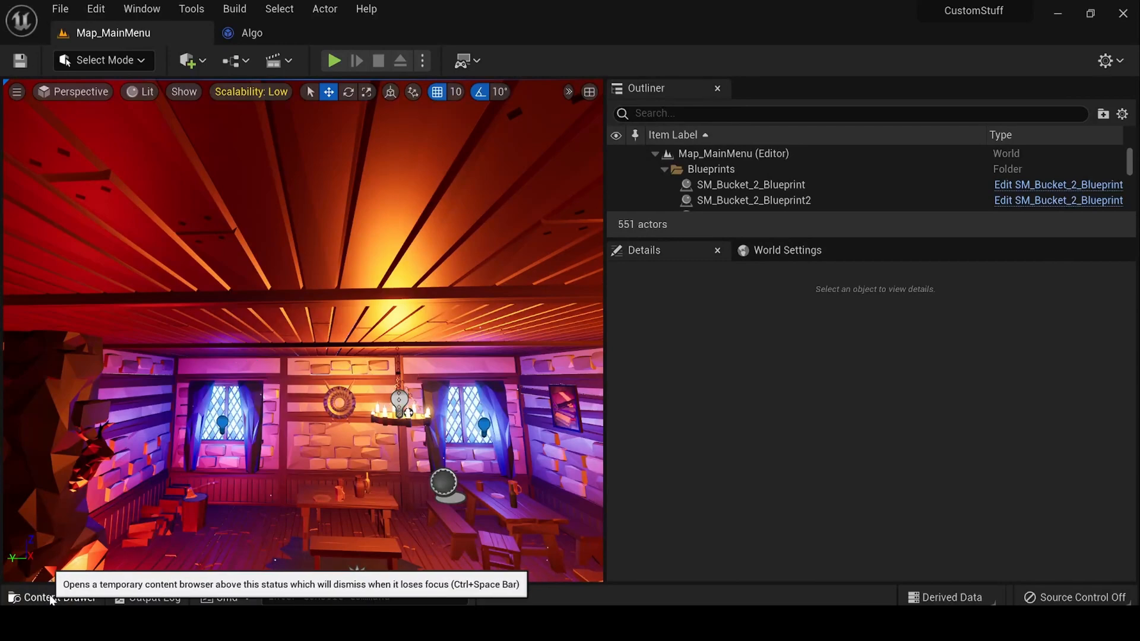
Browse the Content Drawer into the UI folder and then the Structs folder.
click(58, 597)
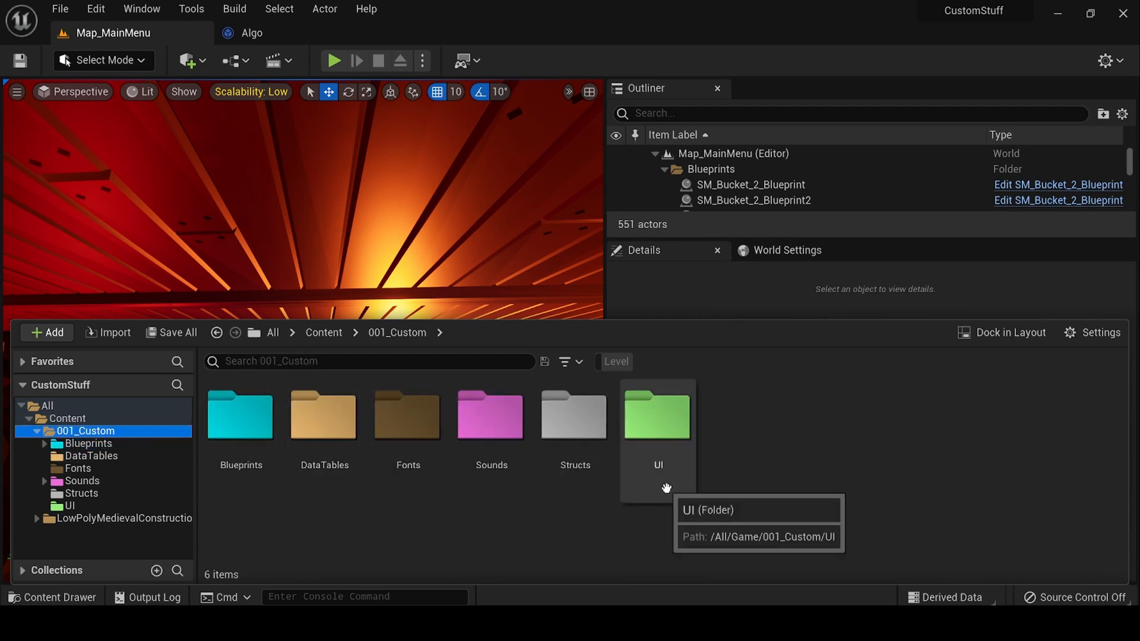
double_click(656, 416)
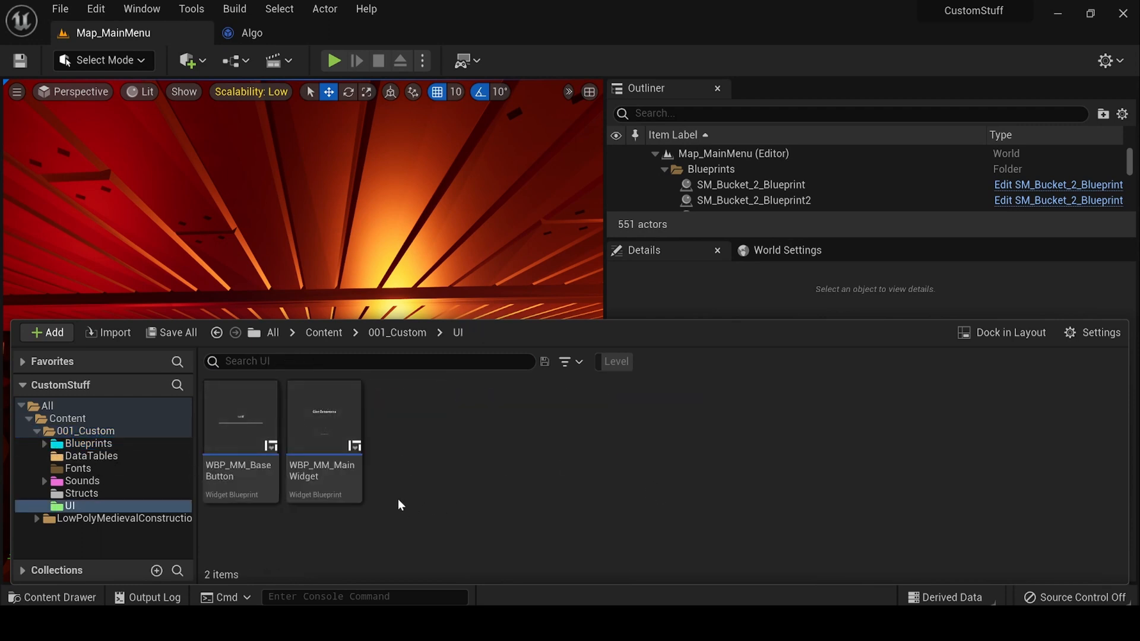
click(217, 332)
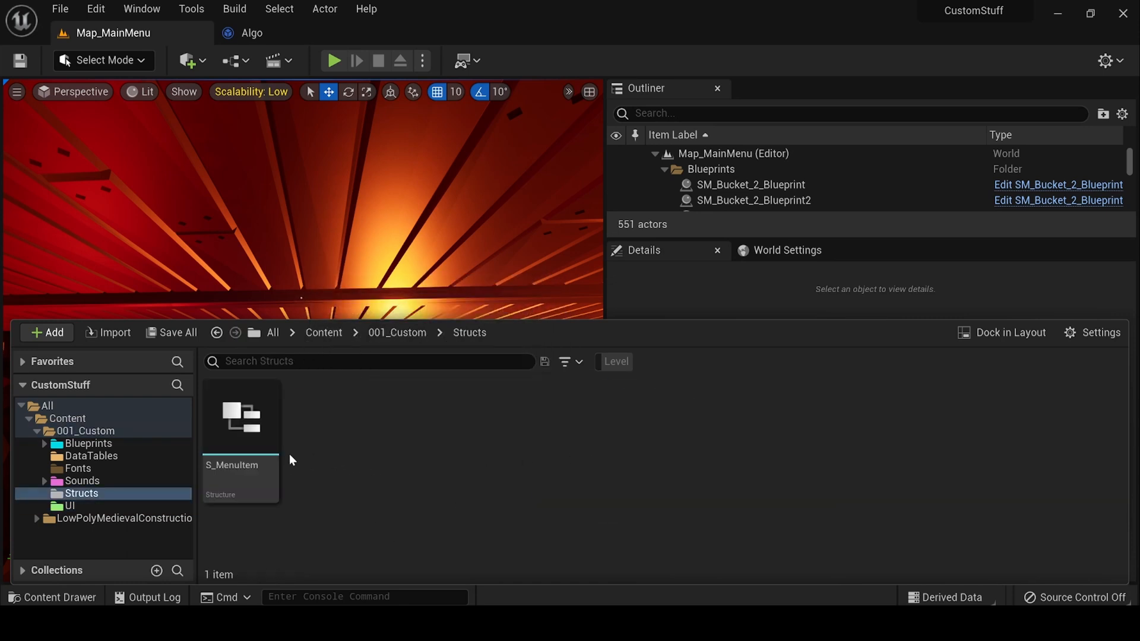
Inspect and close S_MenuItem, return to Map_MainMenu, and open the Fonts folder.
double_click(240, 417)
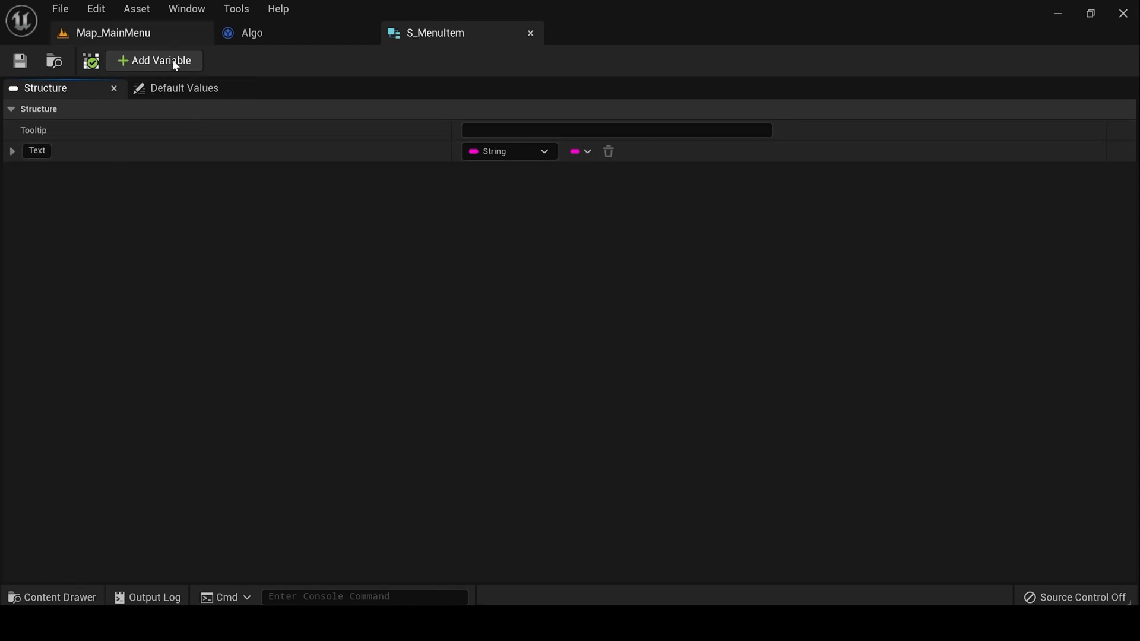
mouse_move(308, 190)
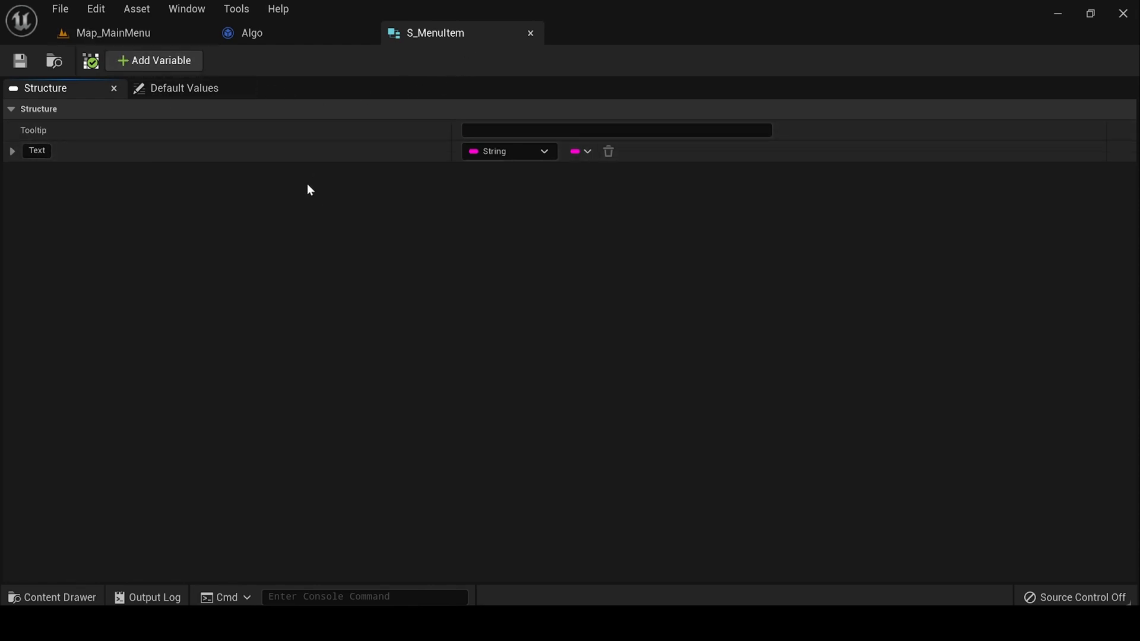
click(252, 32)
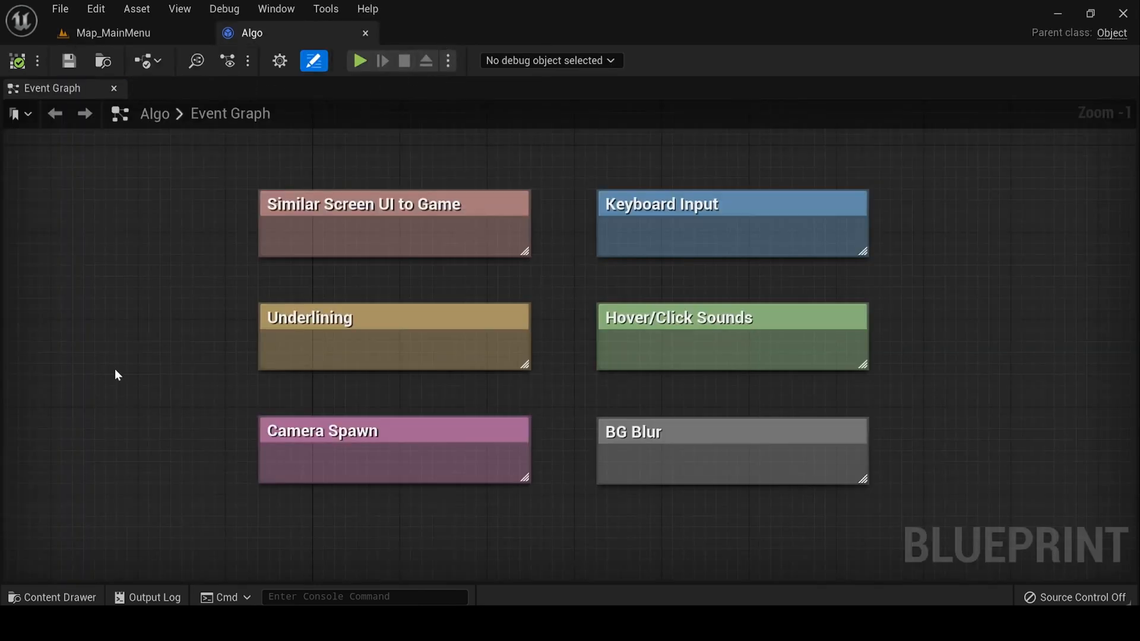
click(113, 33)
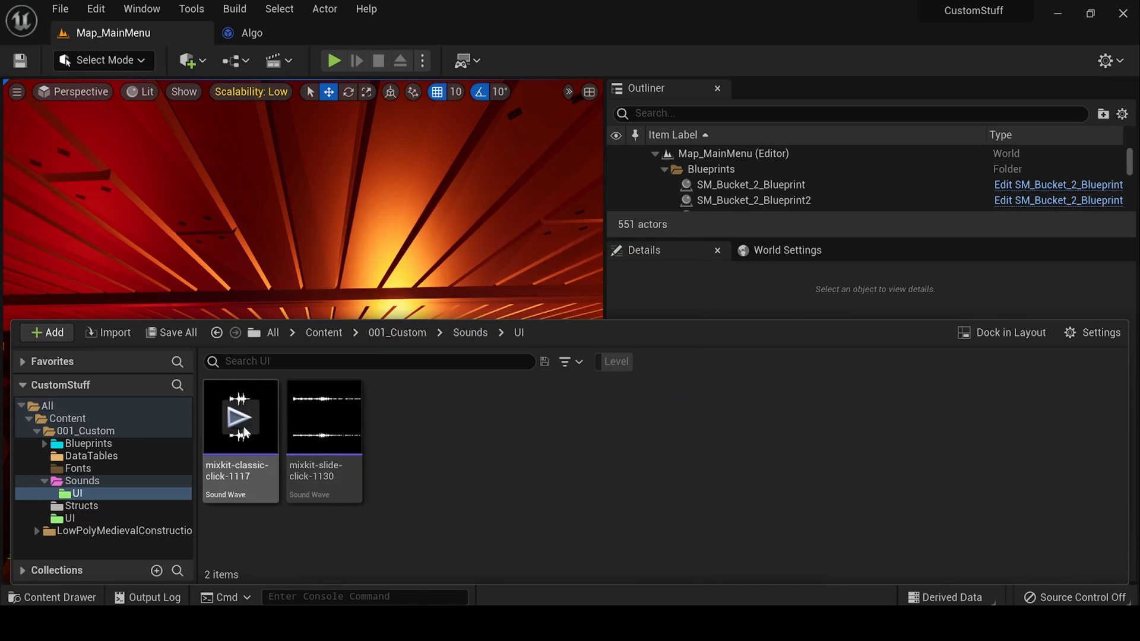
mouse_move(323, 419)
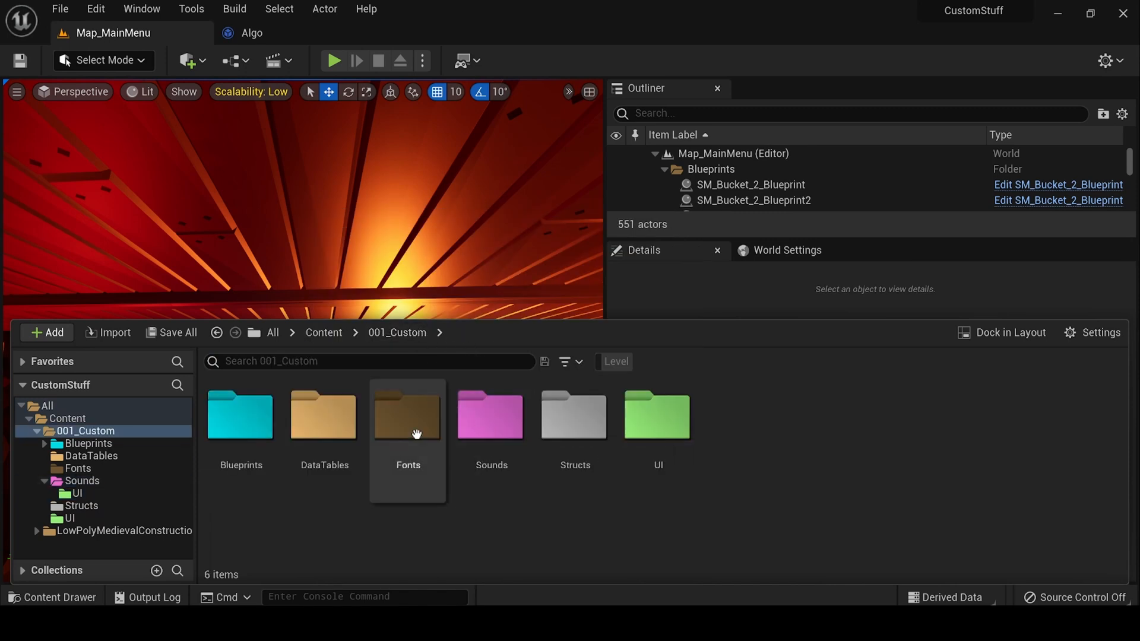
double_click(407, 414)
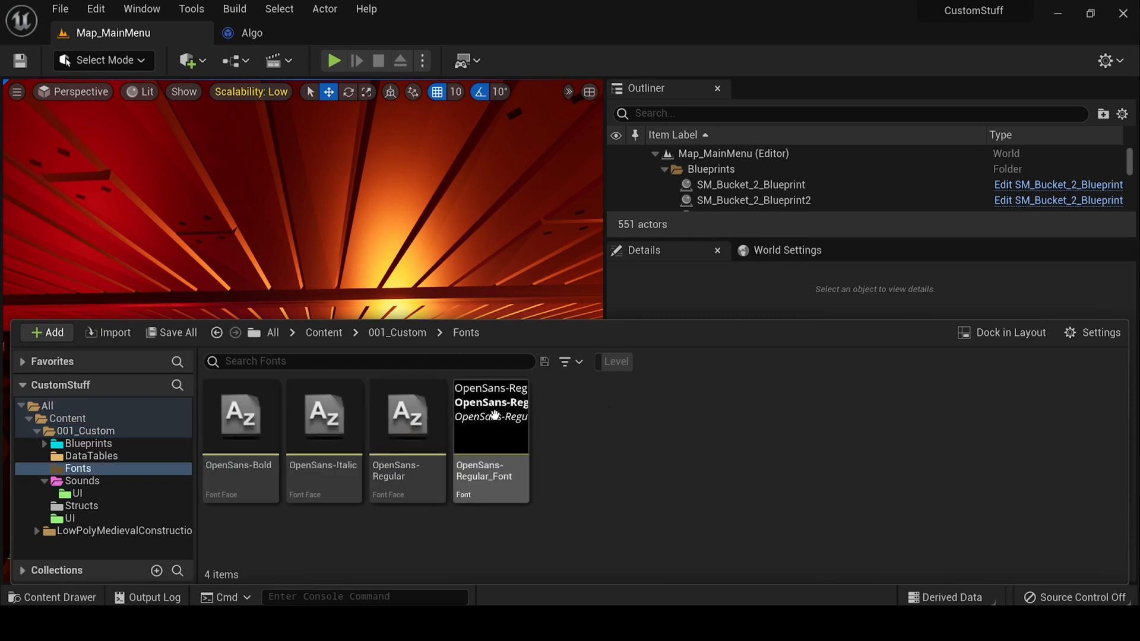
mouse_move(499, 504)
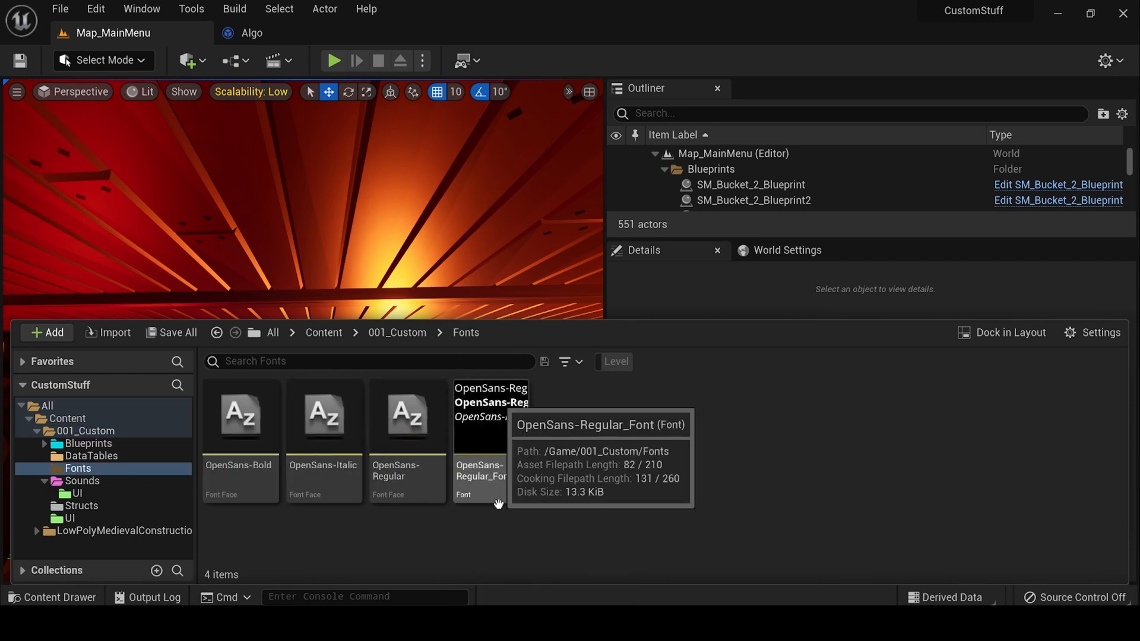
mouse_move(289, 486)
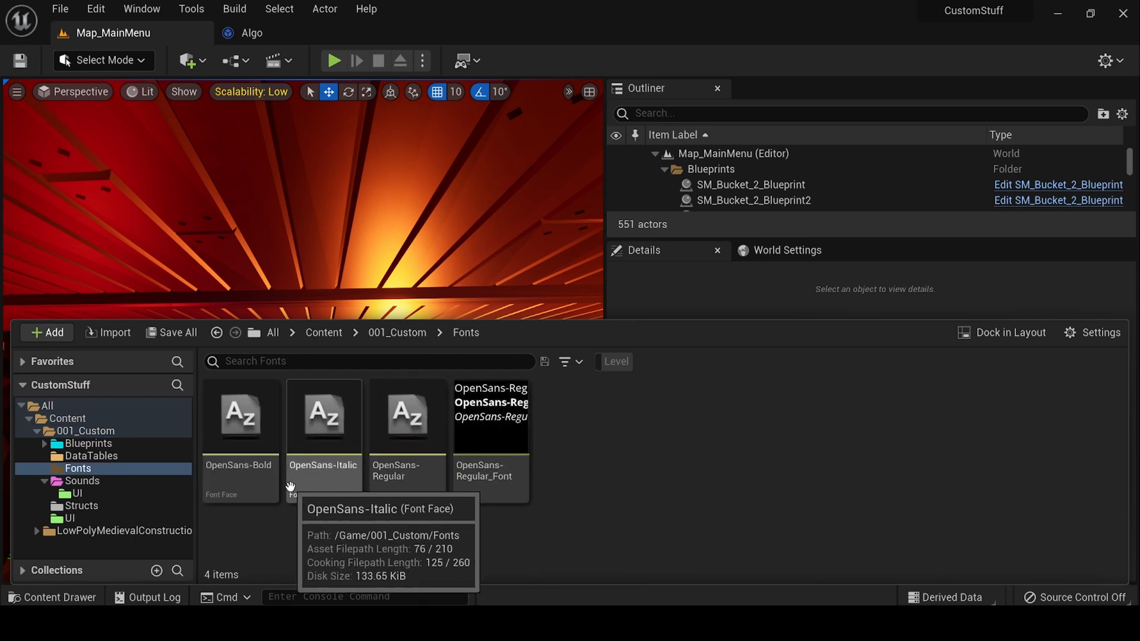
Open the OpenSans-Regular_Font composite font, then browse to the DataTables folder.
double_click(490, 422)
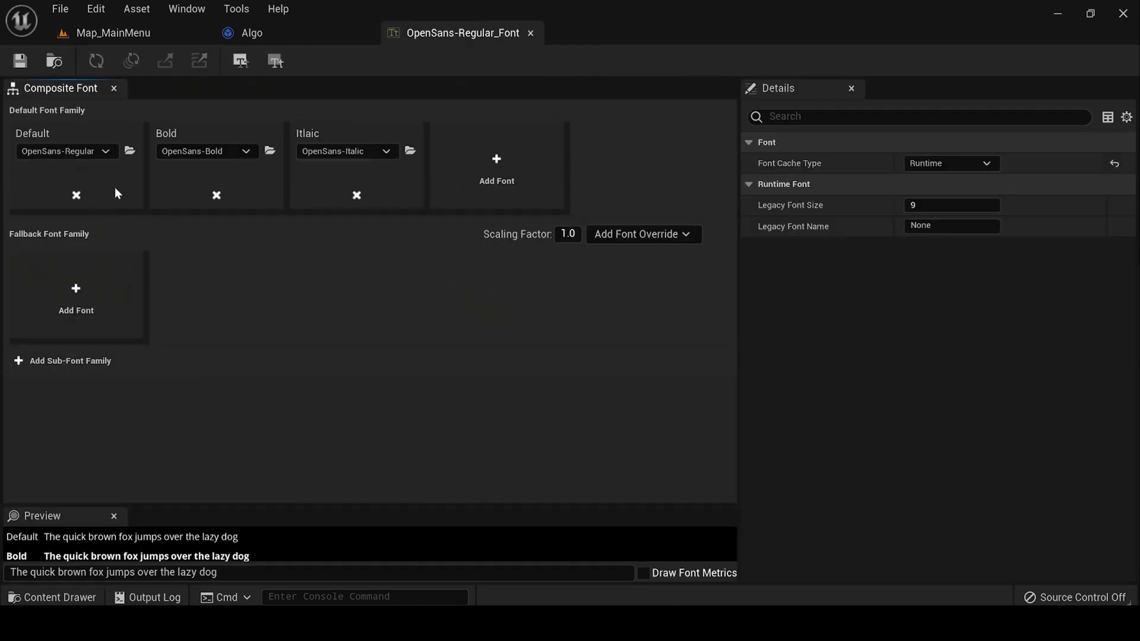
mouse_move(182, 182)
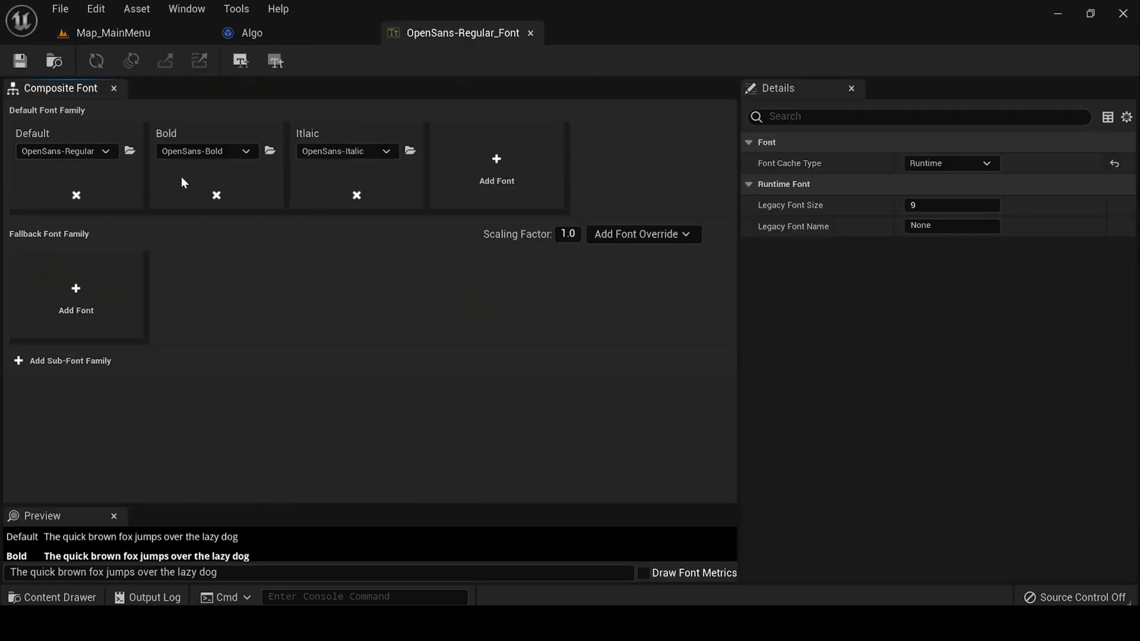
mouse_move(347, 151)
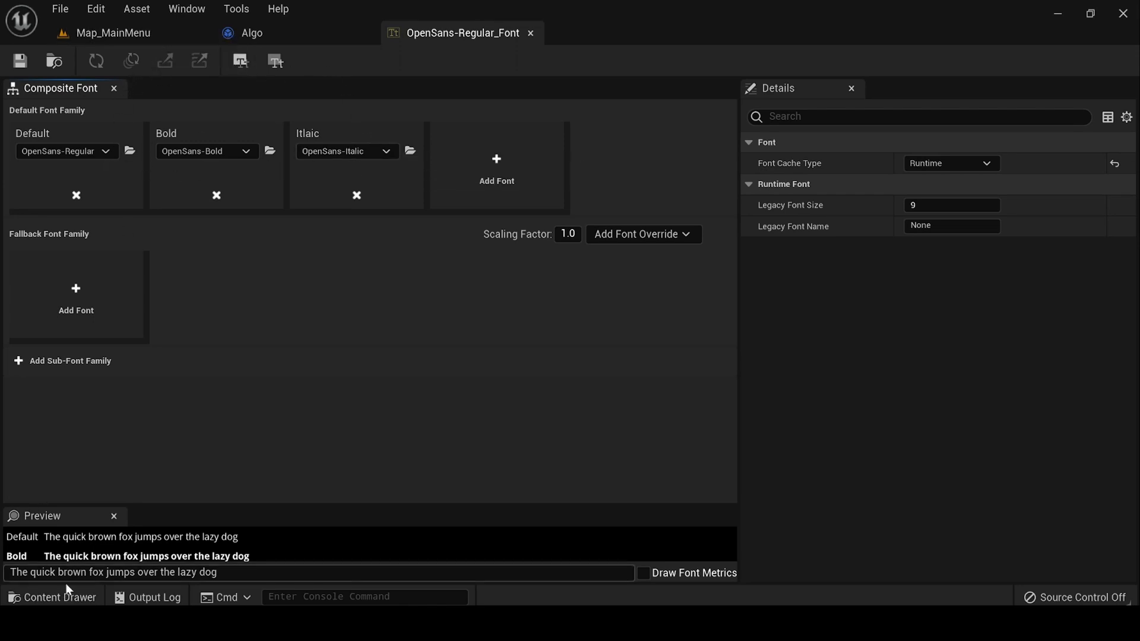
click(51, 597)
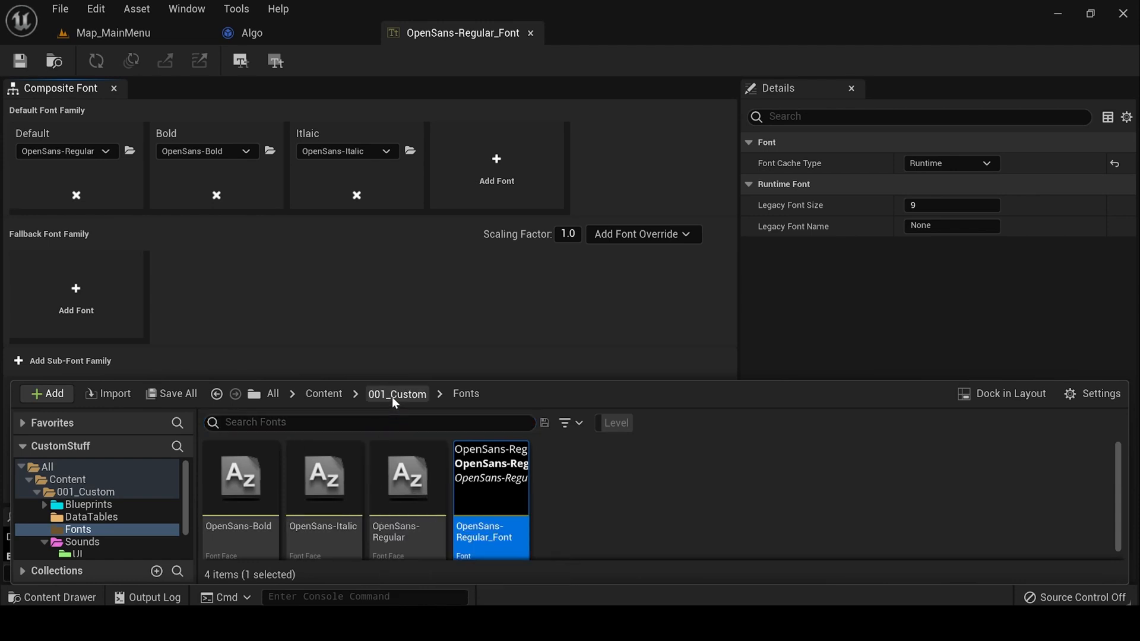
click(91, 517)
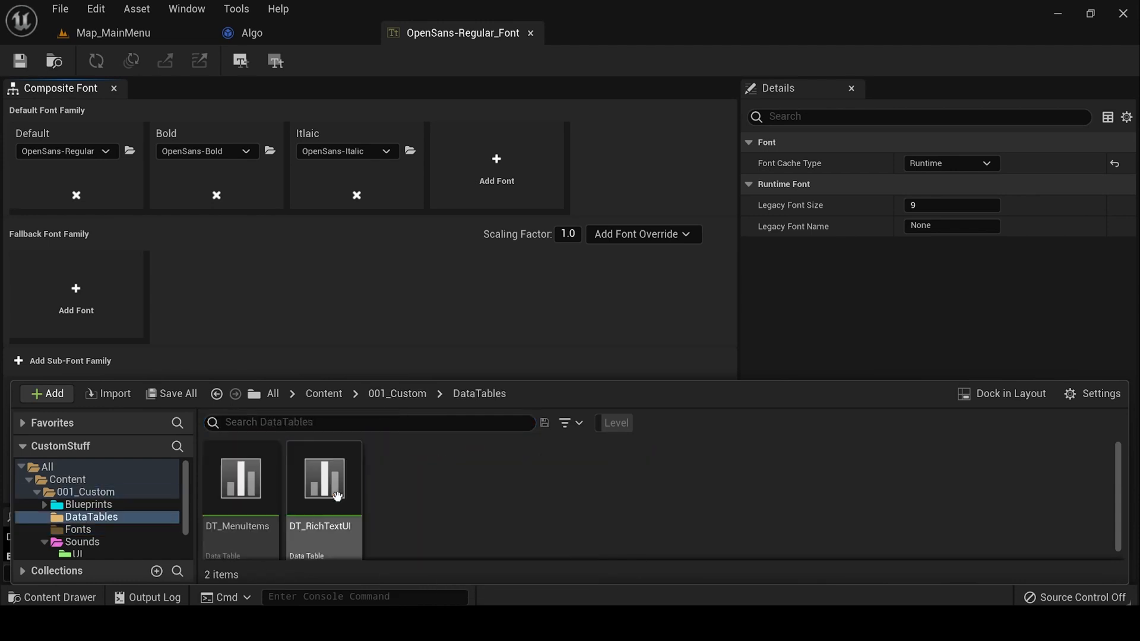
mouse_move(240, 479)
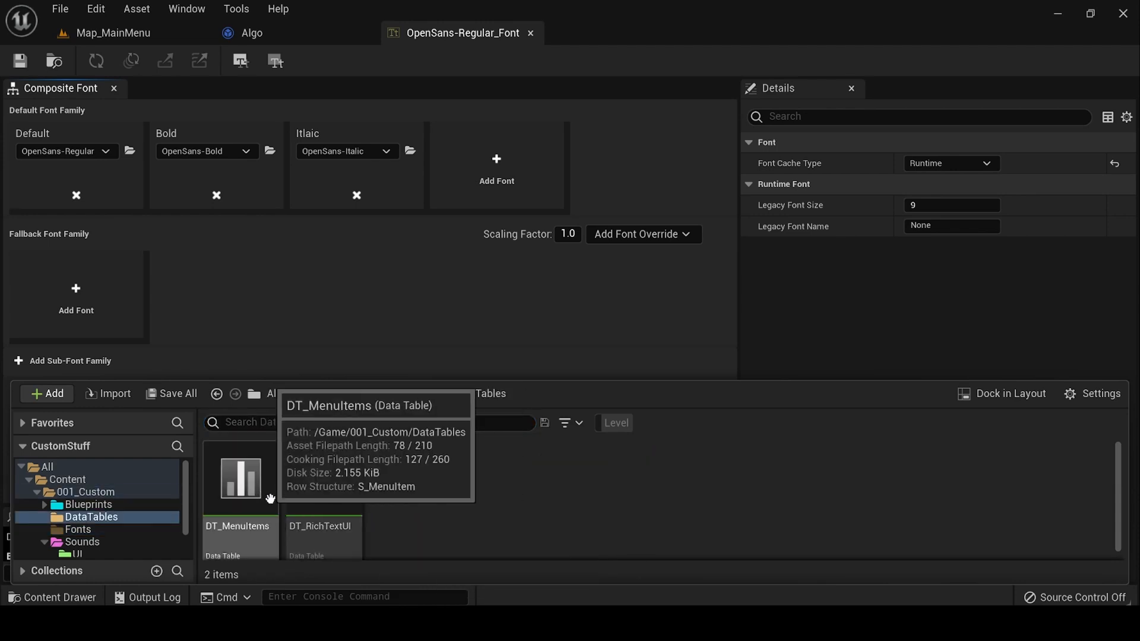
mouse_move(318, 500)
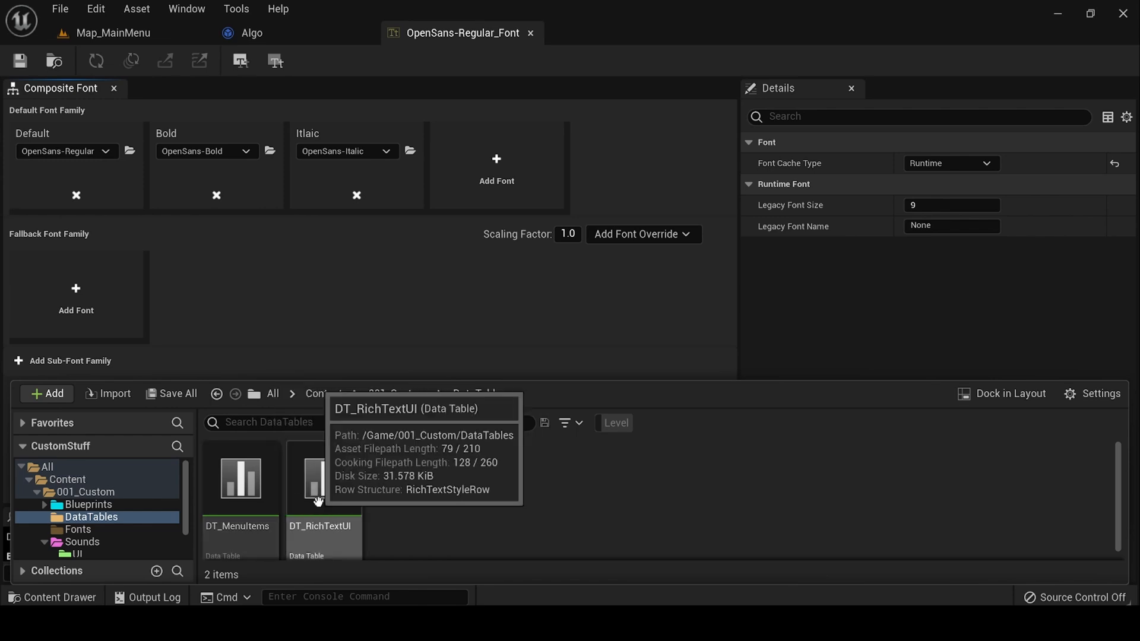
Open DT_RichTextUI to view its six Open Sans rich text style rows.
double_click(320, 480)
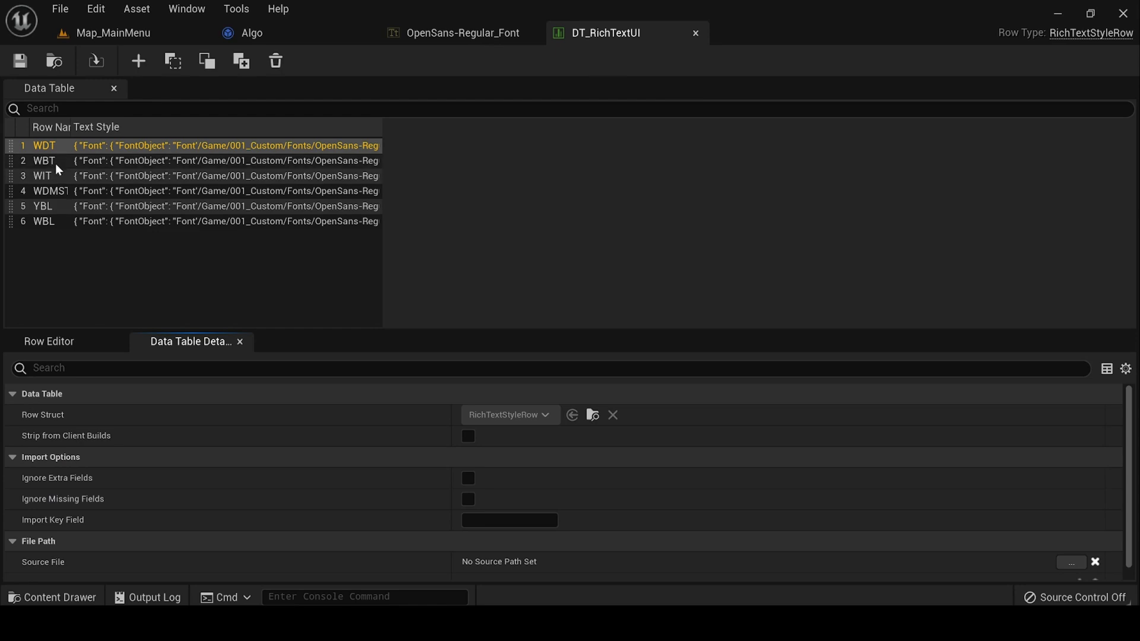
mouse_move(64, 259)
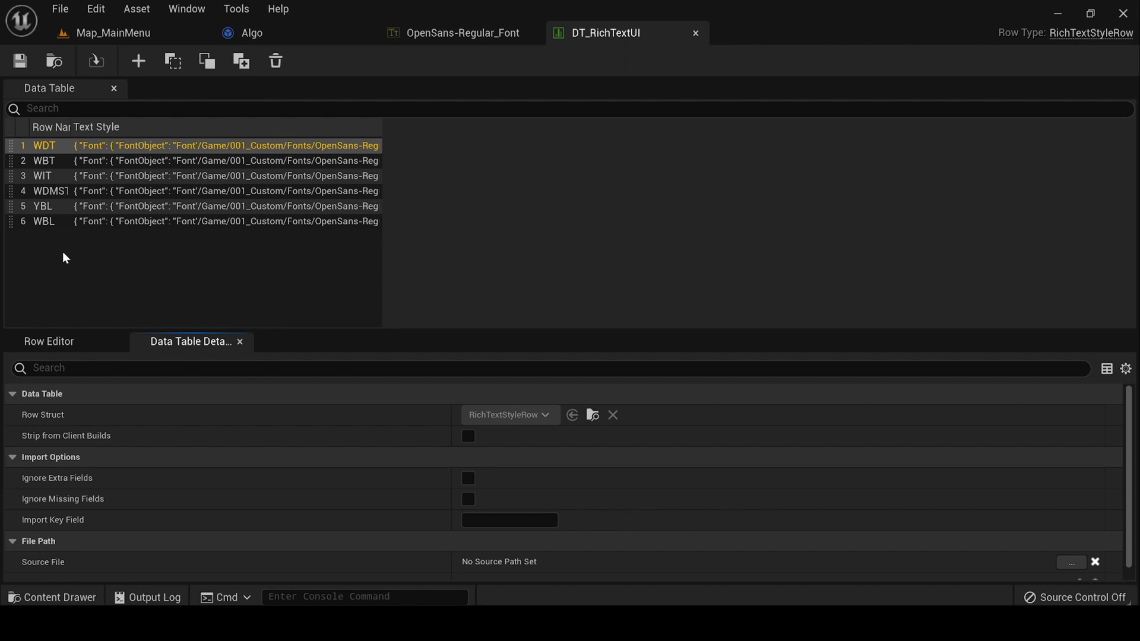
mouse_move(3, 333)
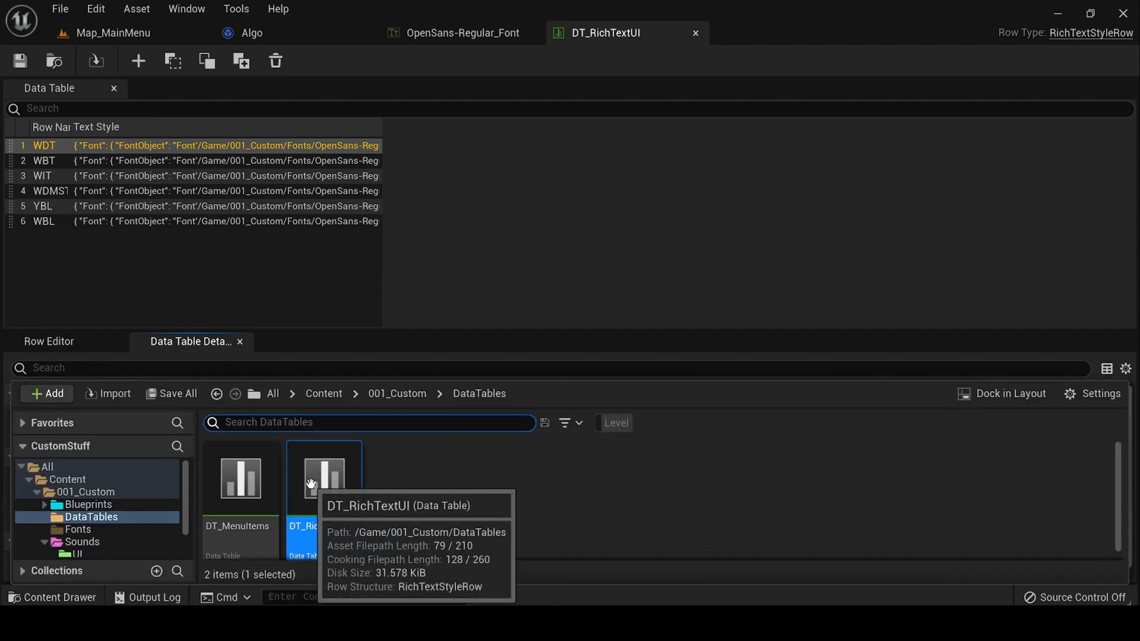
mouse_move(412, 523)
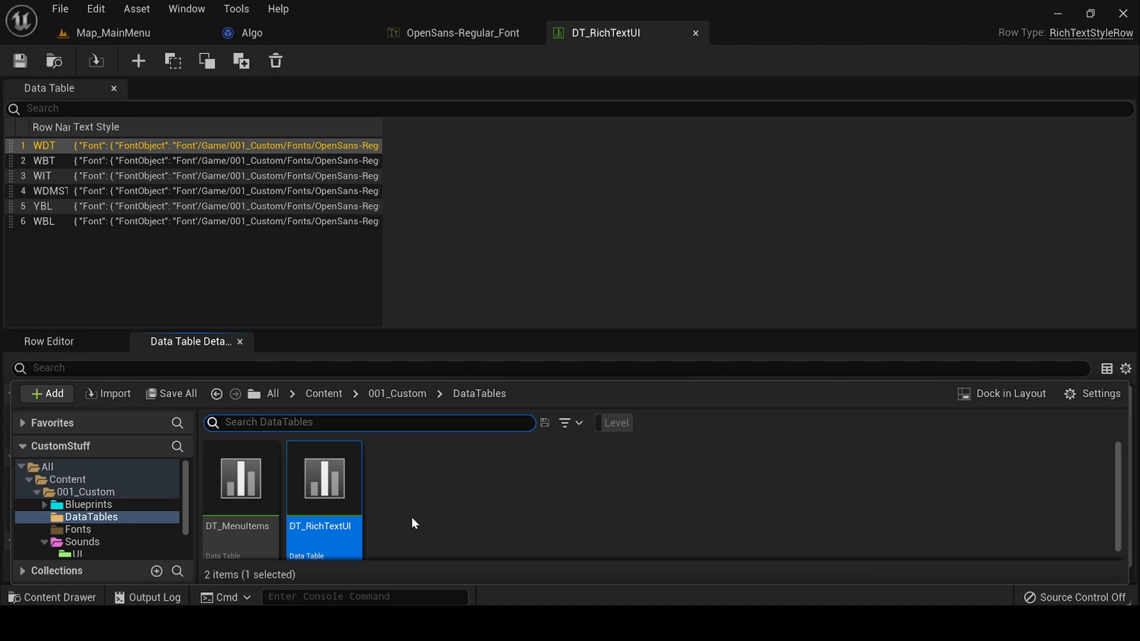
mouse_move(372, 554)
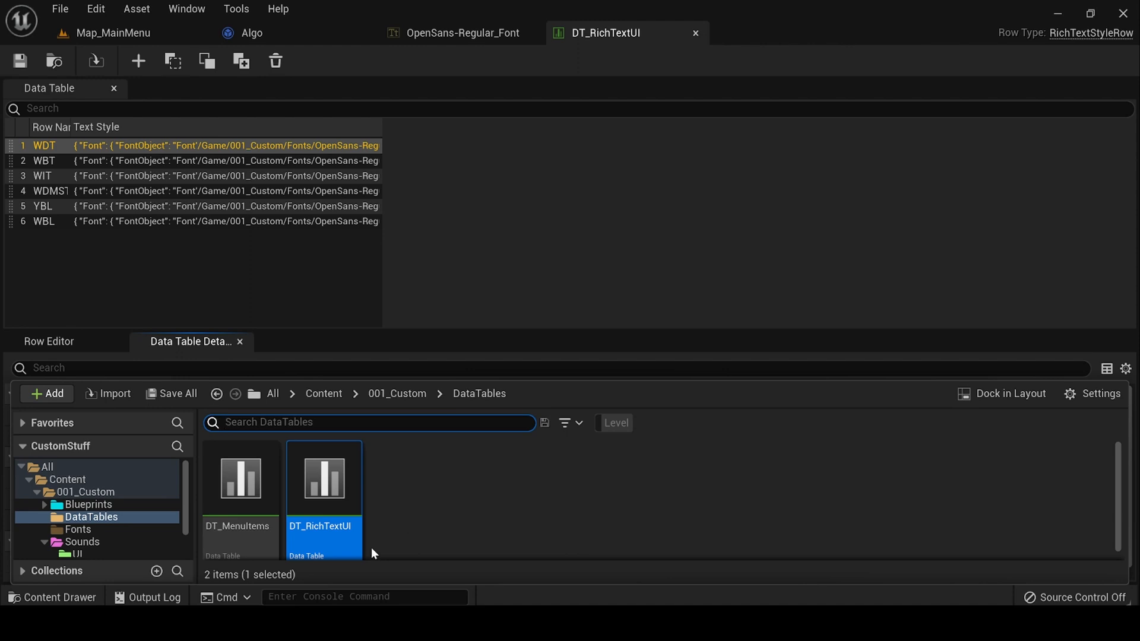
mouse_move(314, 506)
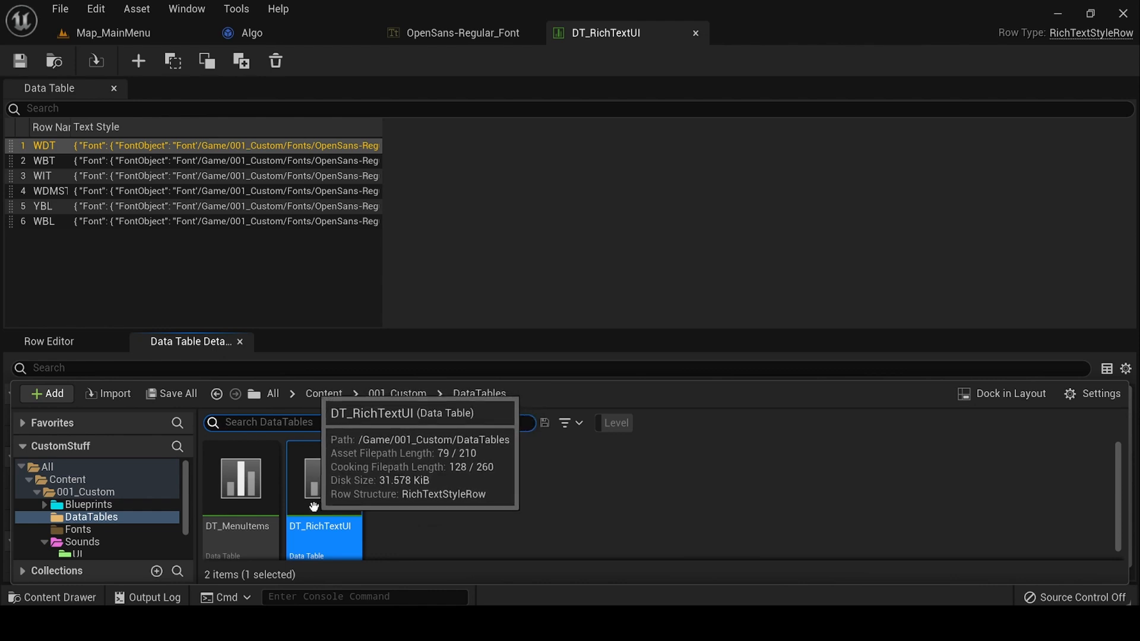
mouse_move(281, 478)
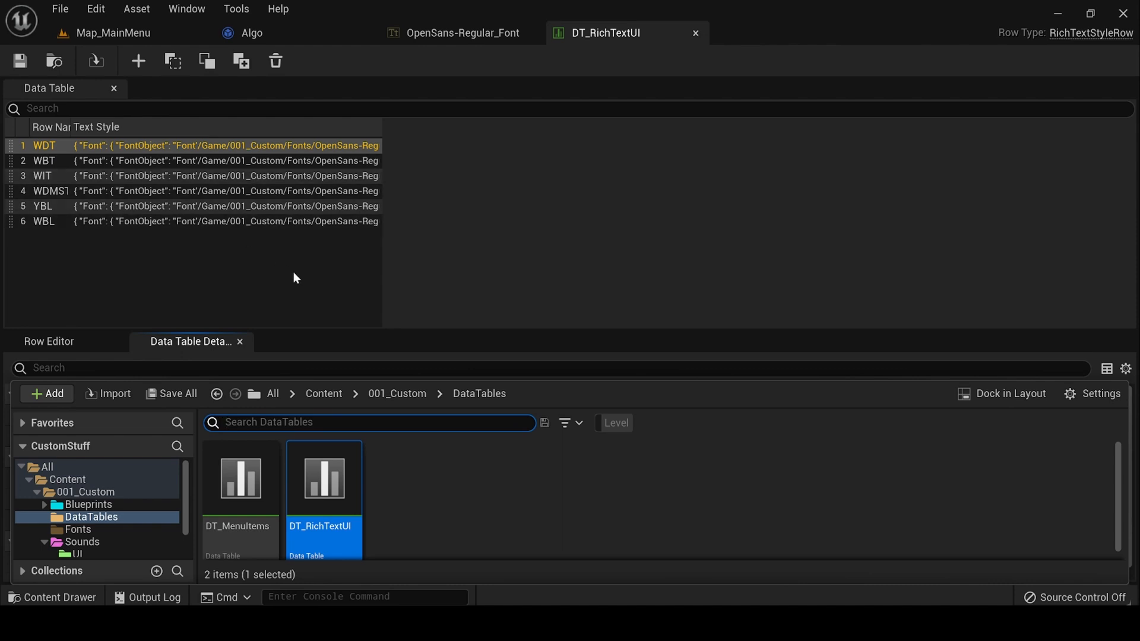
mouse_move(241, 477)
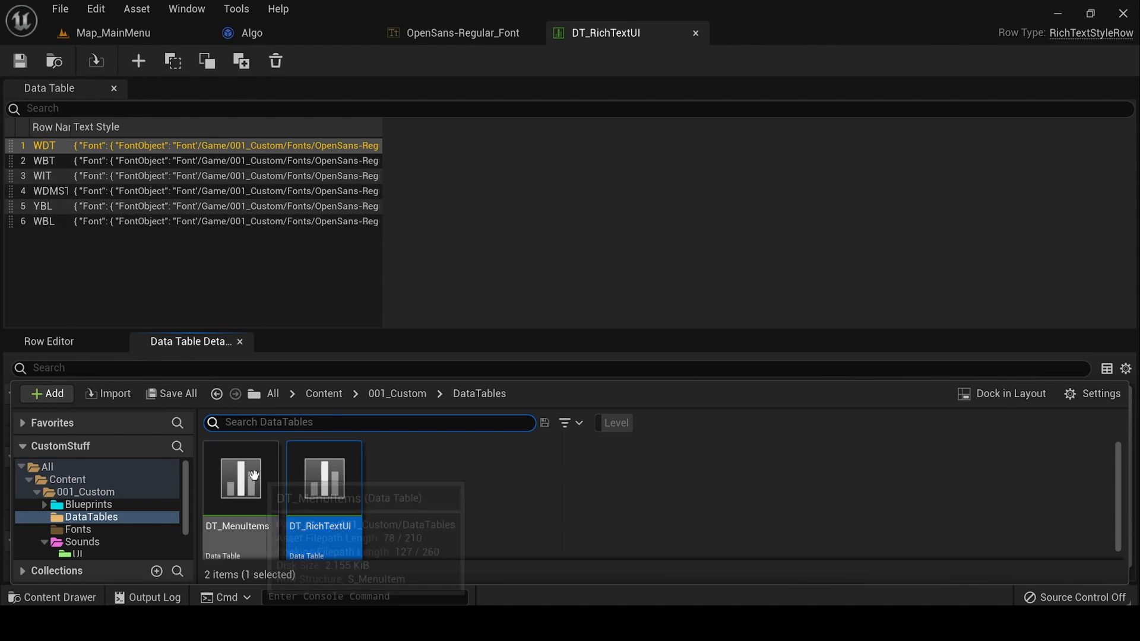
Open DT_MenuItems and S_MenuItem, then browse 001_Custom > Blueprints > Bases to BP_CameraLocations.
double_click(241, 476)
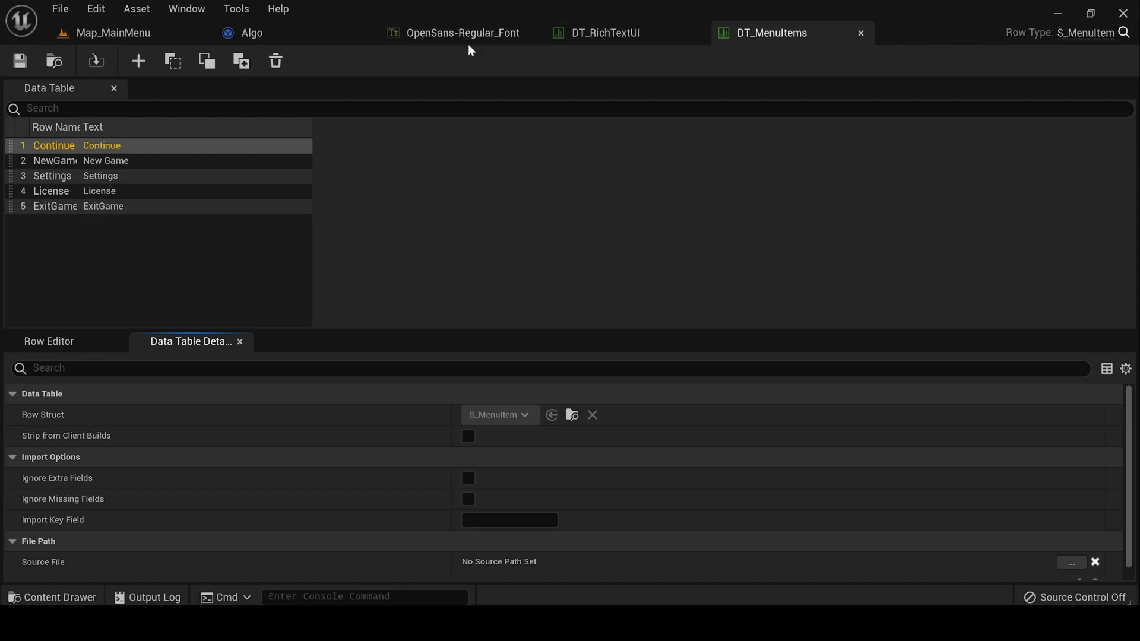
mouse_move(69, 571)
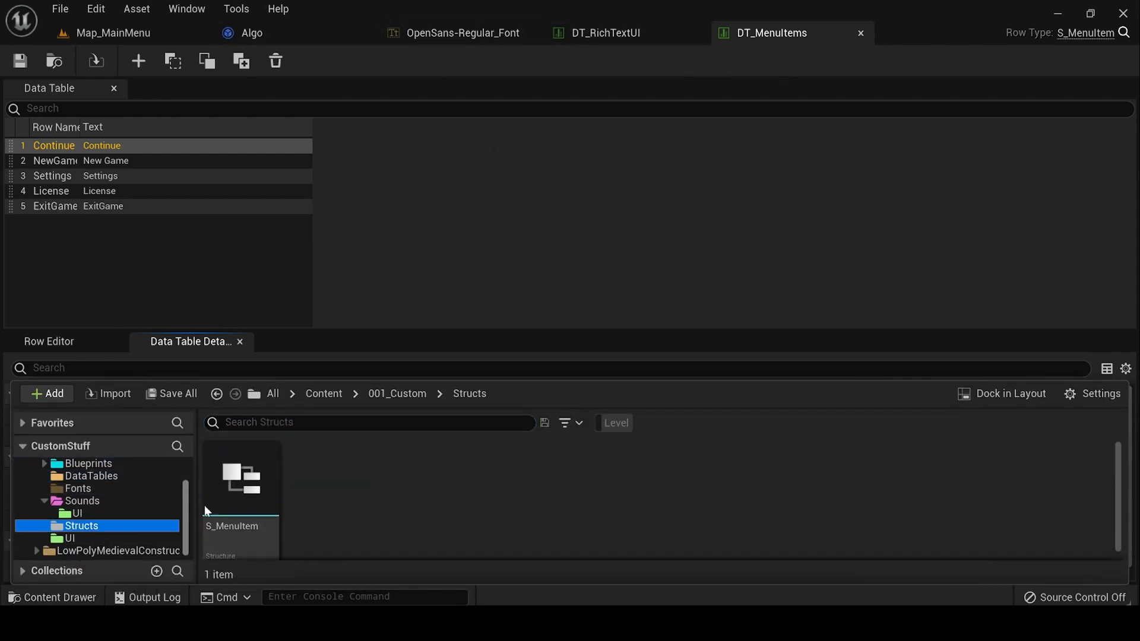
double_click(240, 480)
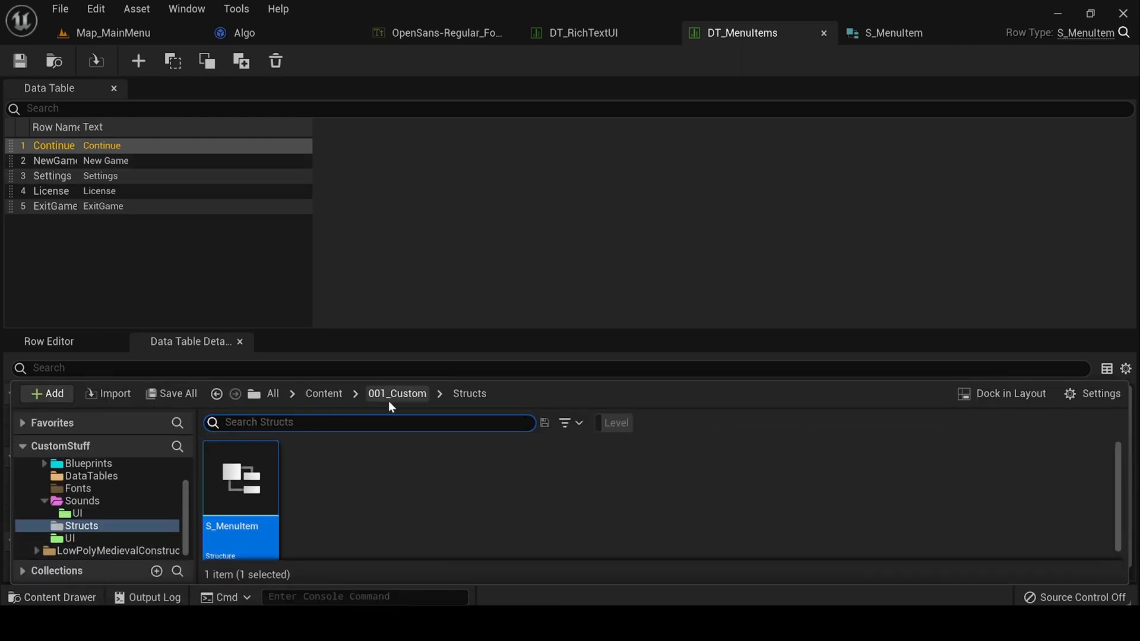
click(398, 393)
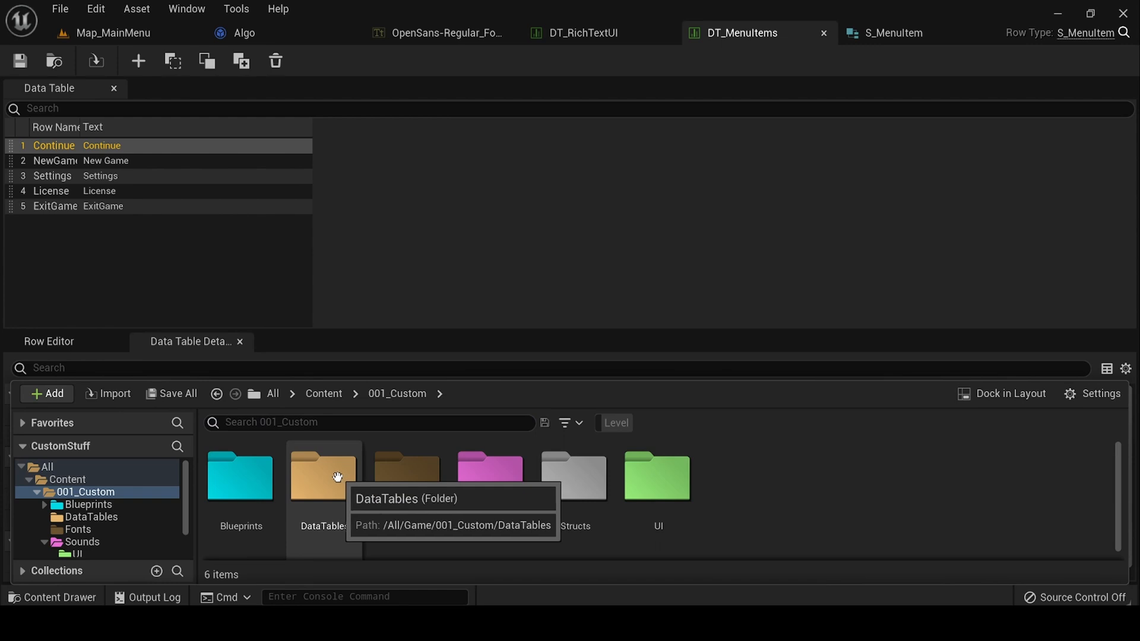
double_click(240, 476)
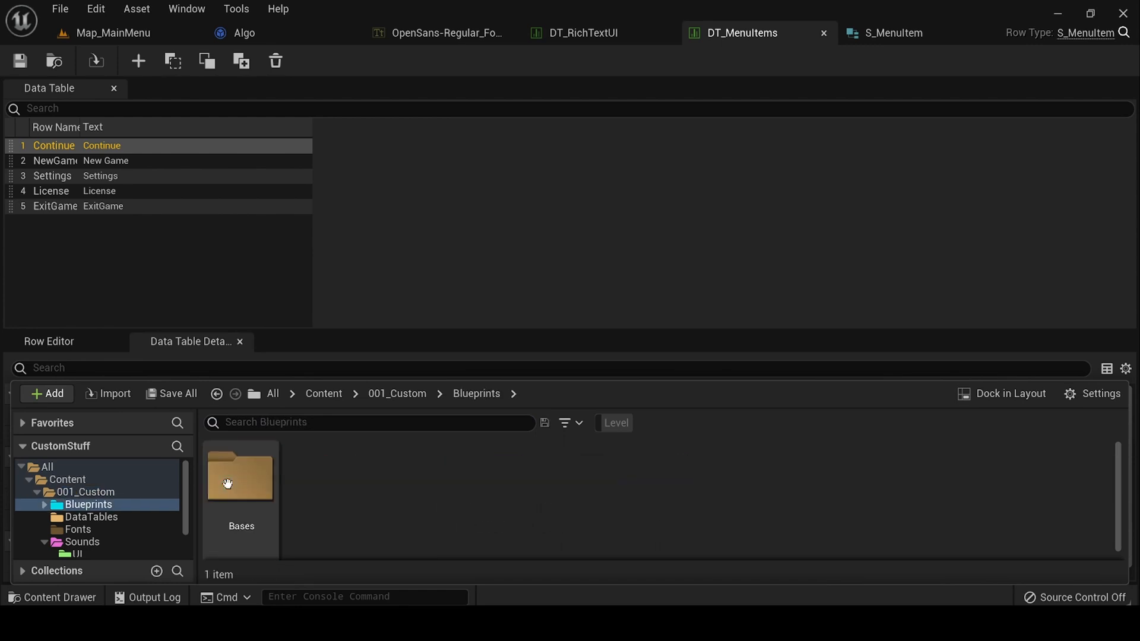
mouse_move(251, 495)
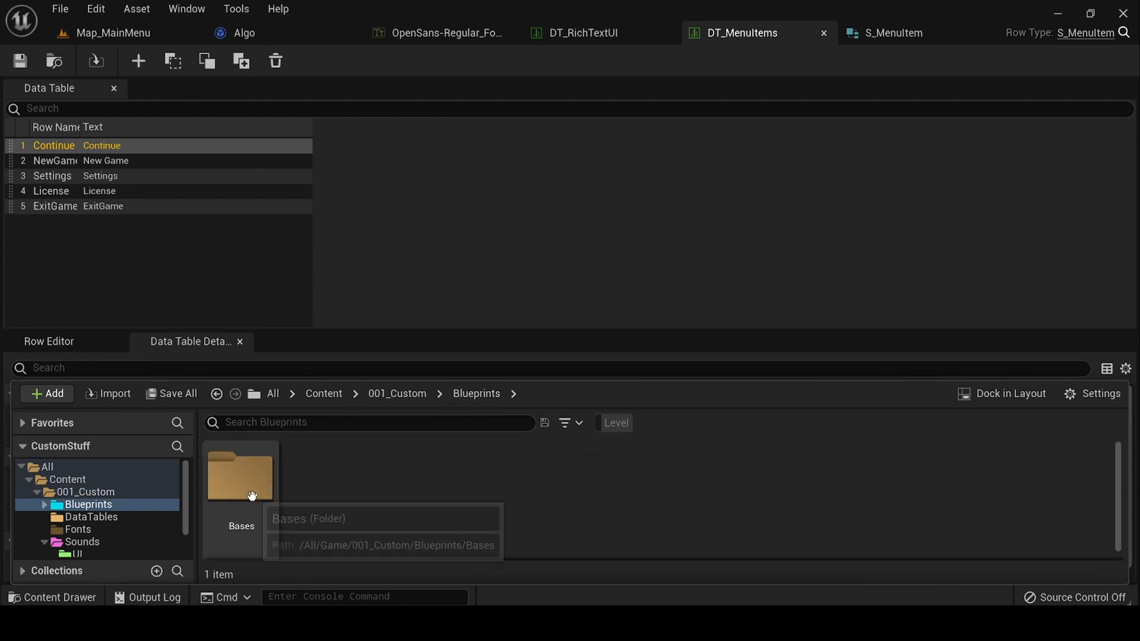
double_click(240, 477)
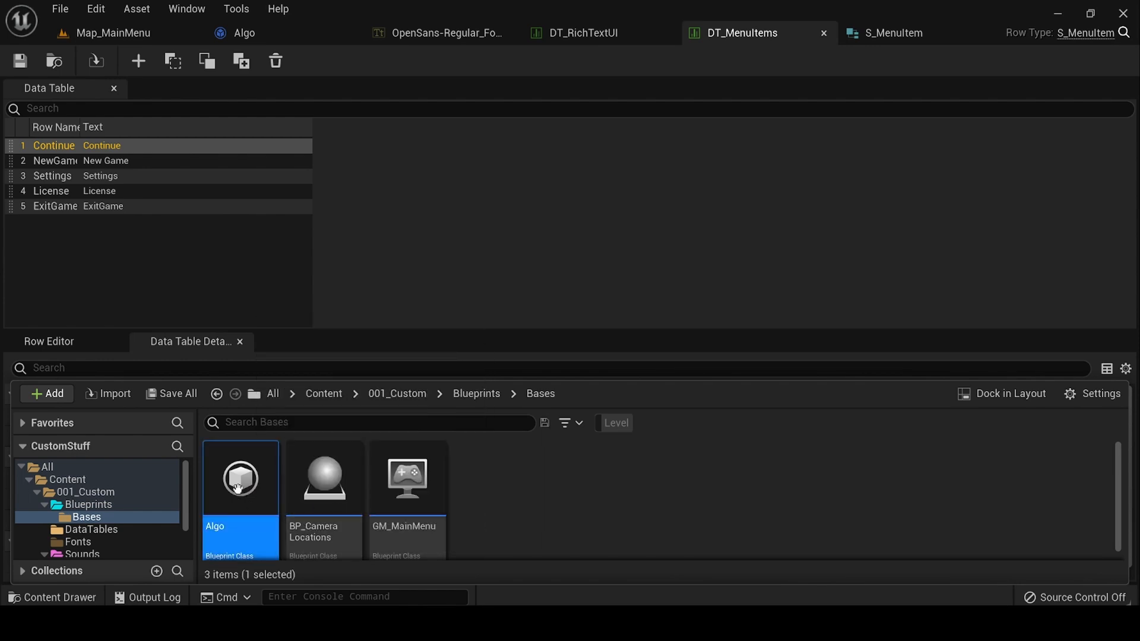
click(324, 479)
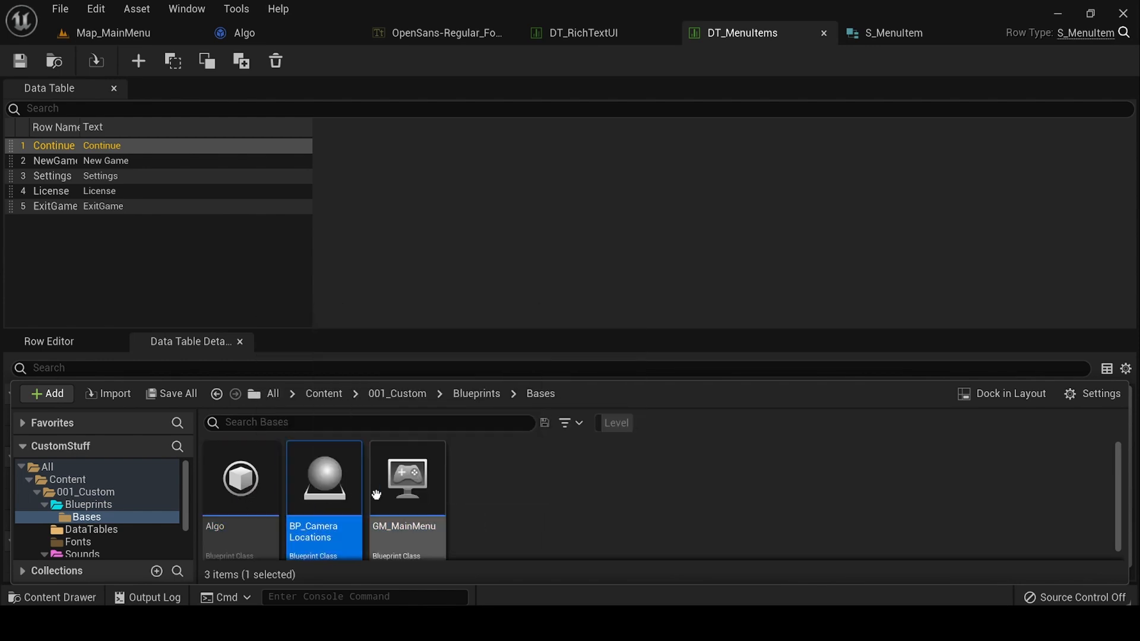
View the Algo blueprint's feature notes, then return to the Map_MainMenu level.
click(249, 33)
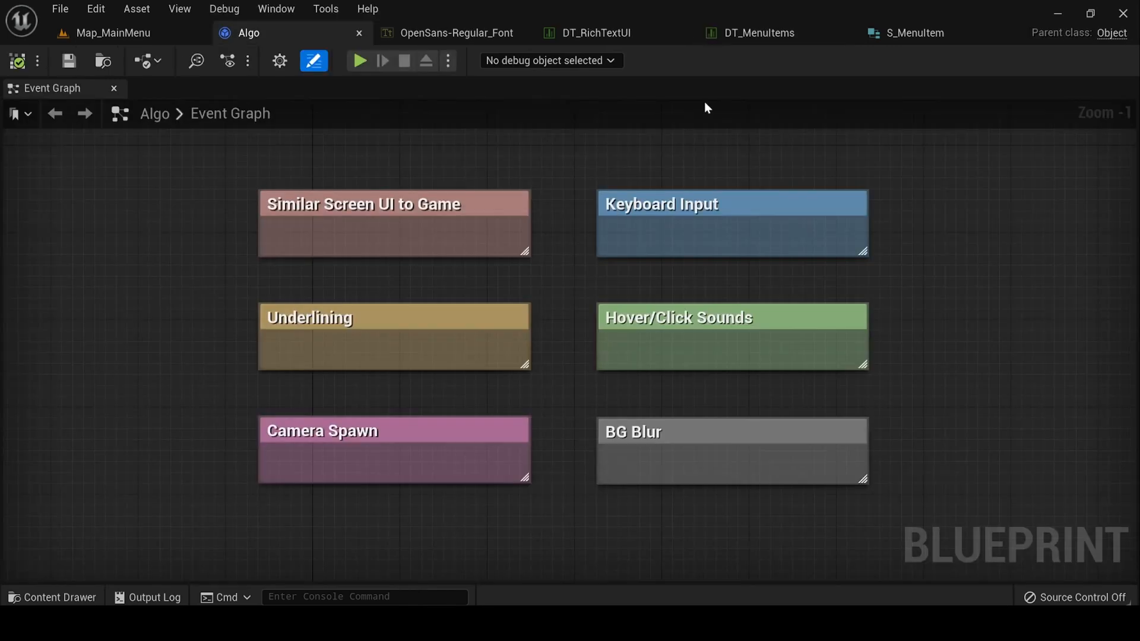
mouse_move(550, 340)
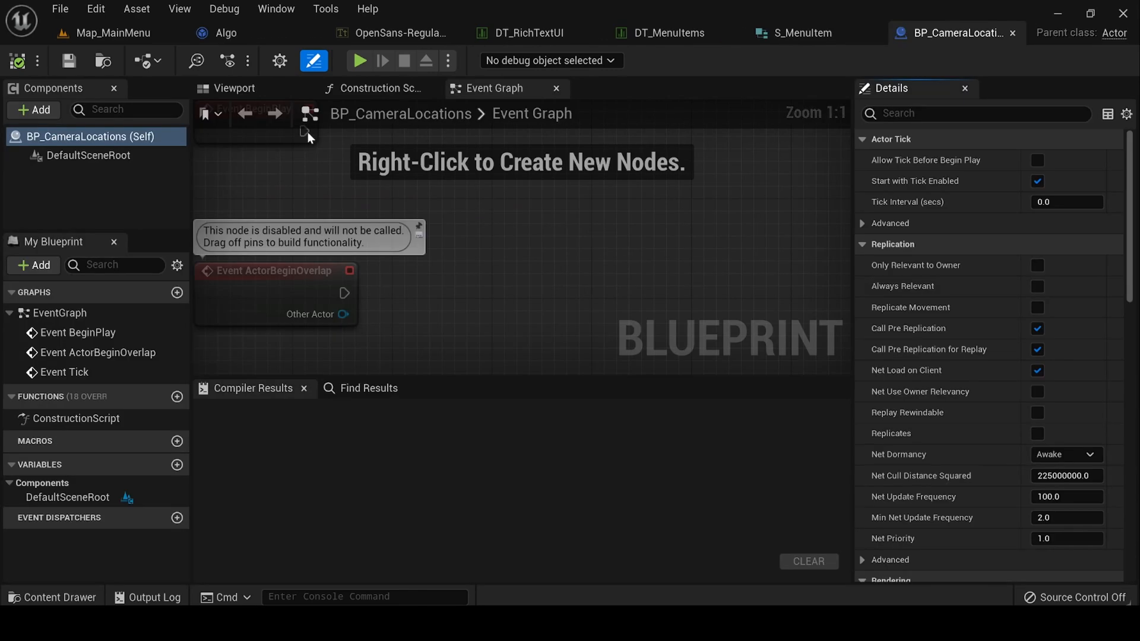
click(113, 32)
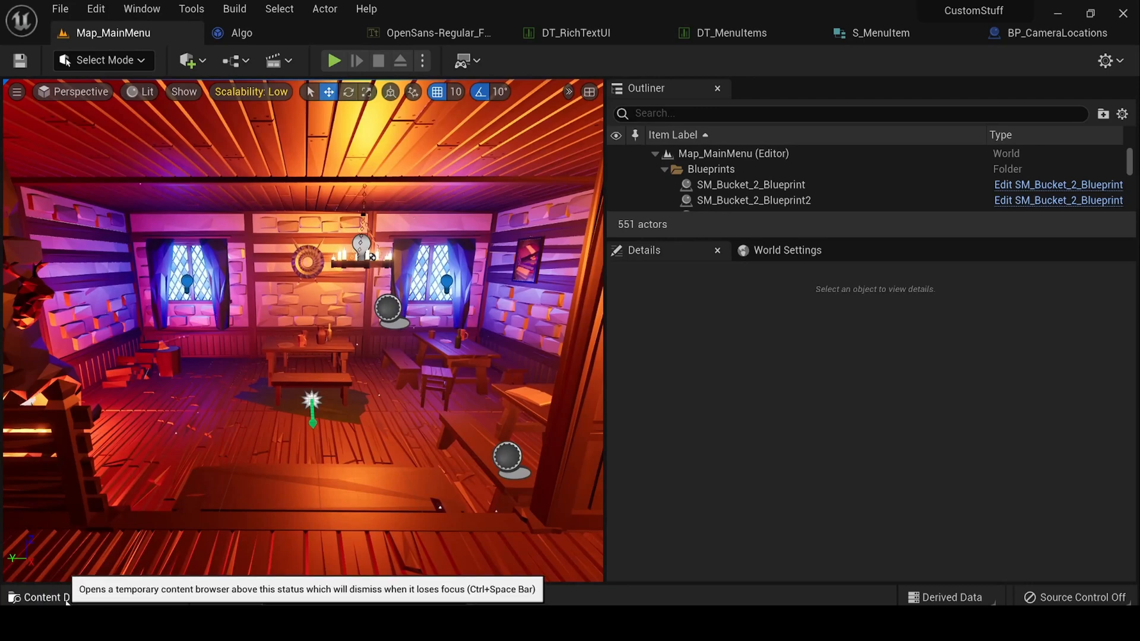
Open GM_MainMenu from the Bases folder to view its MakeUI event graph.
click(41, 597)
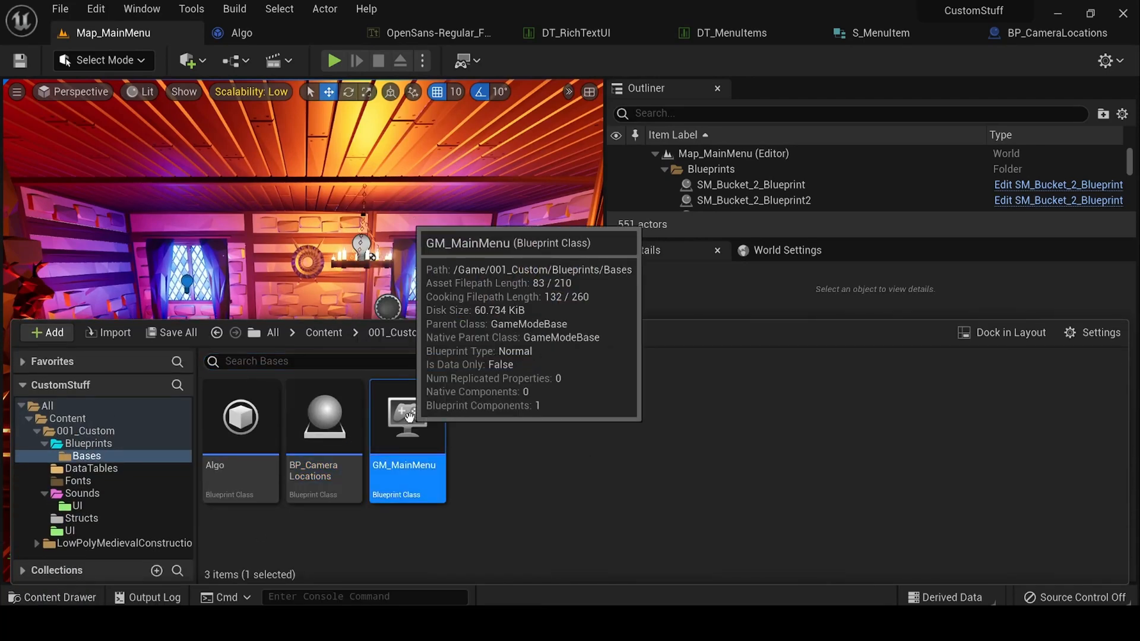
double_click(408, 416)
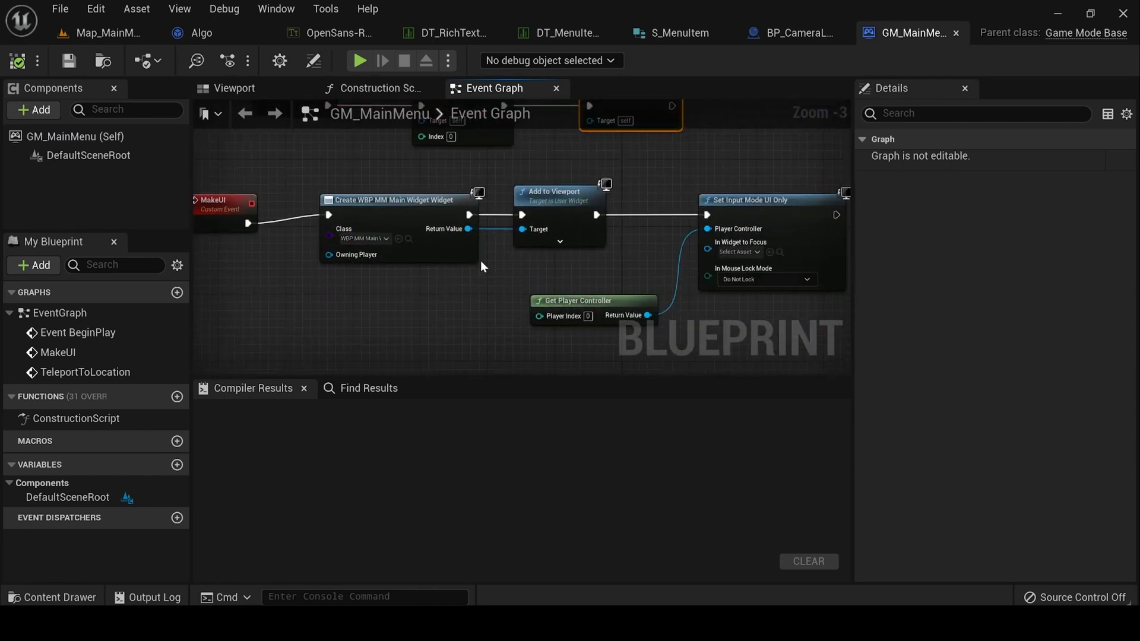
Inspect the MakeUI event chain that creates the menu widget and gets BP_CameraLocations actors.
click(224, 192)
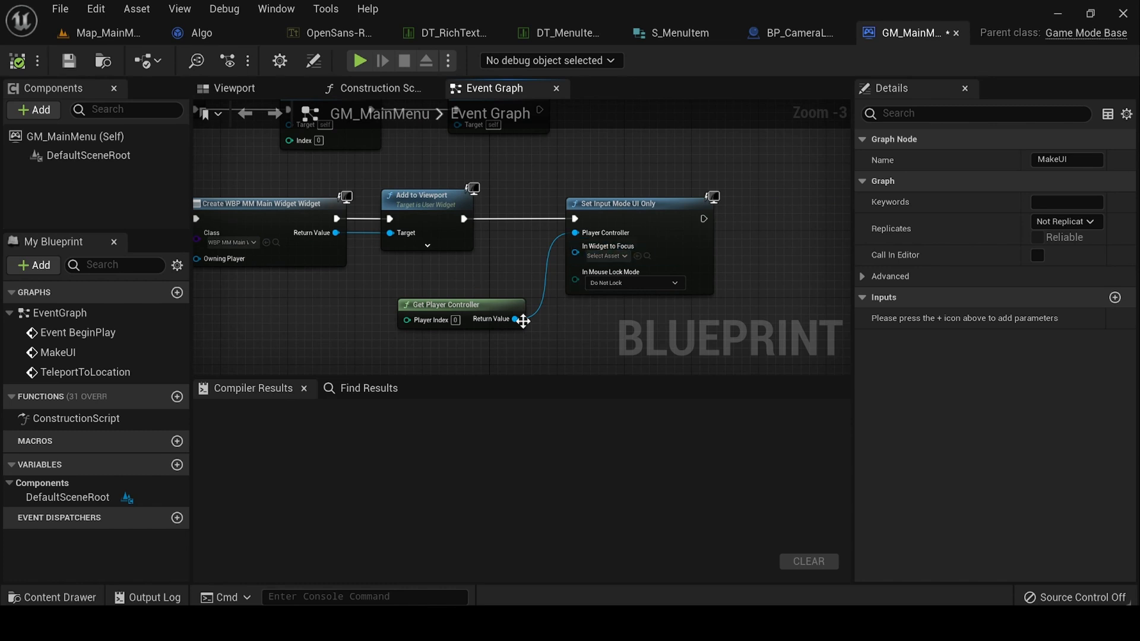
scroll(down, 3)
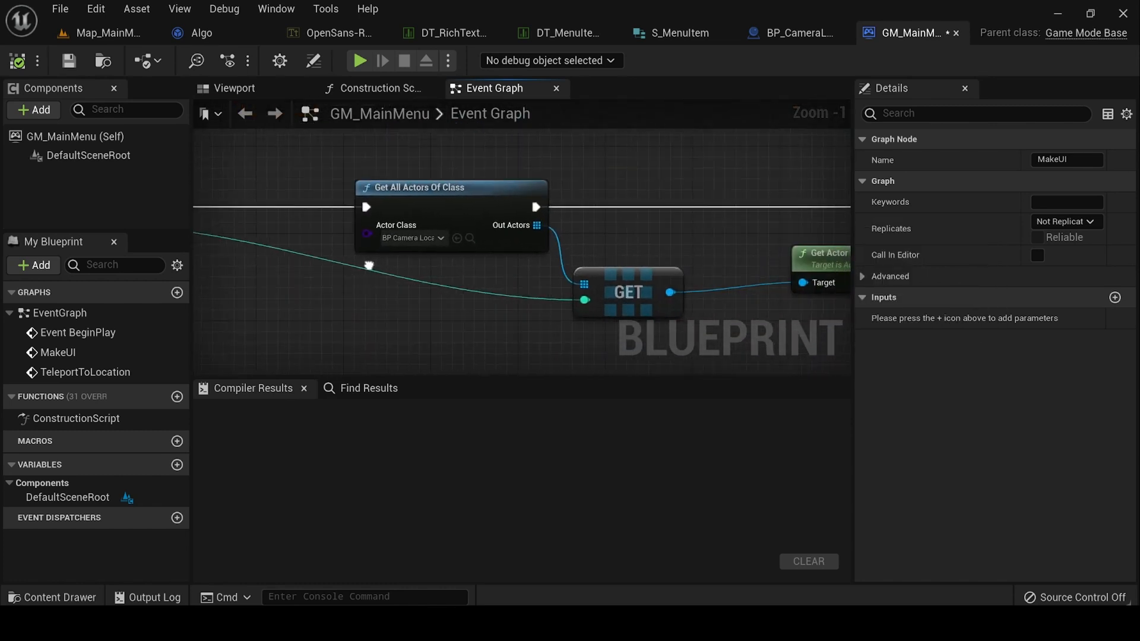
scroll(down, 3)
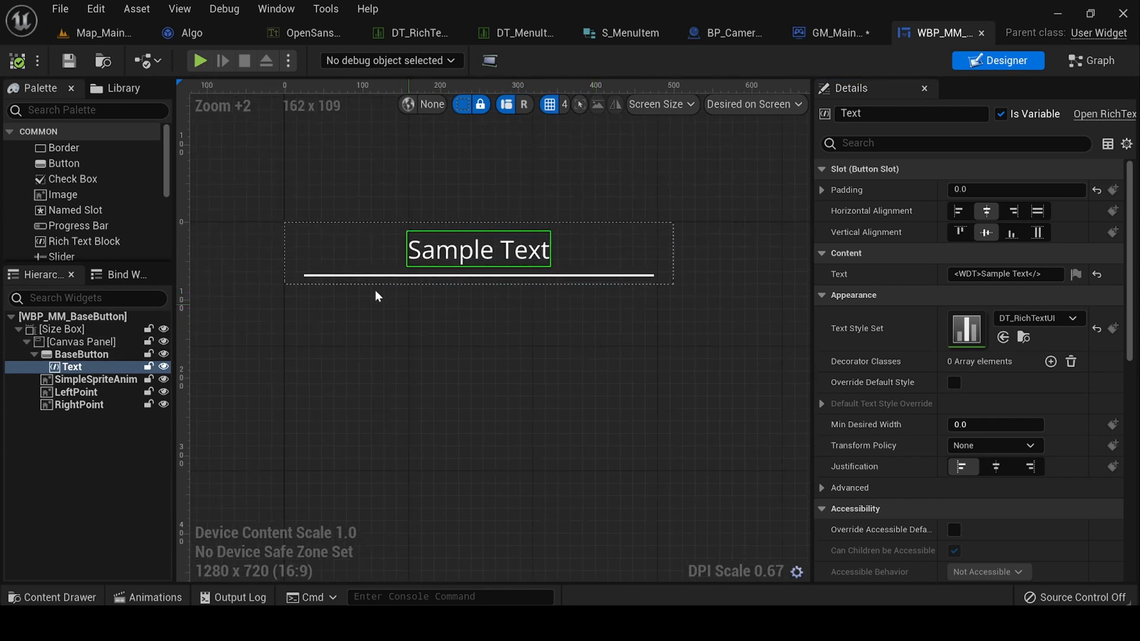
click(62, 329)
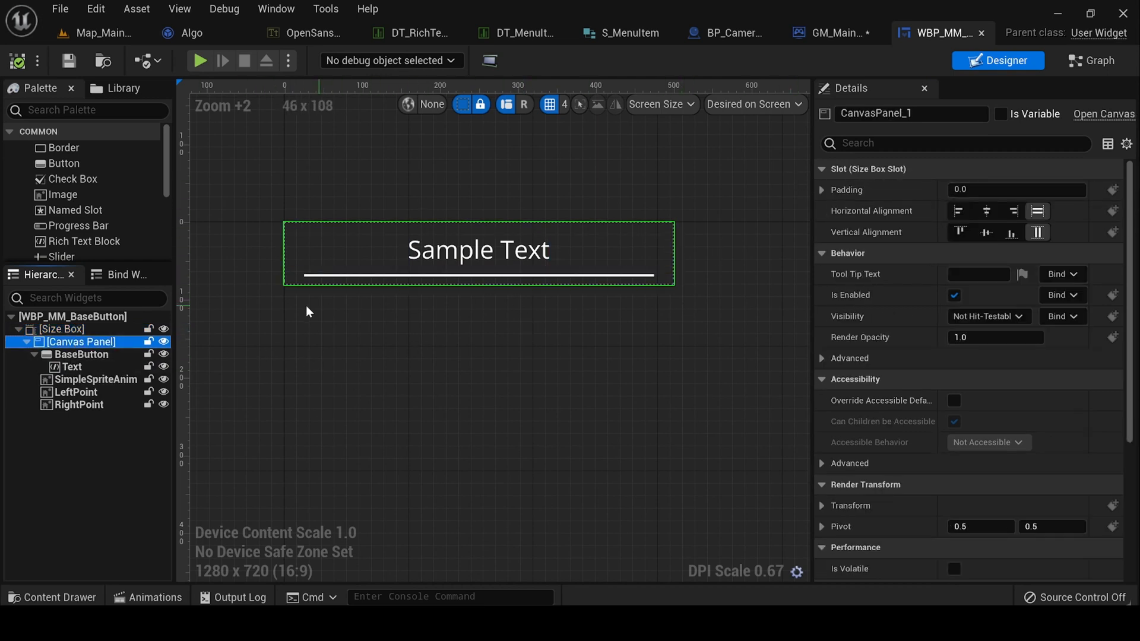
click(84, 354)
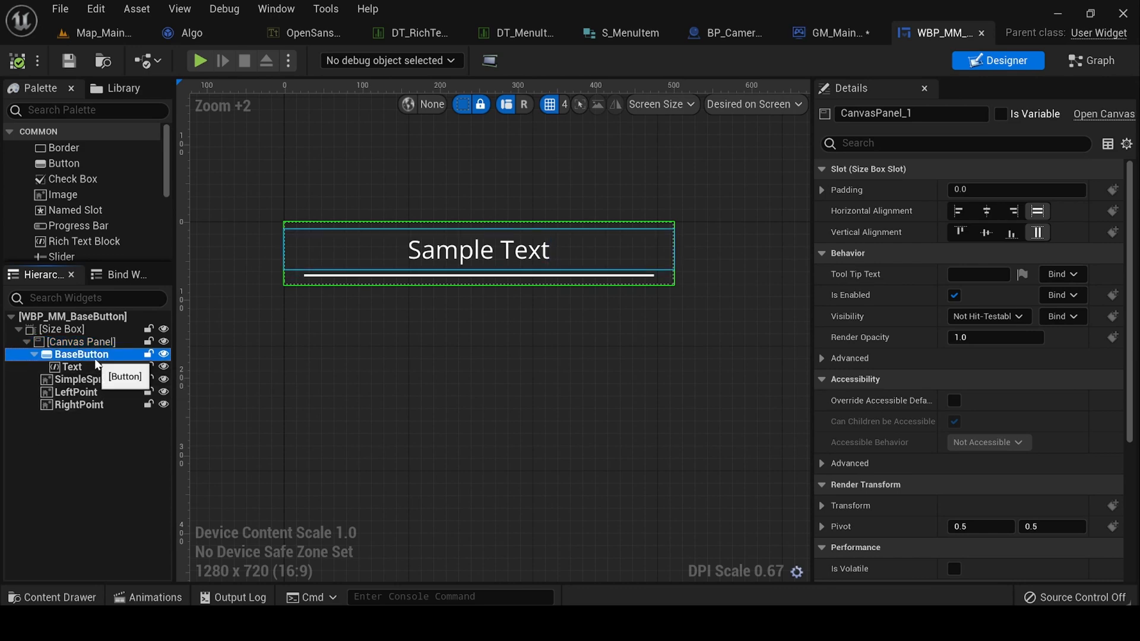
click(82, 354)
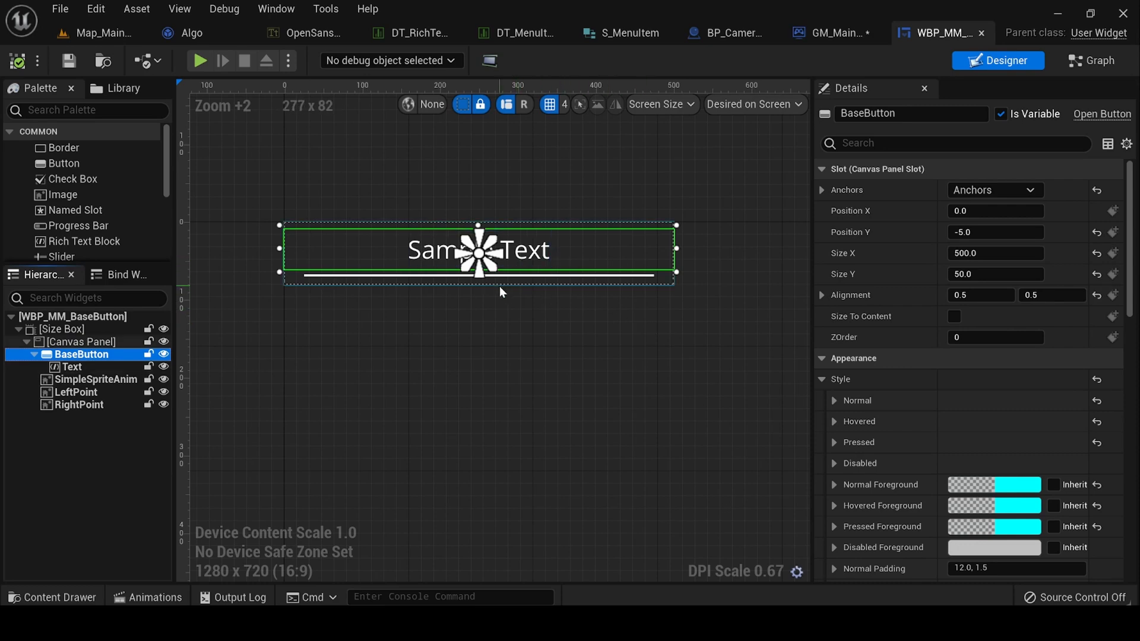
click(71, 367)
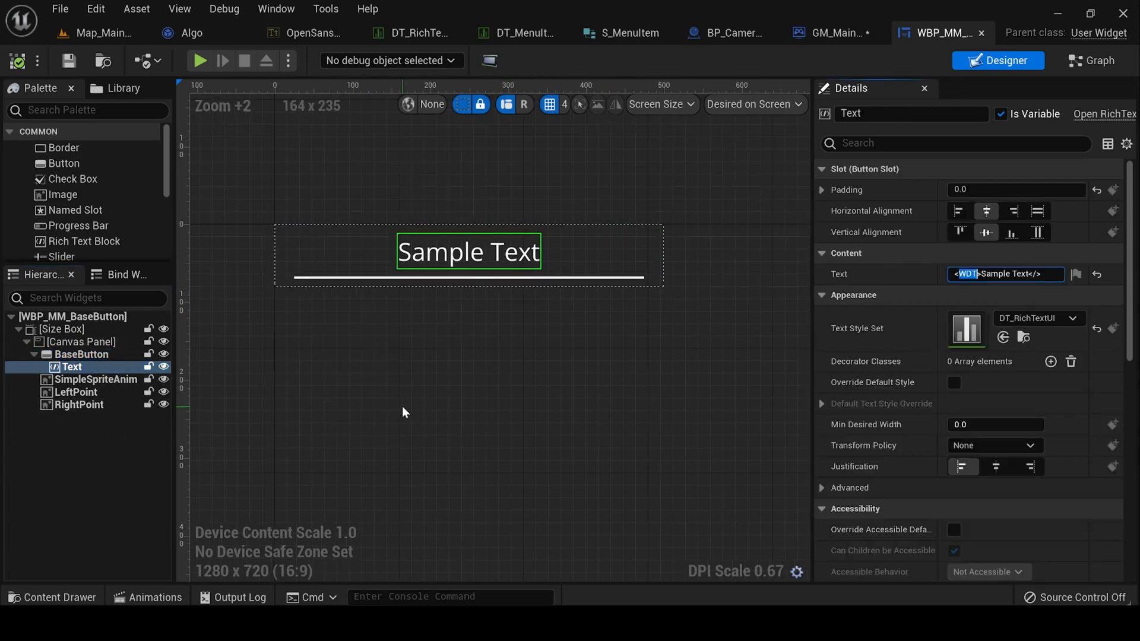
click(784, 315)
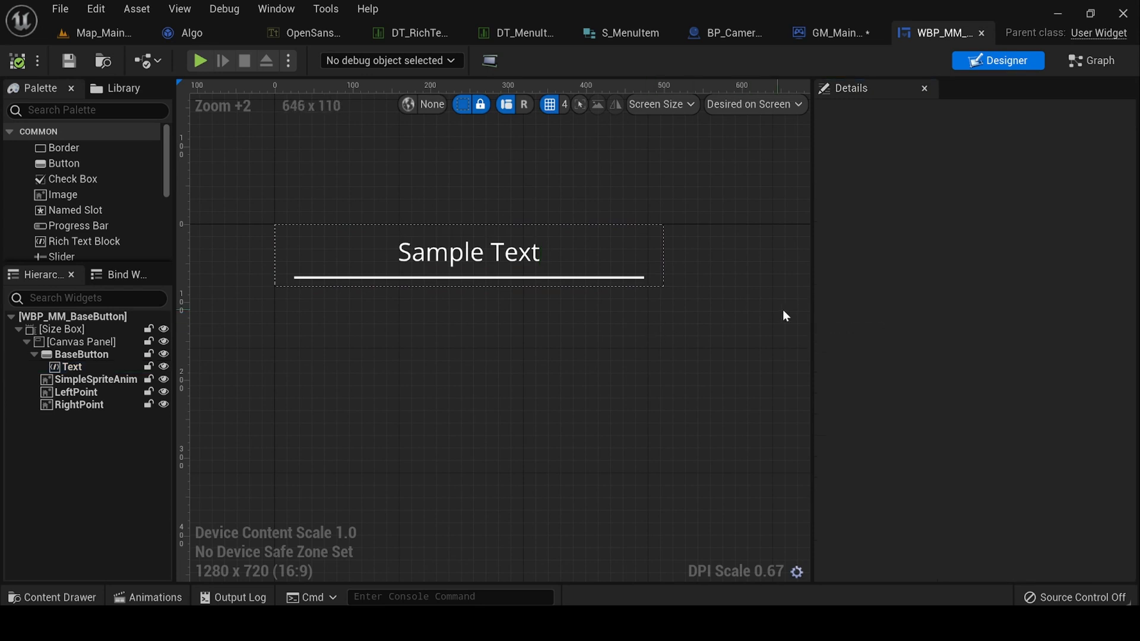
click(71, 367)
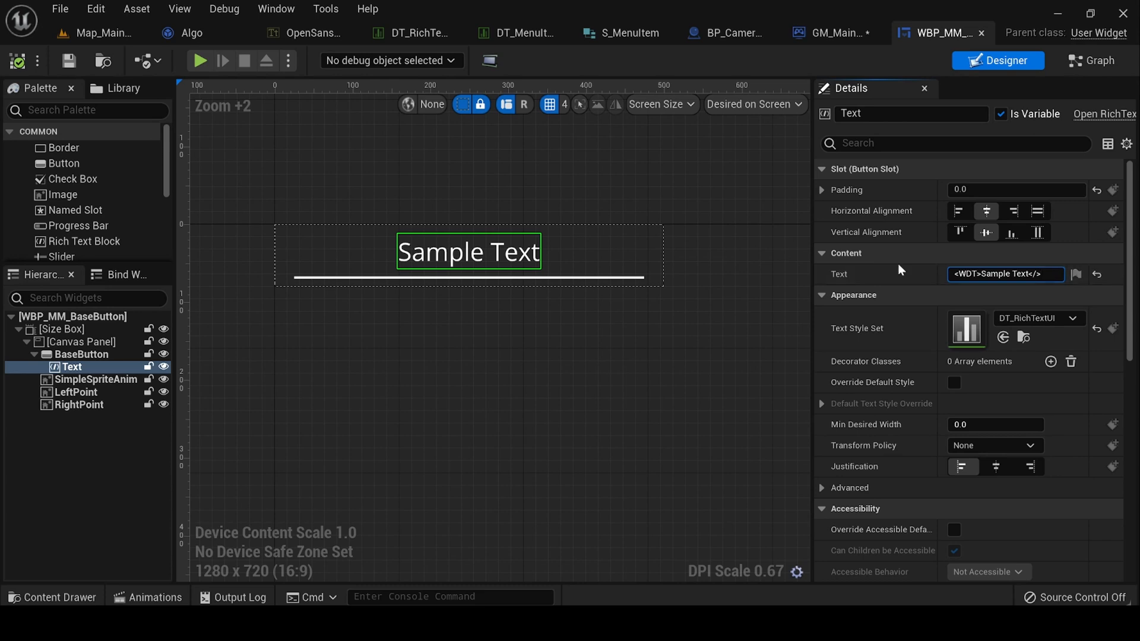
click(75, 392)
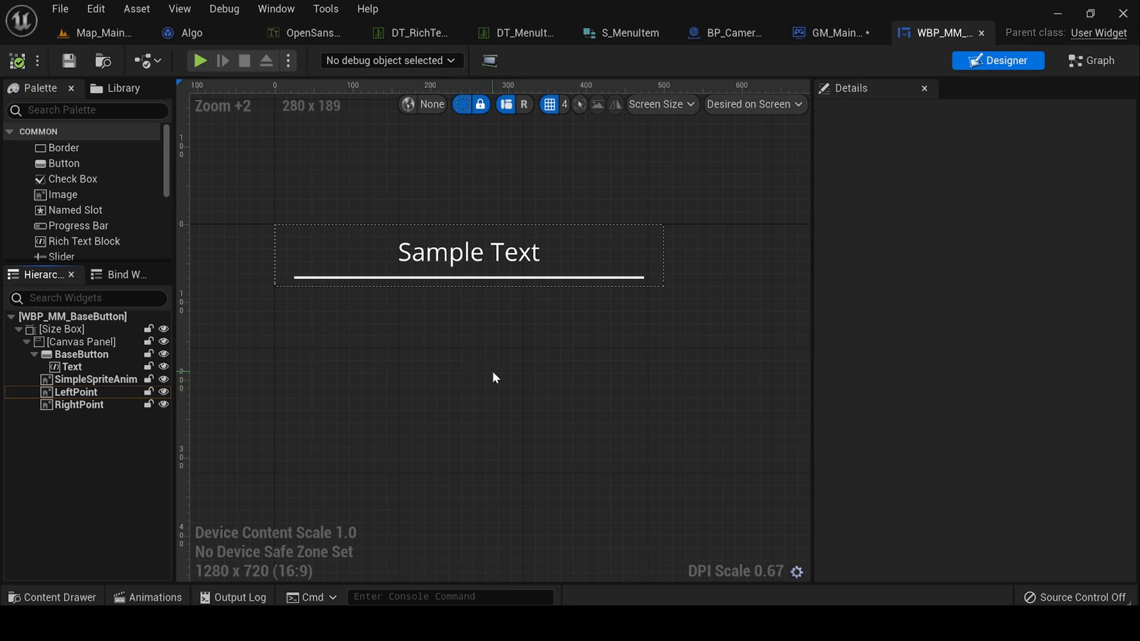
mouse_move(145, 597)
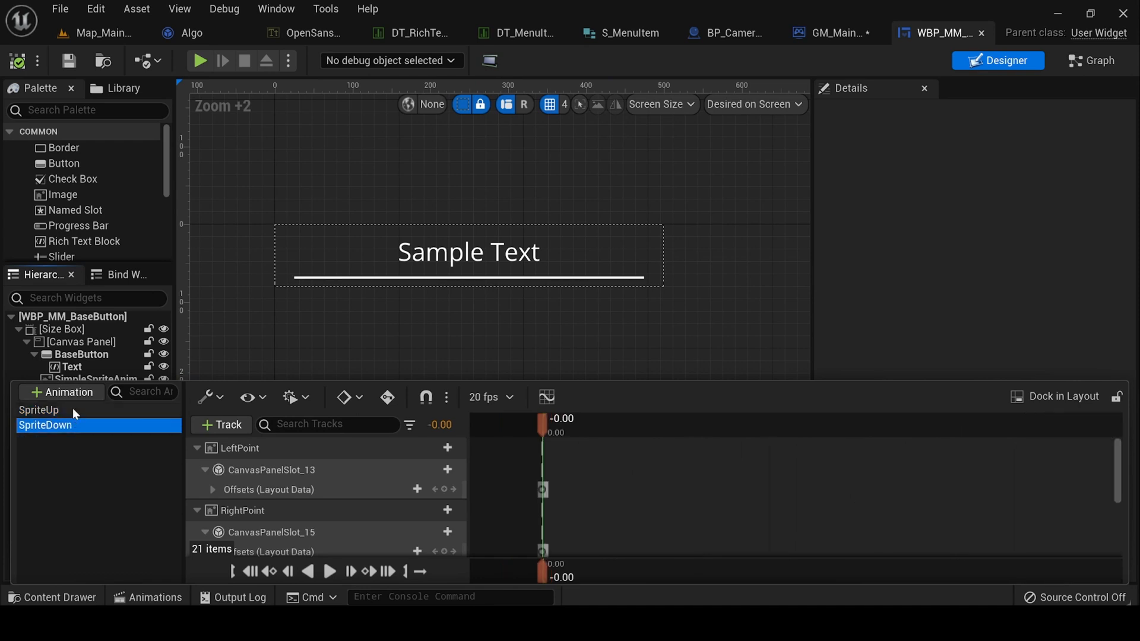
Preview the SpriteUp and SpriteDown animations by scrubbing their LeftPoint and RightPoint tracks.
click(38, 410)
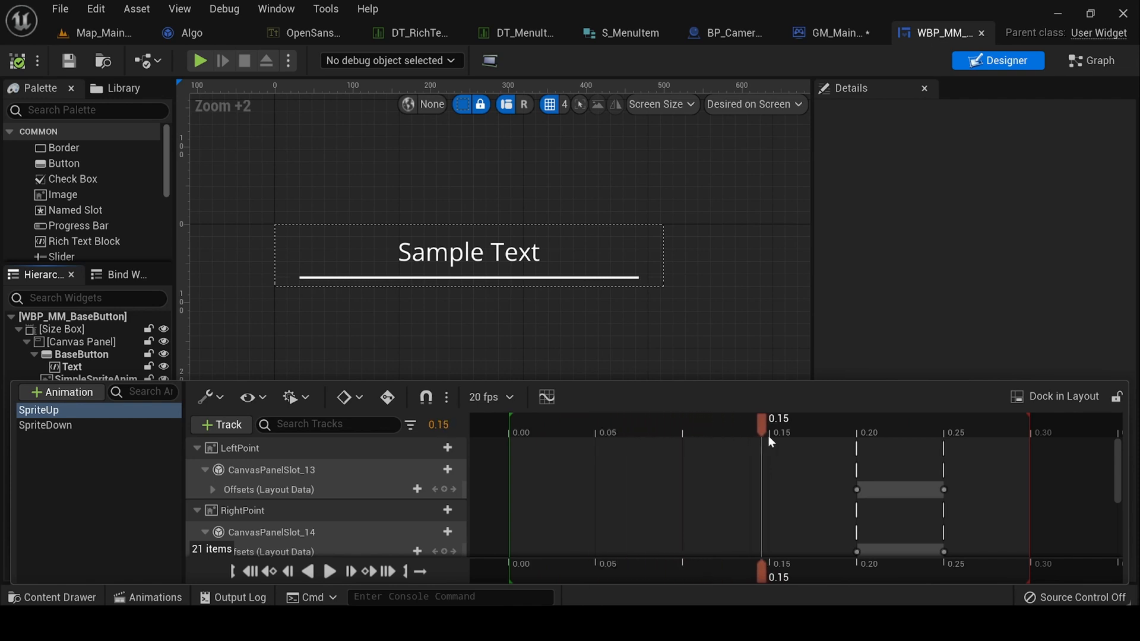
drag(762, 418, 989, 418)
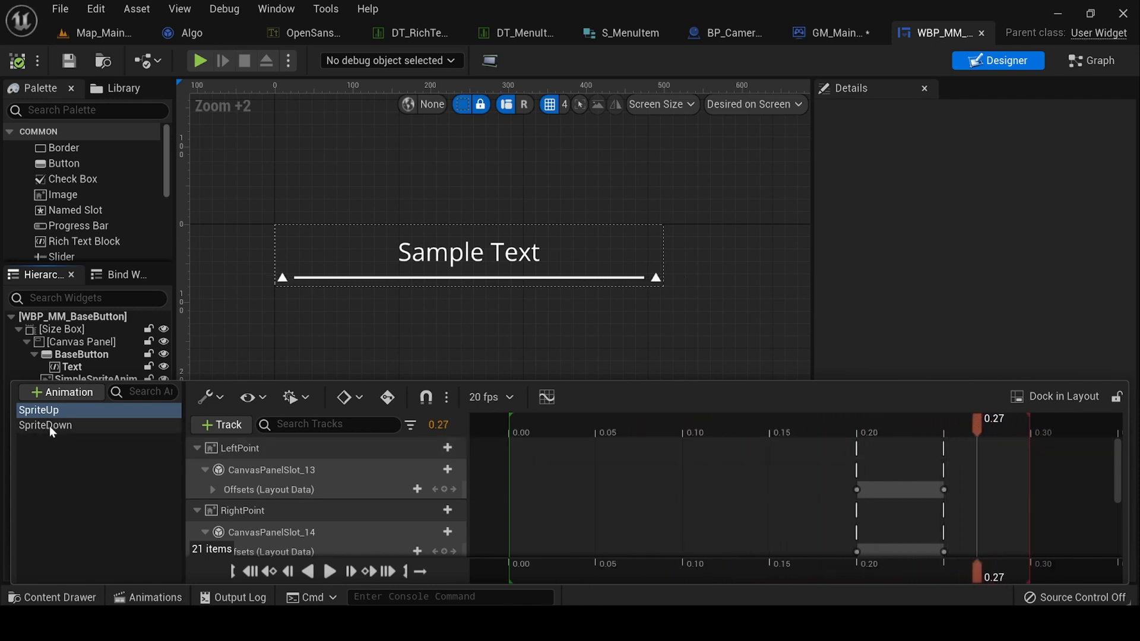
click(45, 425)
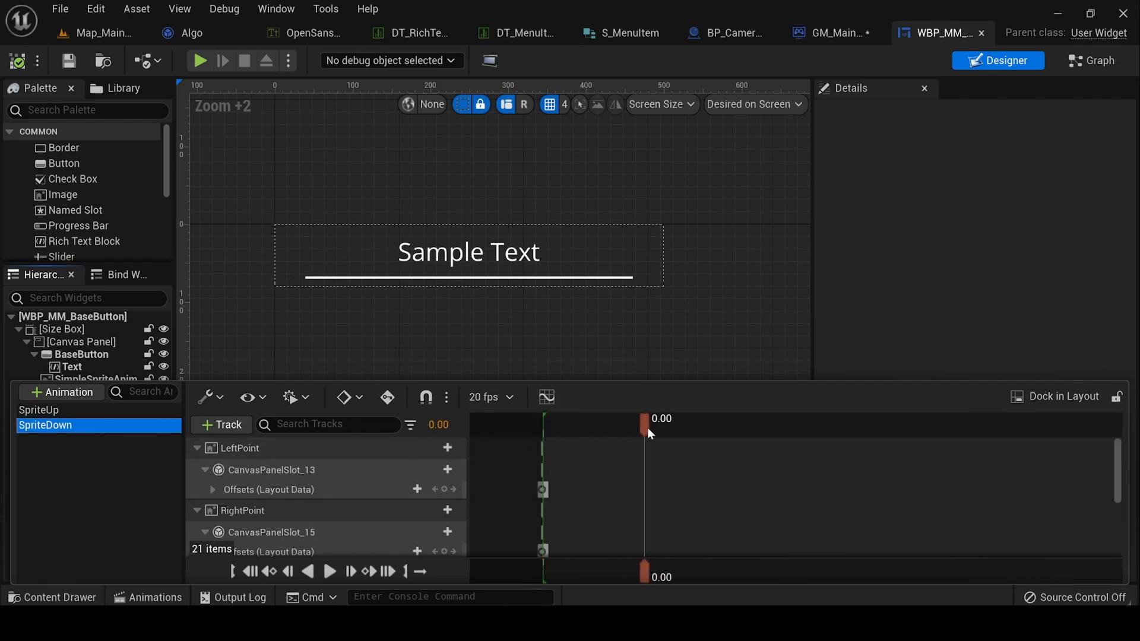
click(1091, 60)
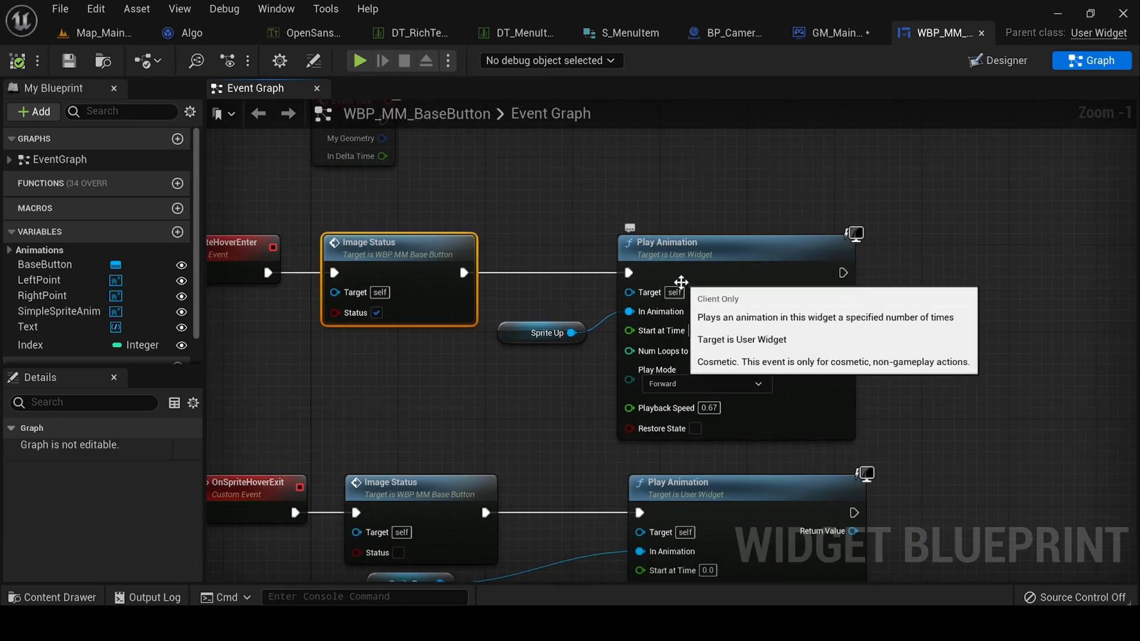
Review the hover and focus events wired to the On Sprite Hover Enter node.
scroll(down, 3)
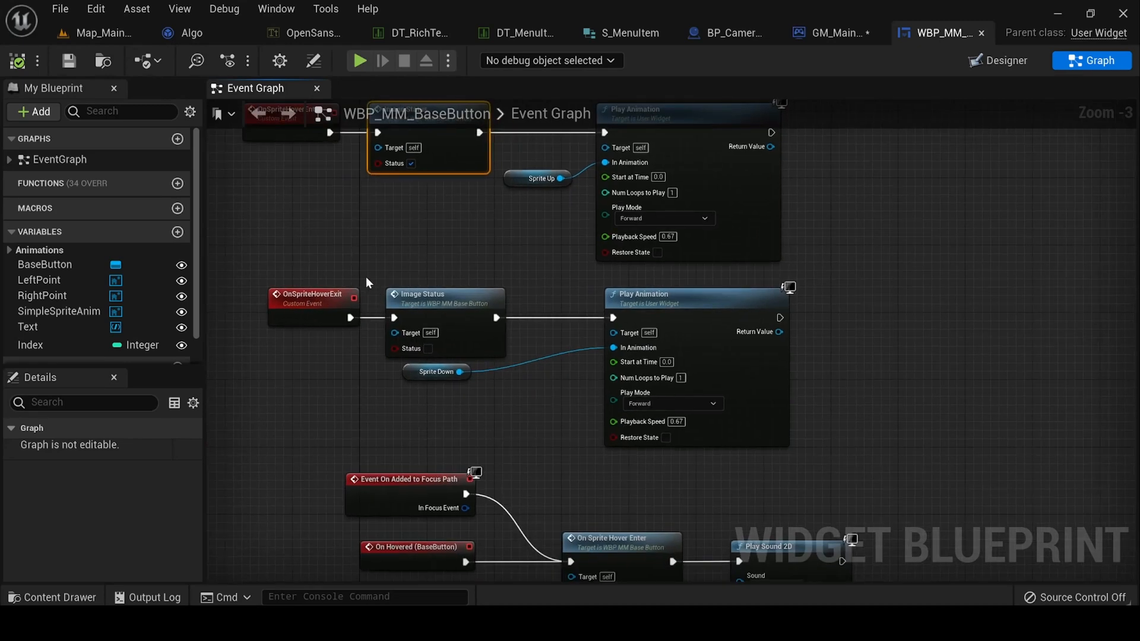
mouse_move(448, 288)
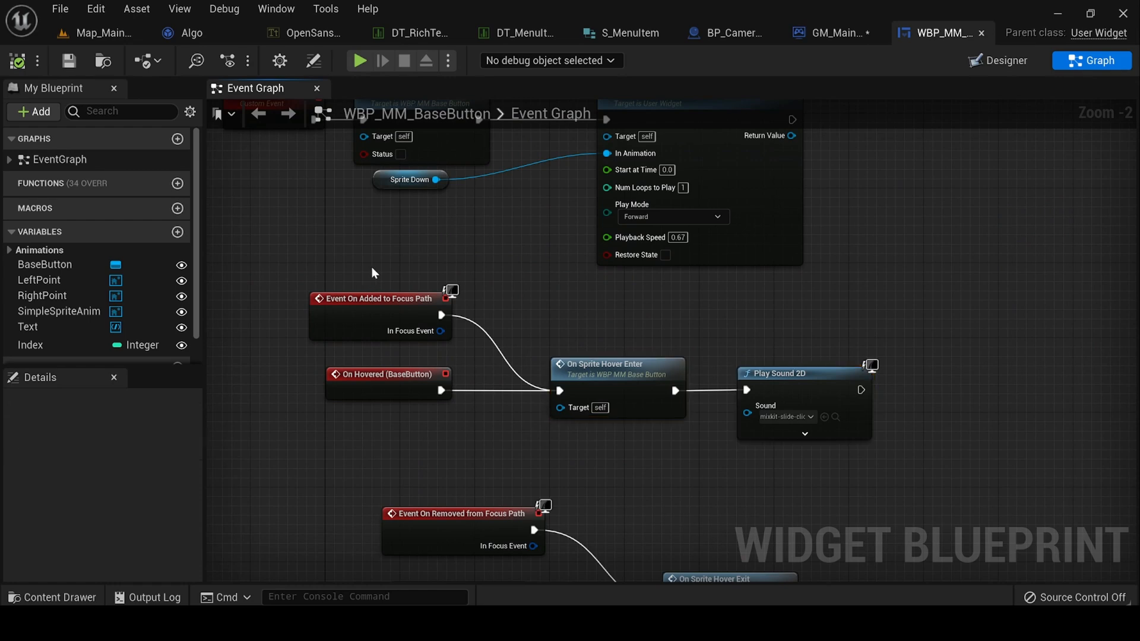
mouse_move(375, 298)
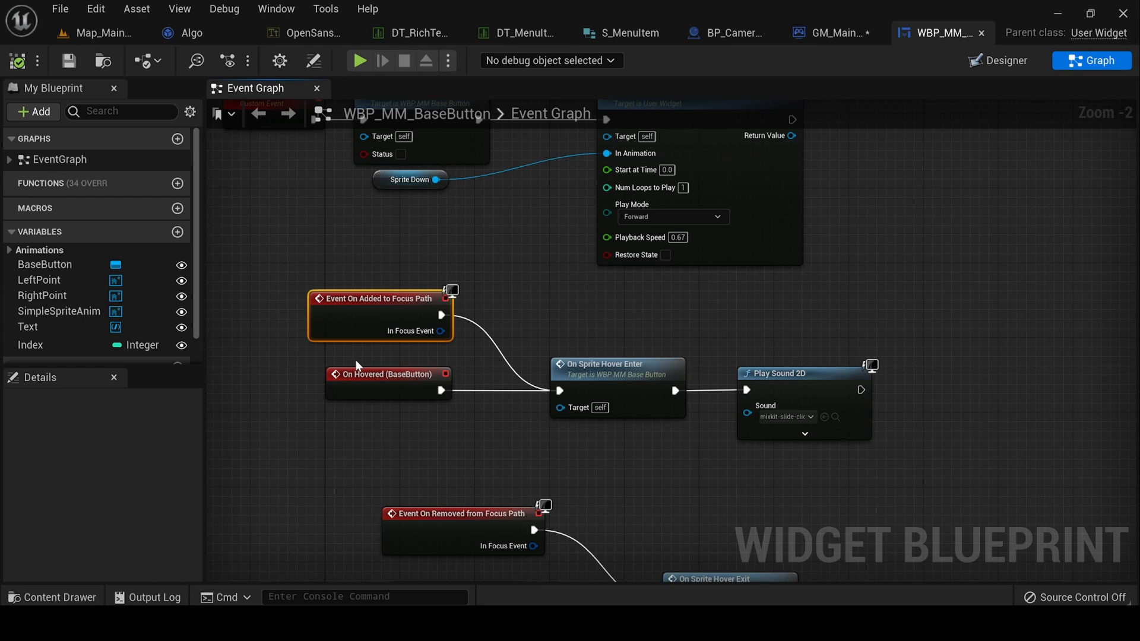
mouse_move(391, 309)
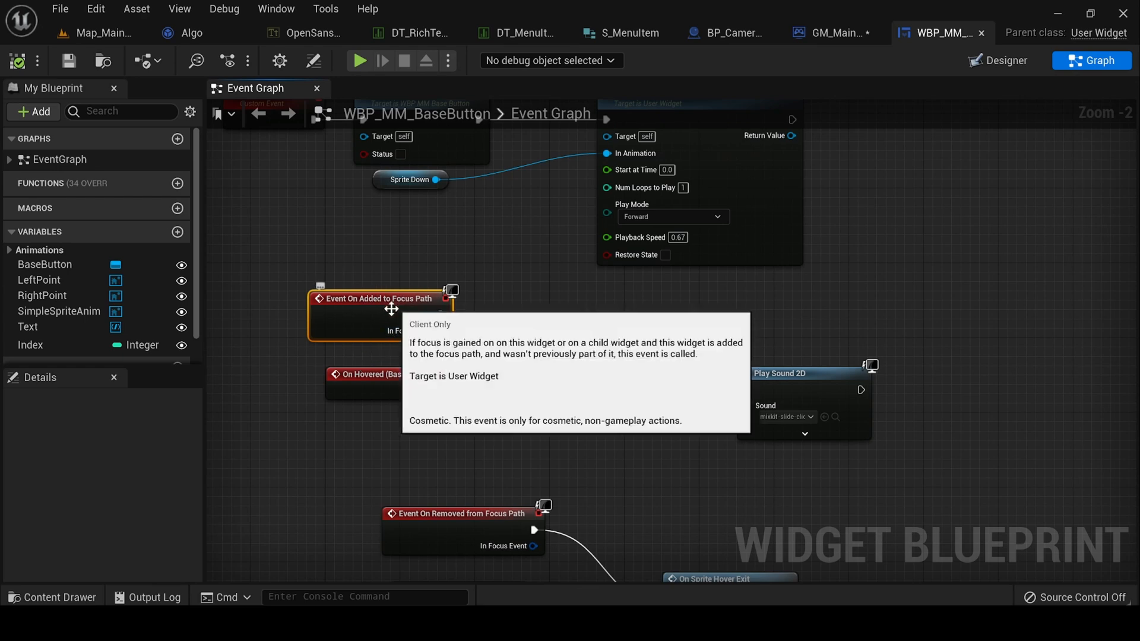
mouse_move(393, 399)
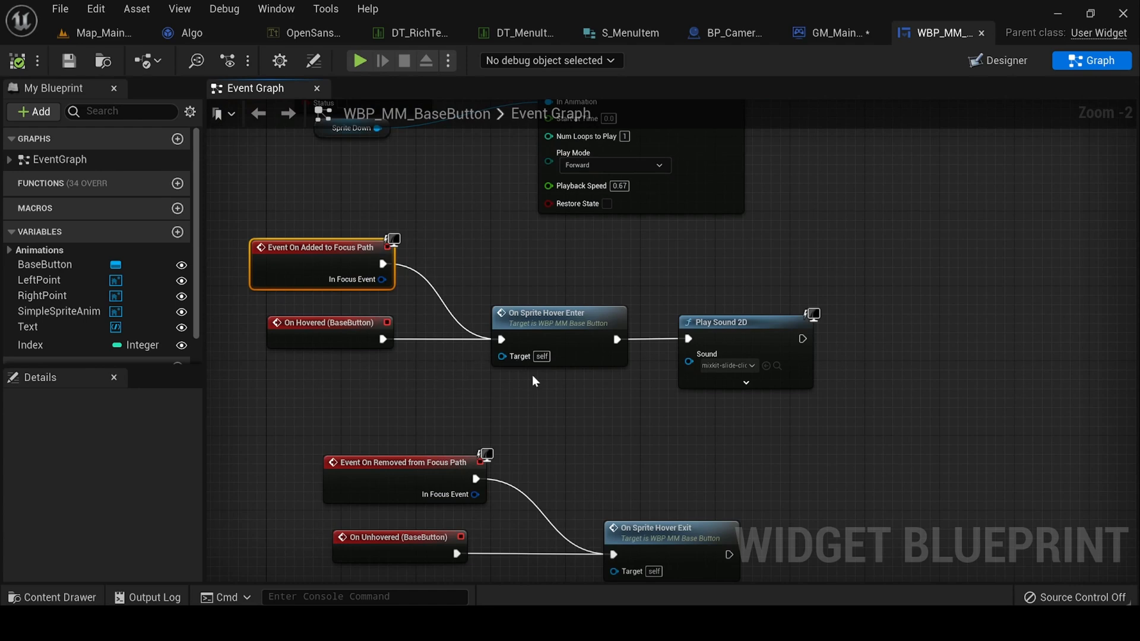
mouse_move(485, 423)
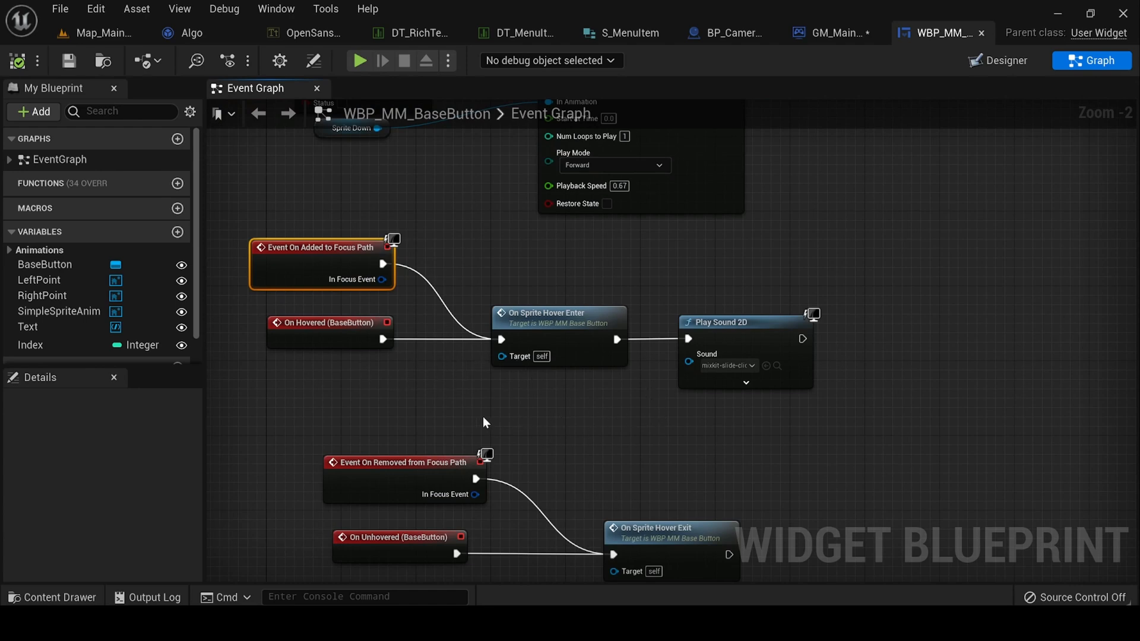
mouse_move(571, 324)
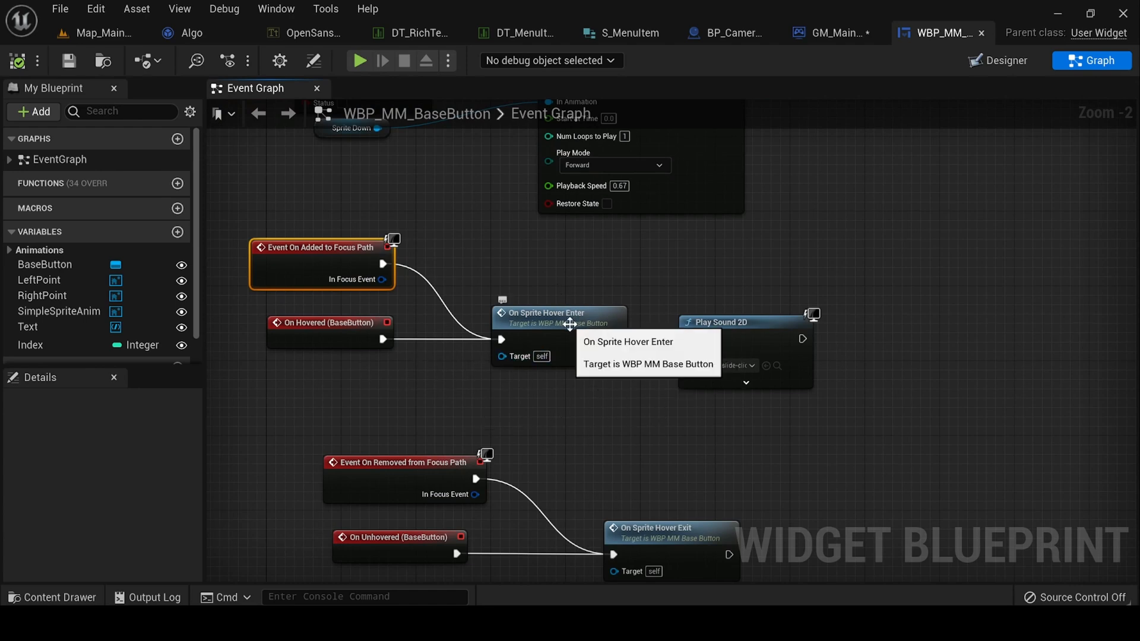
click(558, 313)
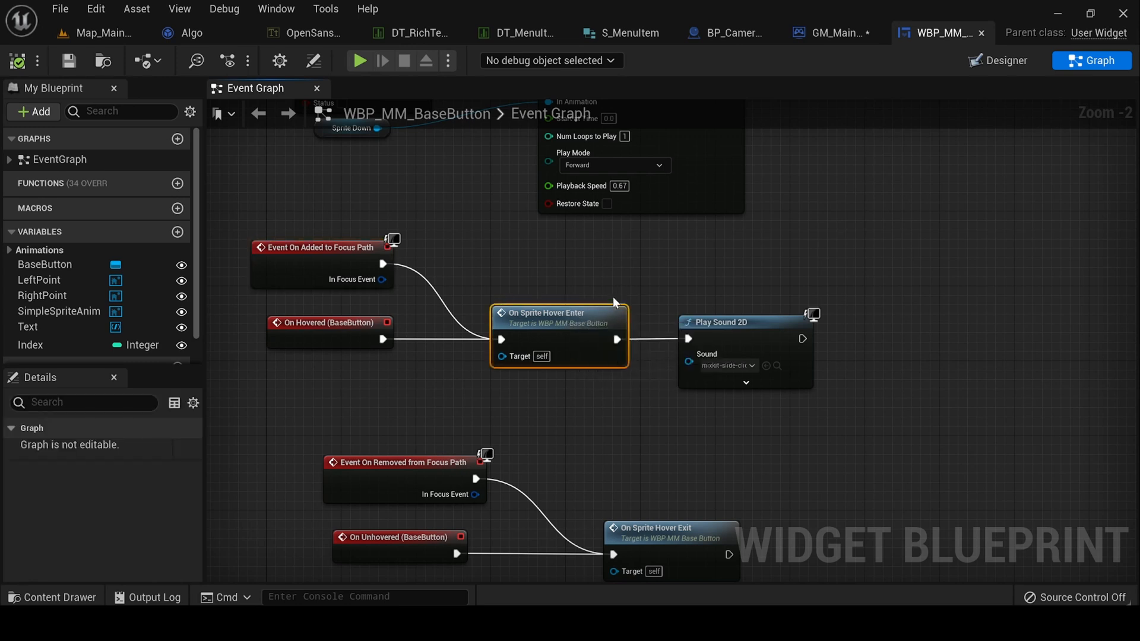
mouse_move(606, 385)
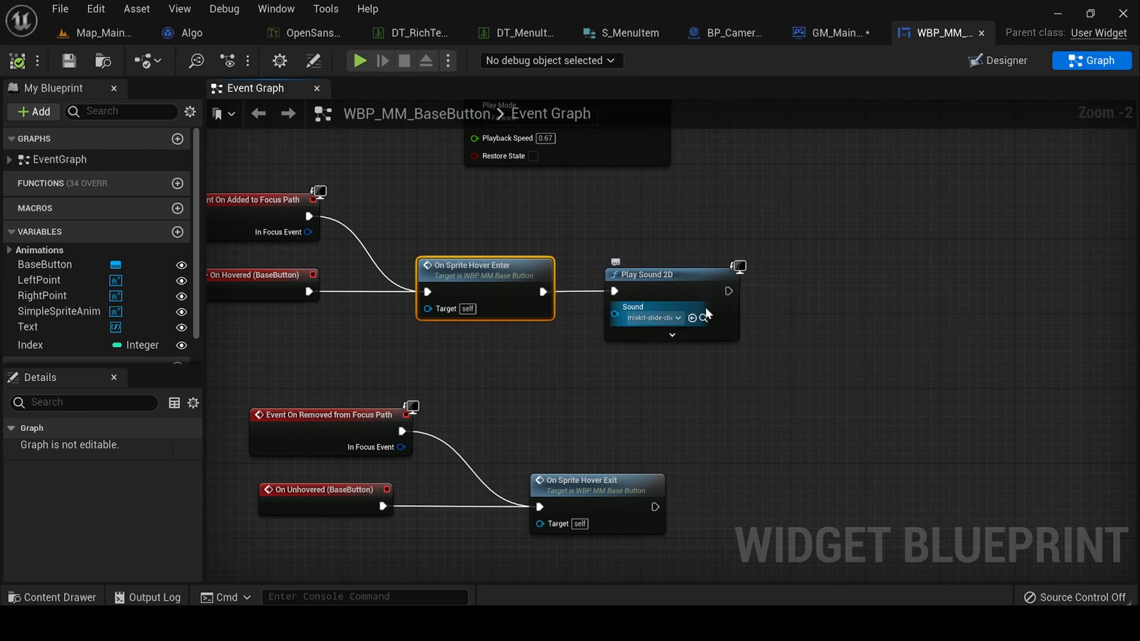
mouse_move(574, 428)
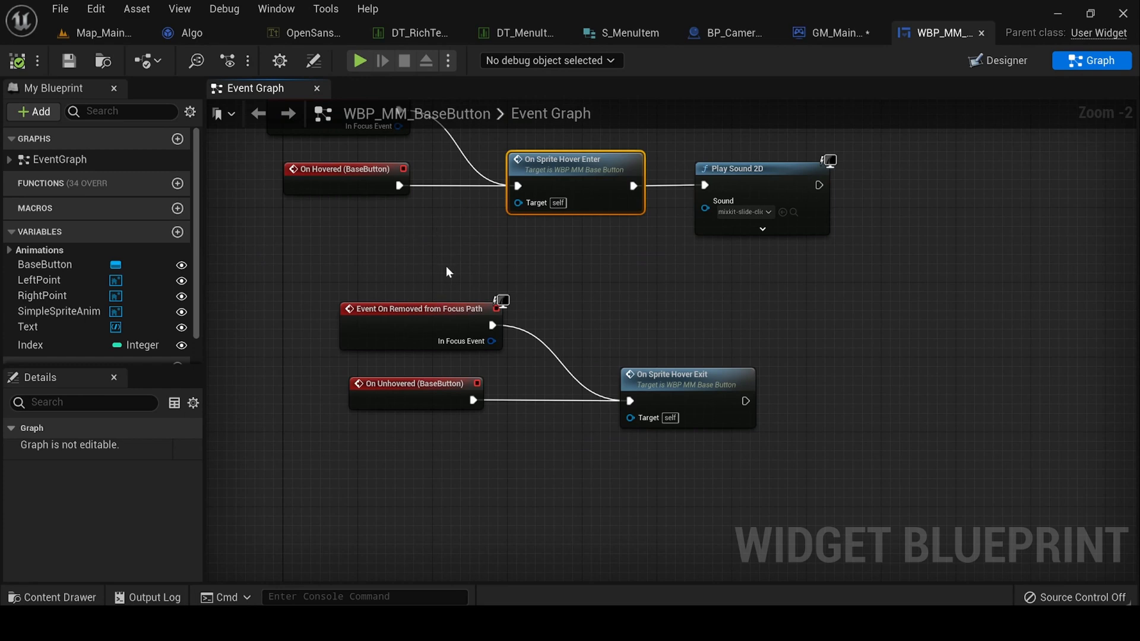
mouse_move(589, 314)
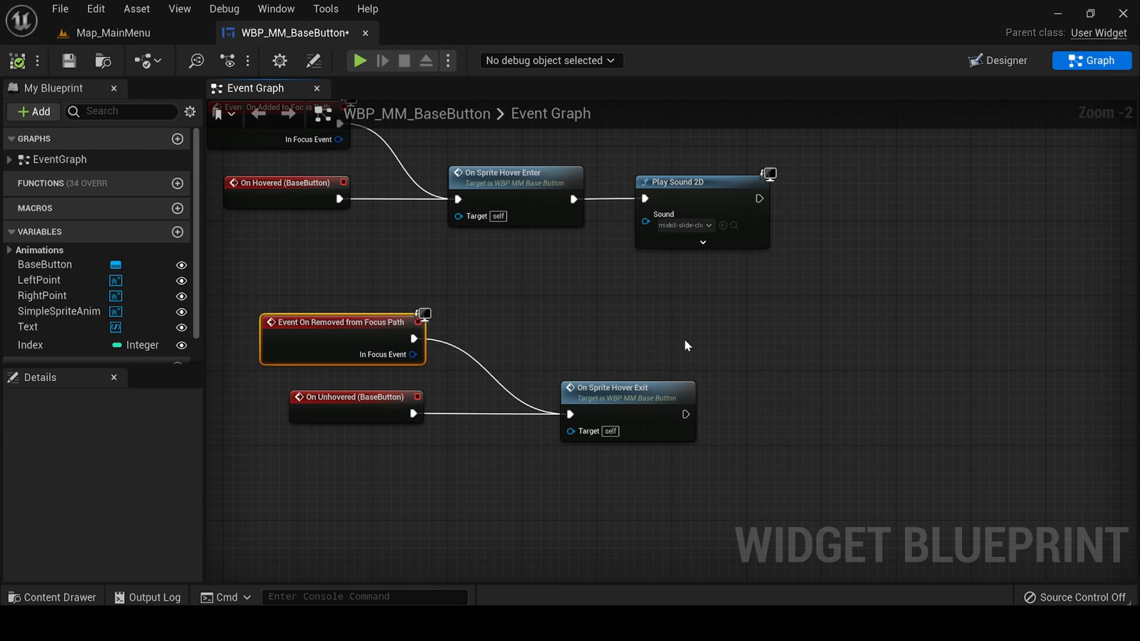
scroll(down, 3)
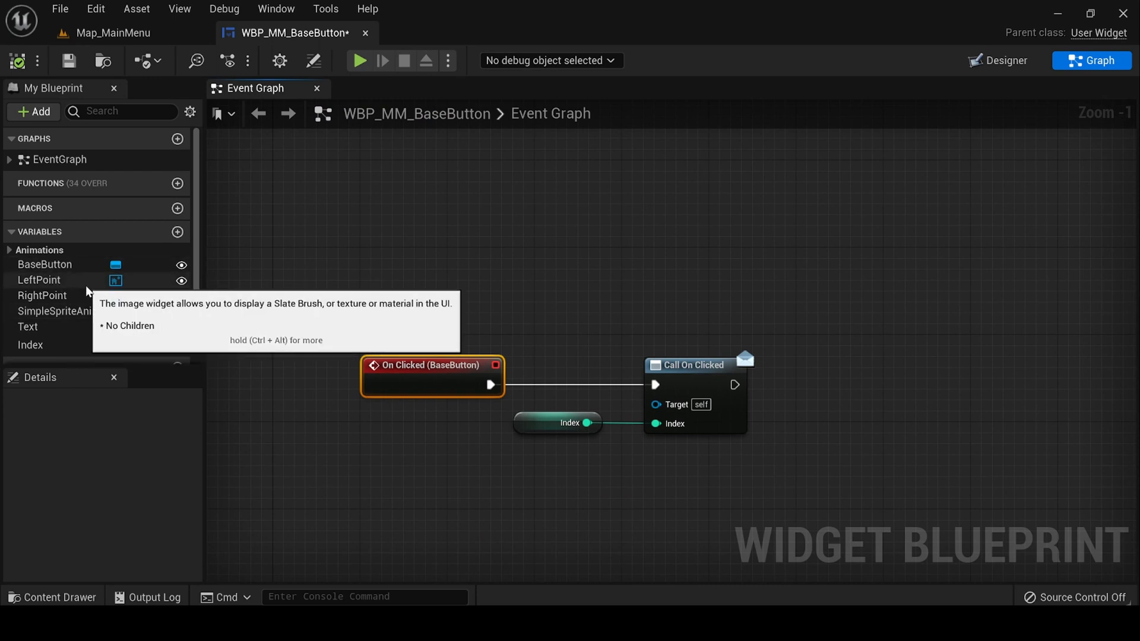
mouse_move(405, 296)
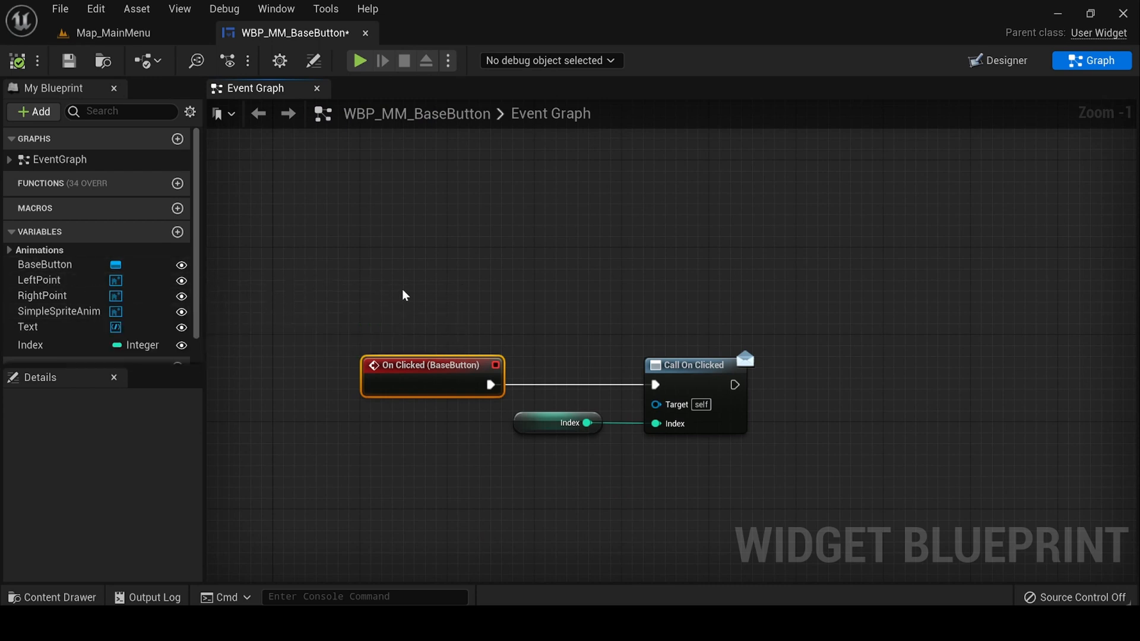
mouse_move(436, 340)
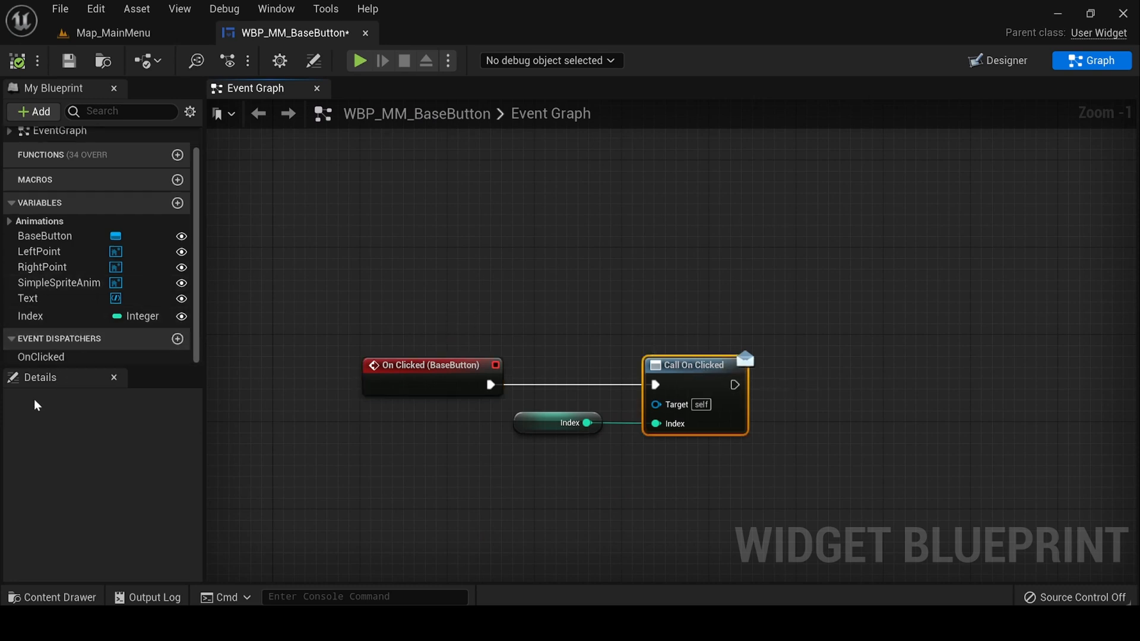
mouse_move(683, 365)
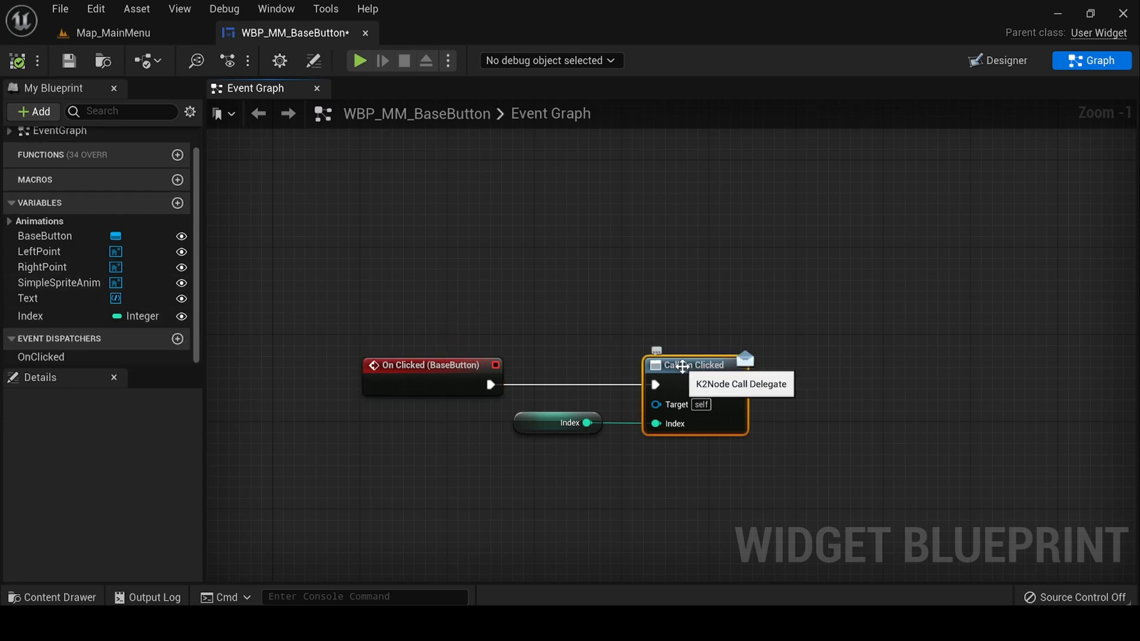
mouse_move(775, 428)
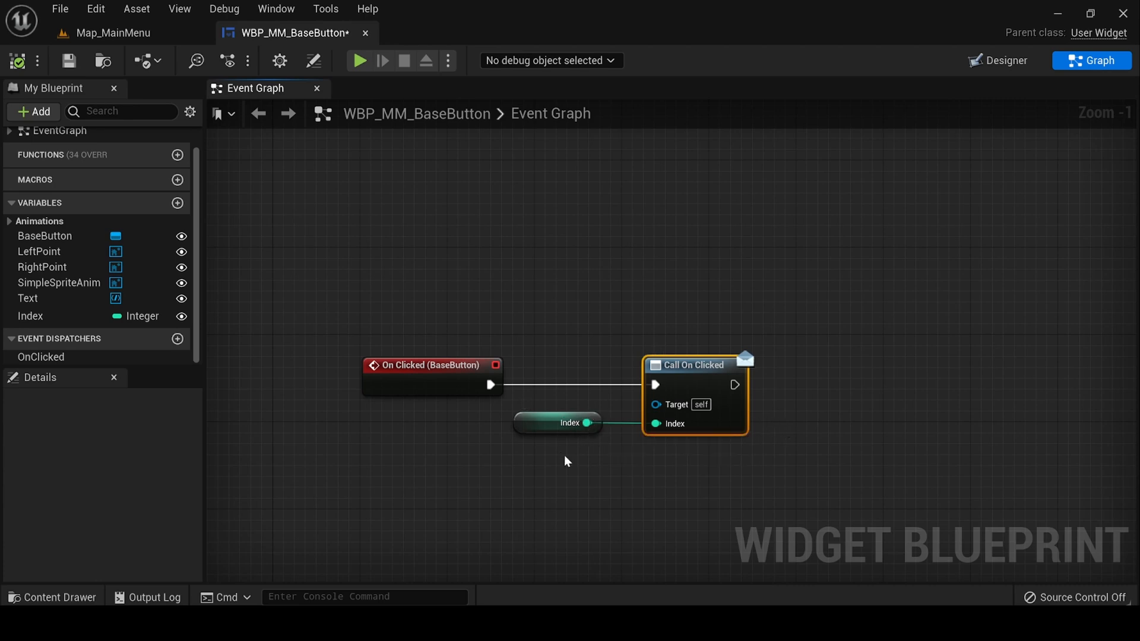
mouse_move(513, 429)
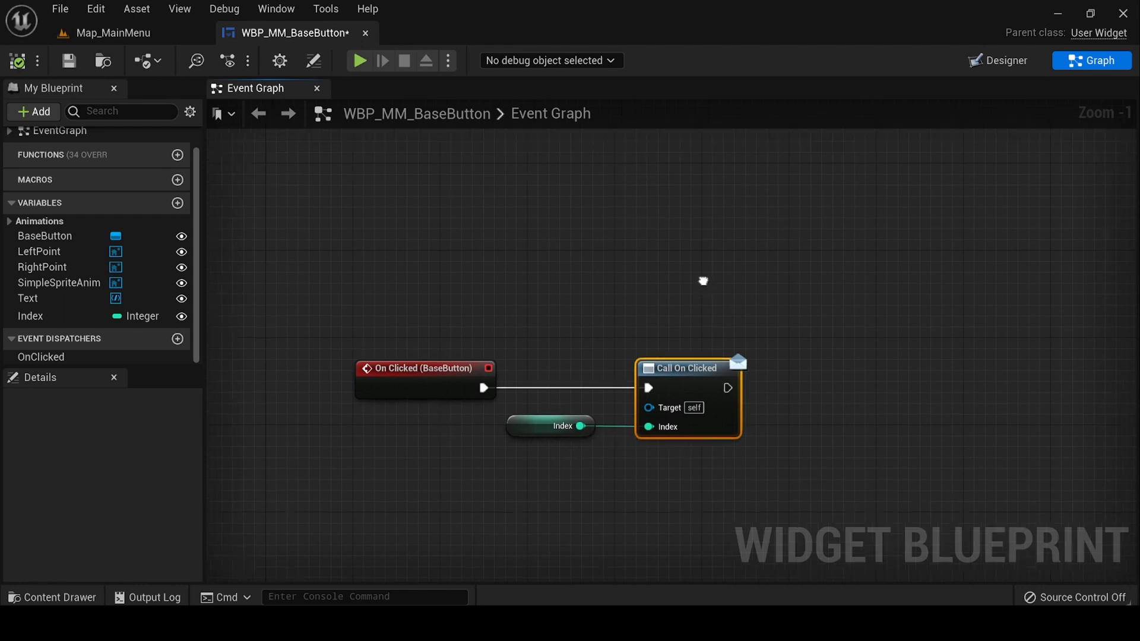
scroll(down, 3)
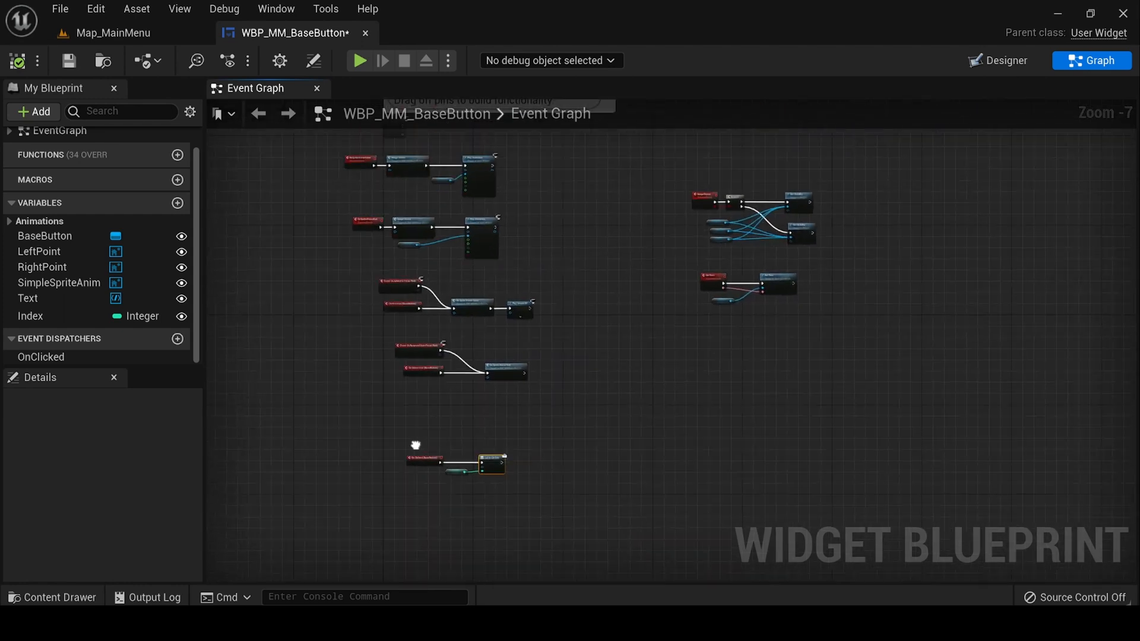
Check the Text variable's widget in Designer, then open WBP_MM_MainWidget.
scroll(up, 3)
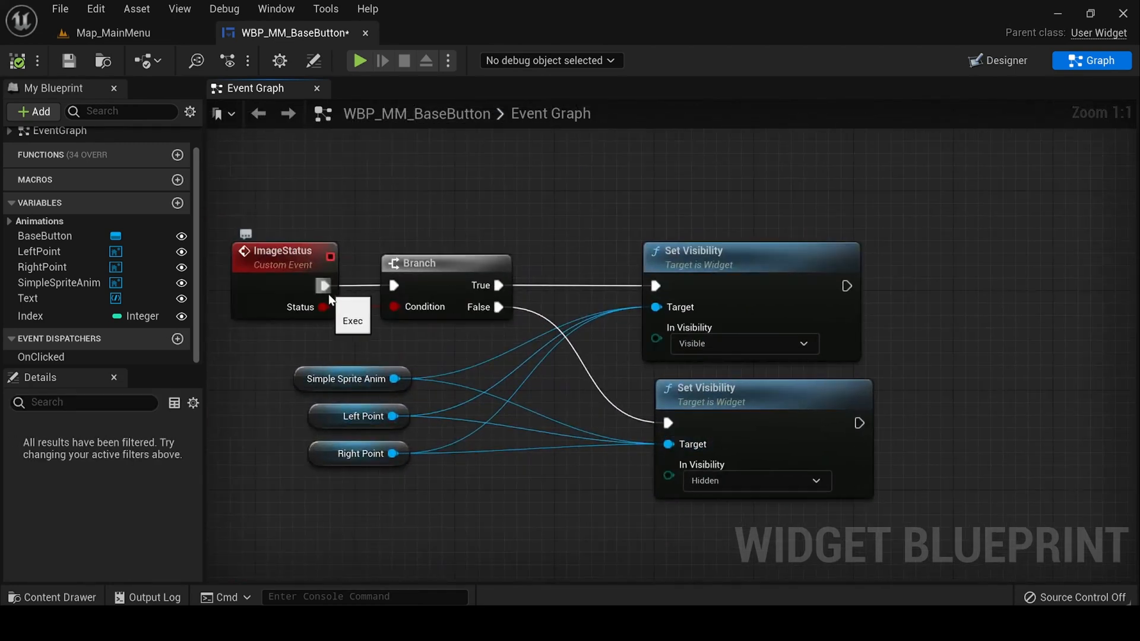
scroll(down, 3)
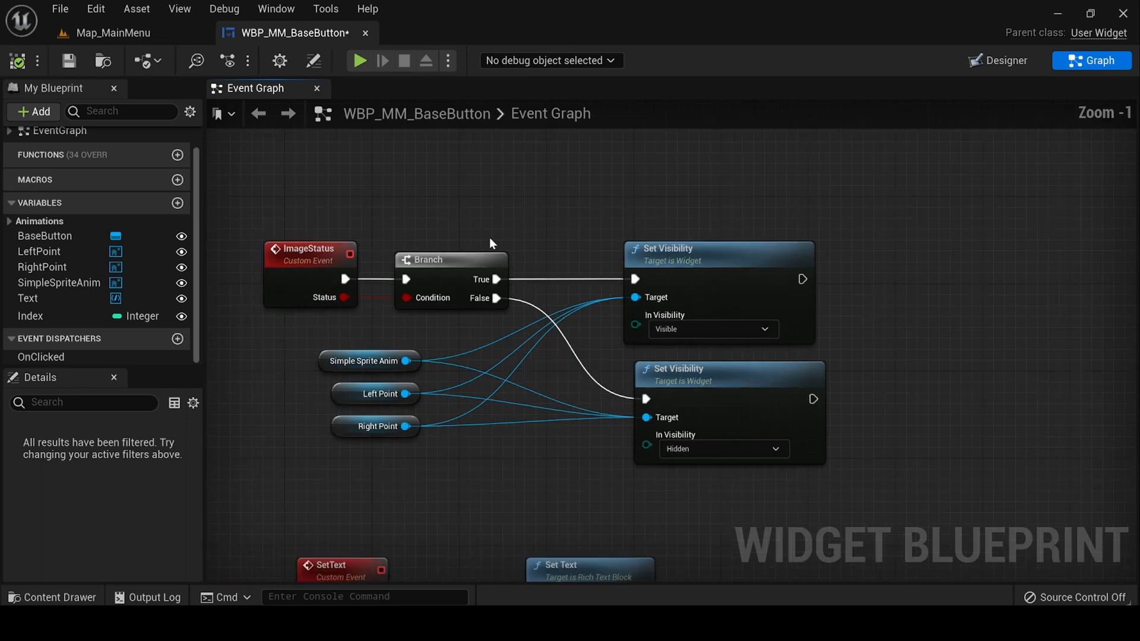
mouse_move(446, 466)
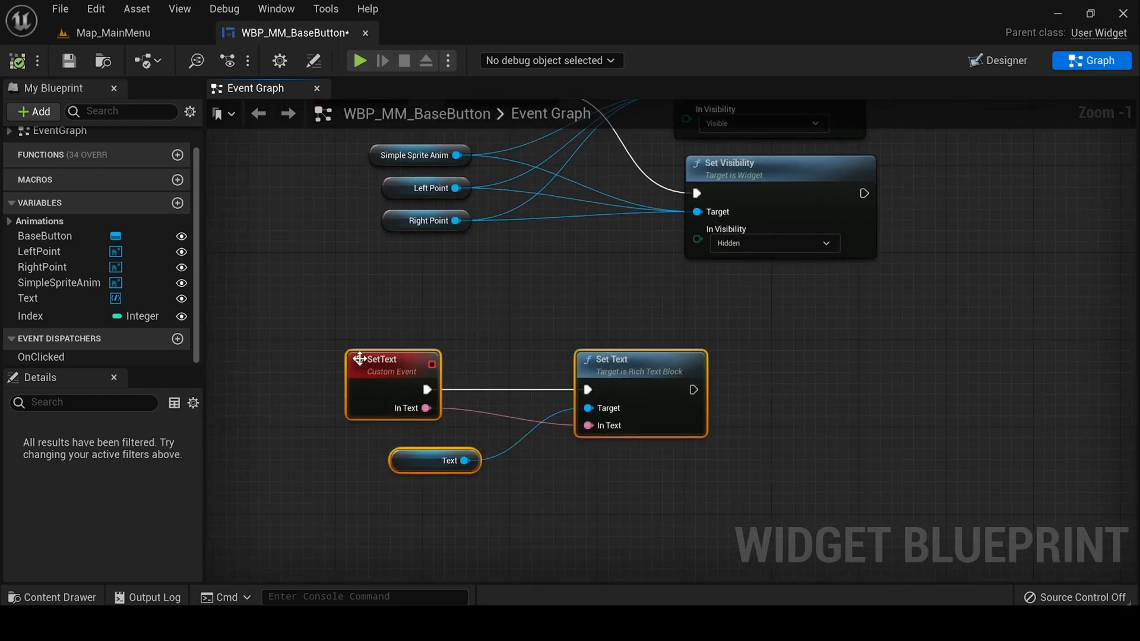
click(28, 298)
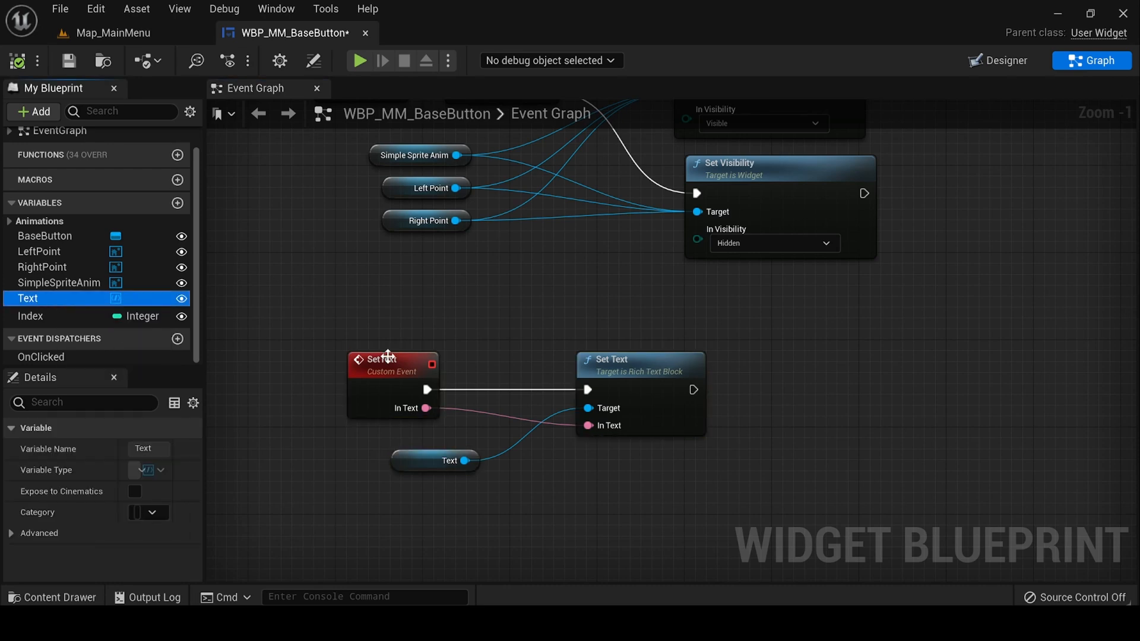
click(1004, 61)
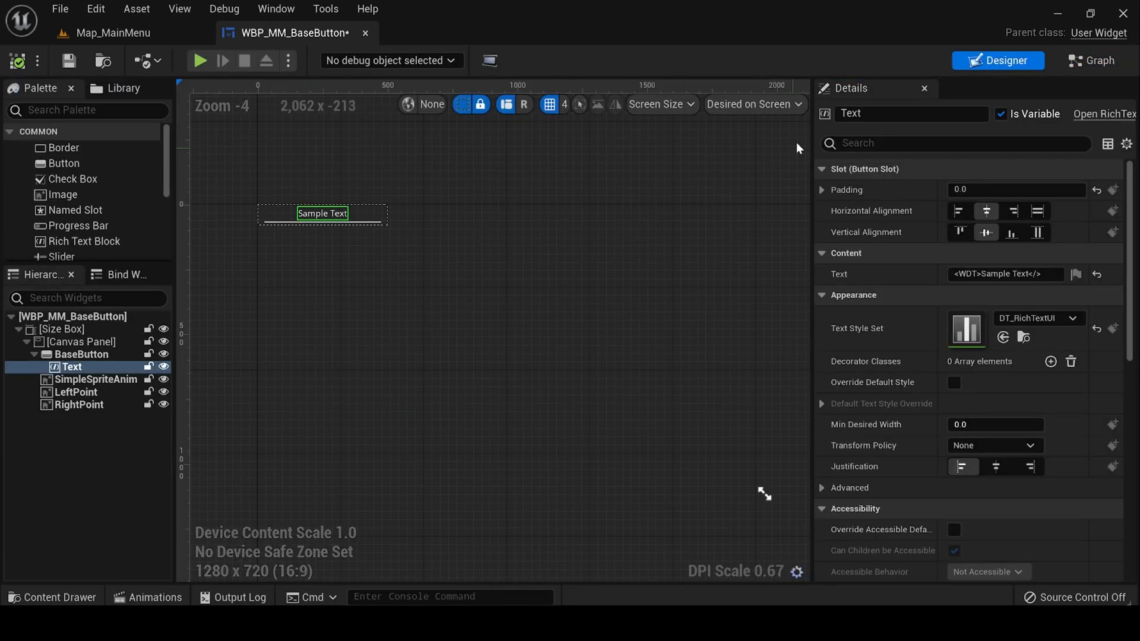
click(1091, 61)
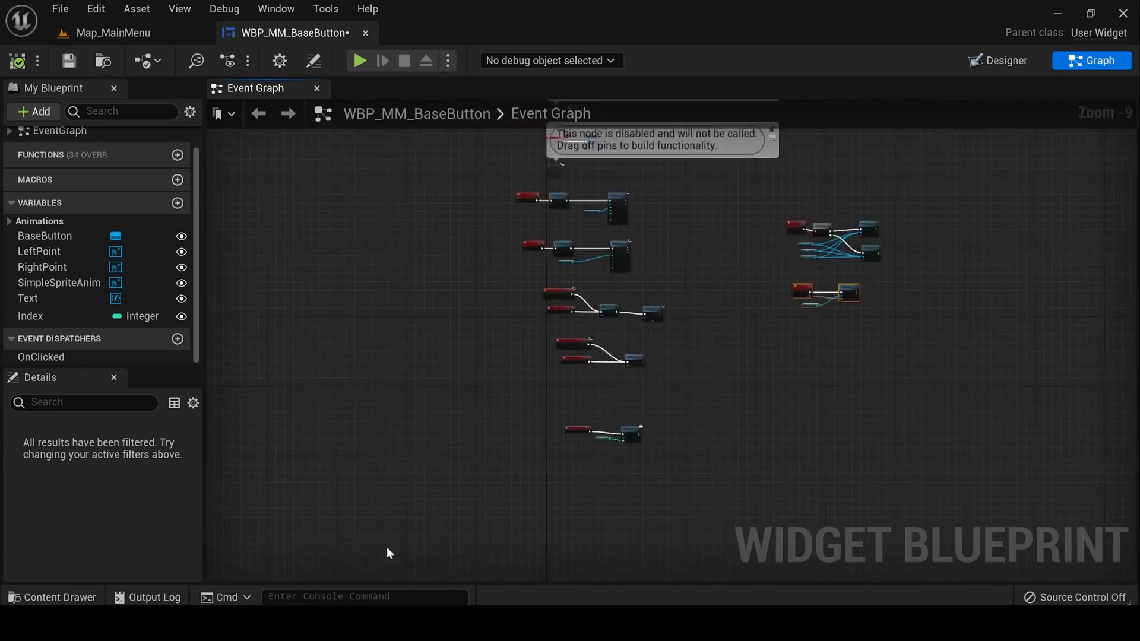
click(456, 33)
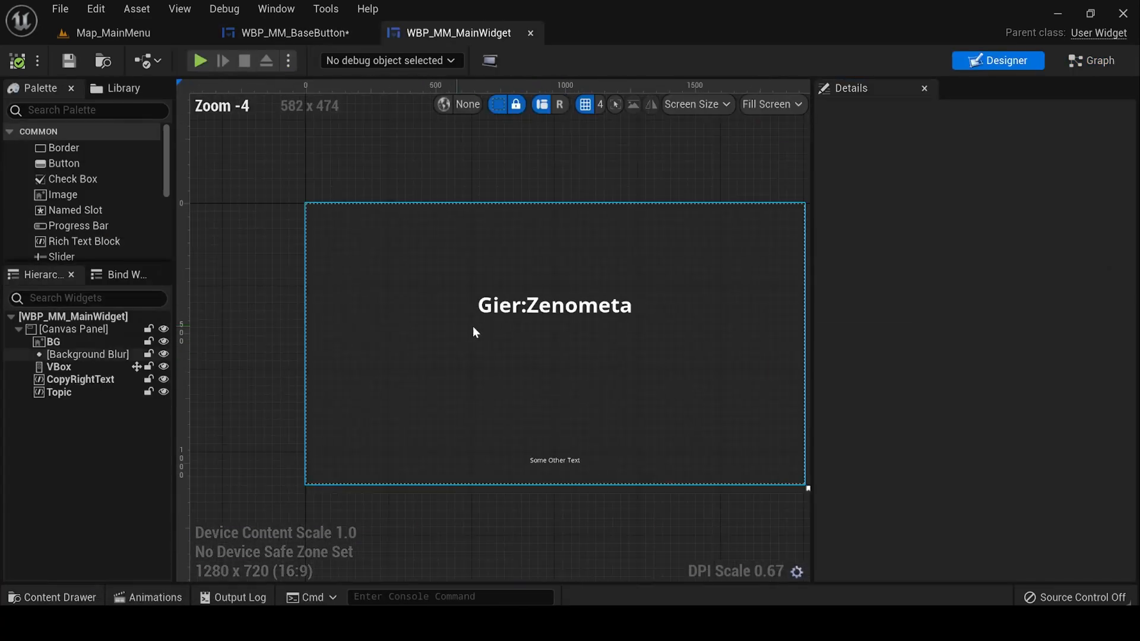
Inspect the BG, Background Blur, VBox, CopyRightText and Topic details, then show the graph.
click(554, 305)
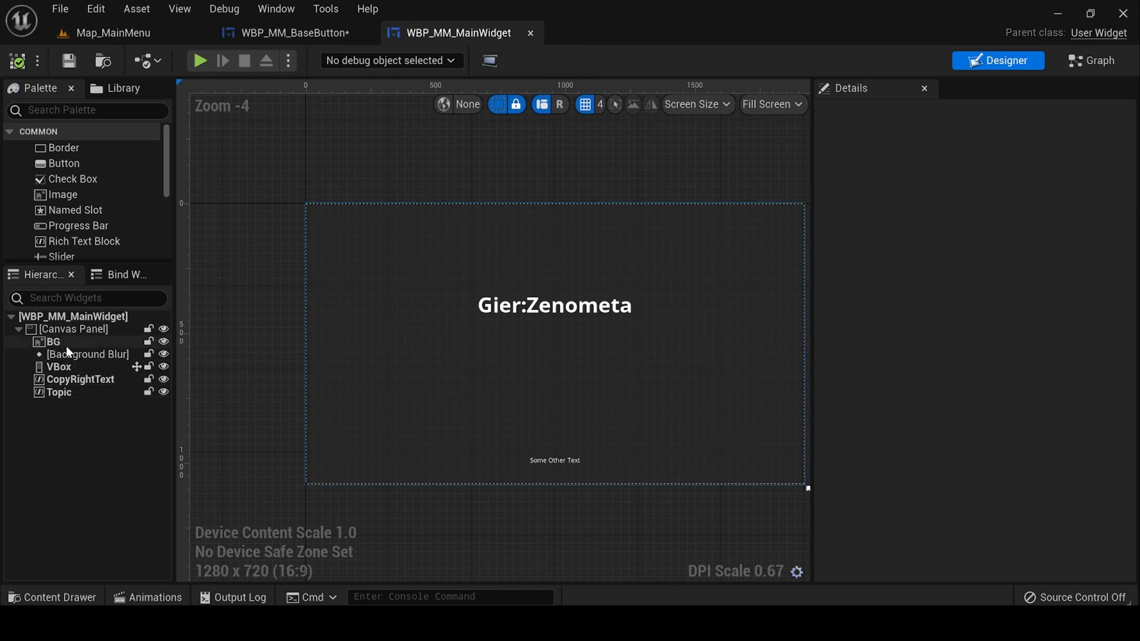
click(54, 342)
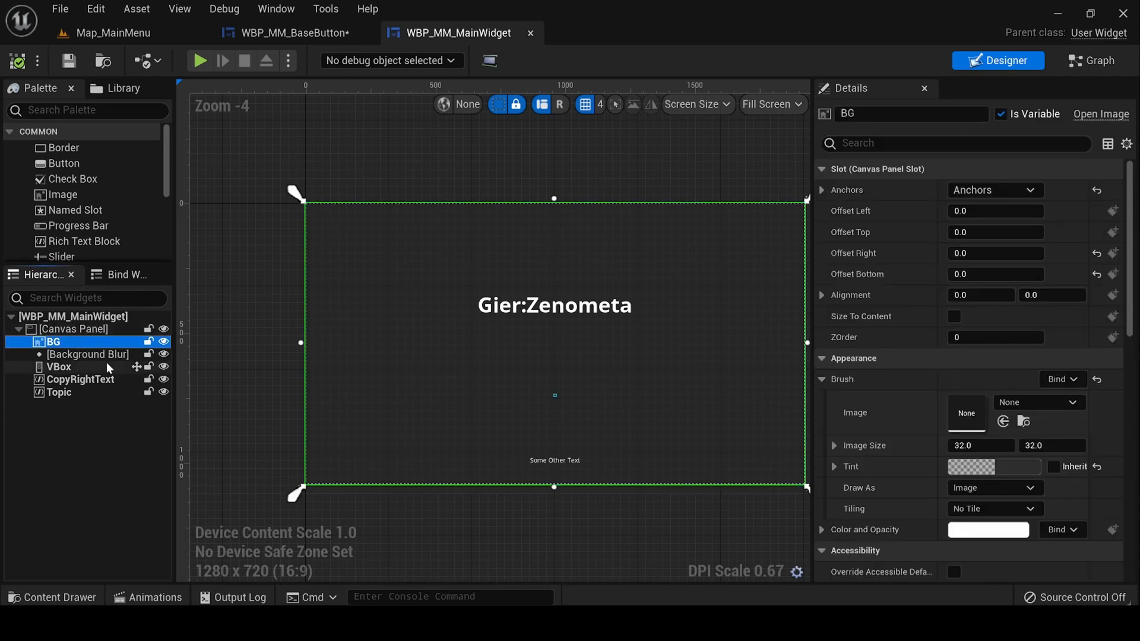
click(87, 354)
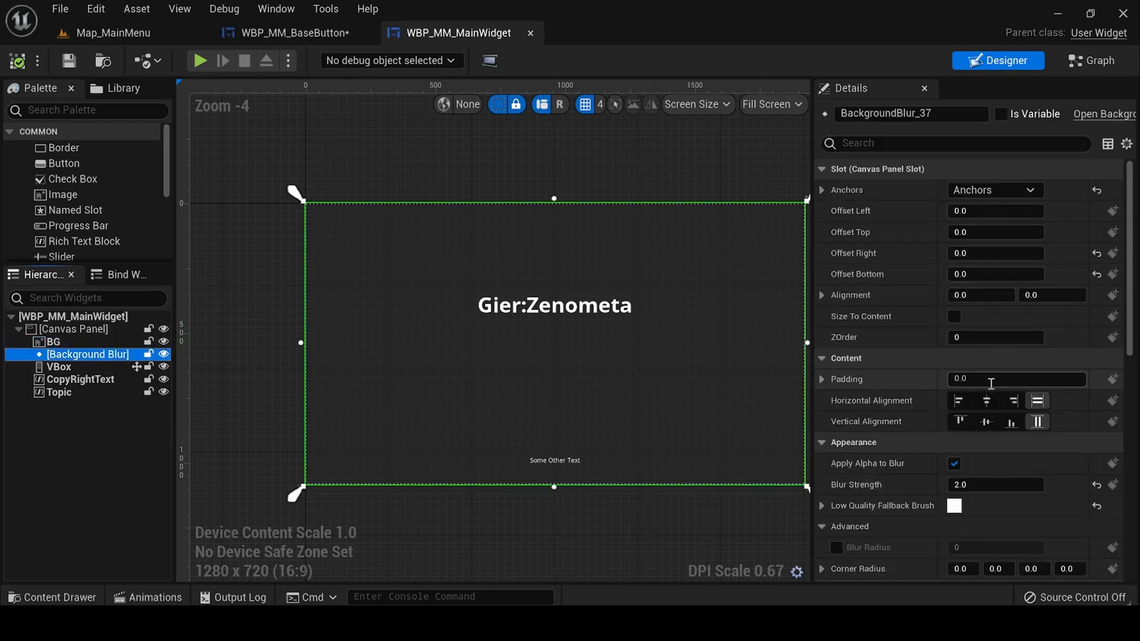
mouse_move(369, 311)
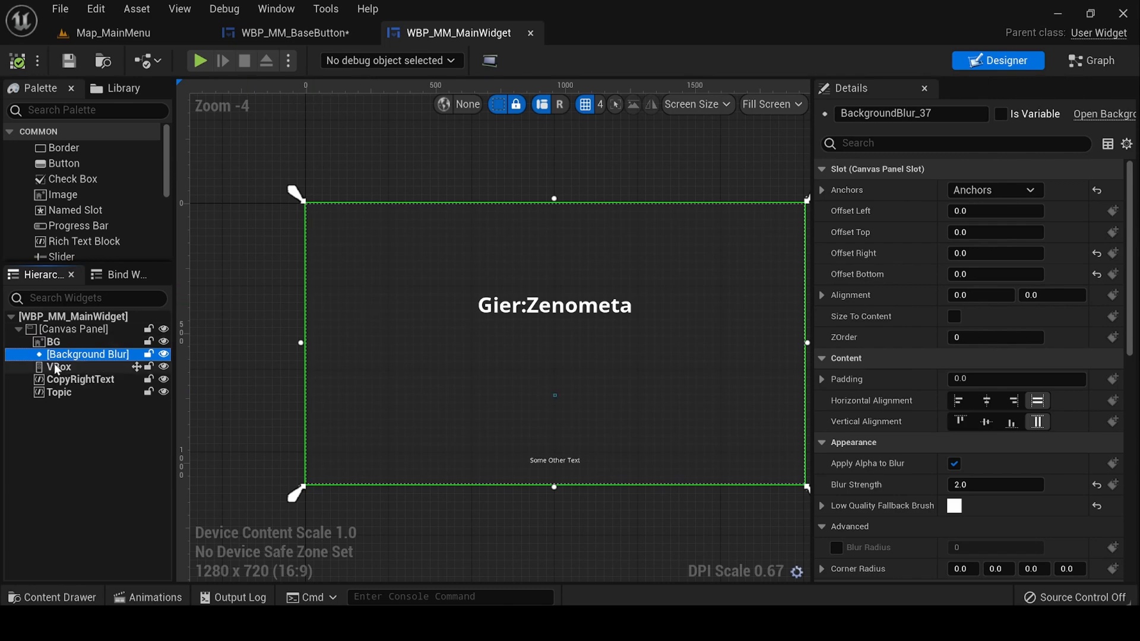
click(58, 366)
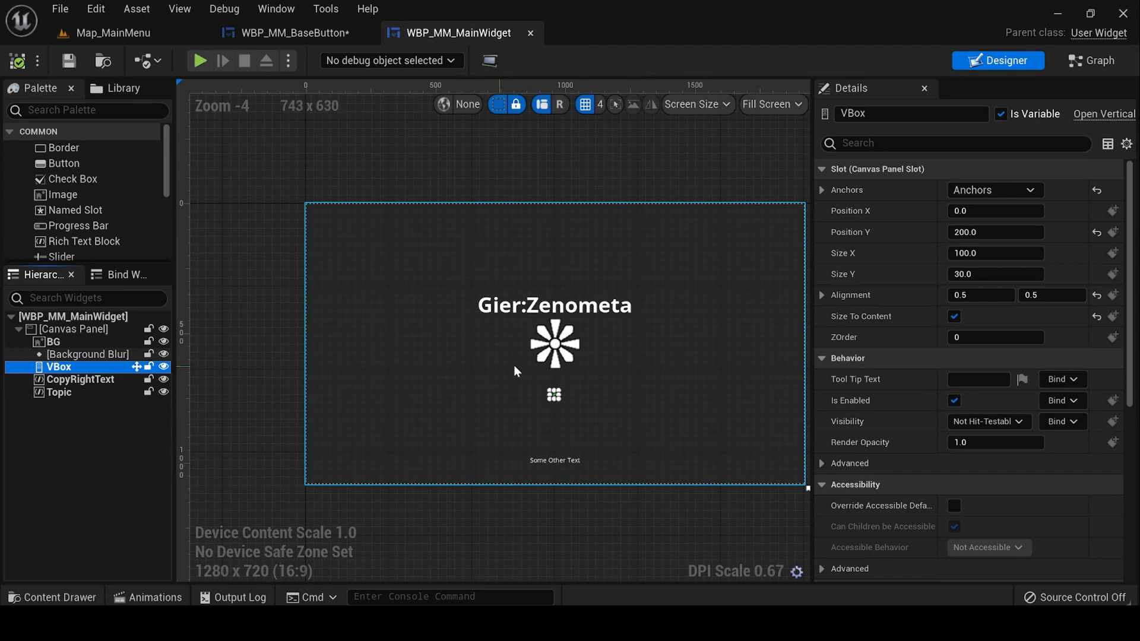
click(80, 379)
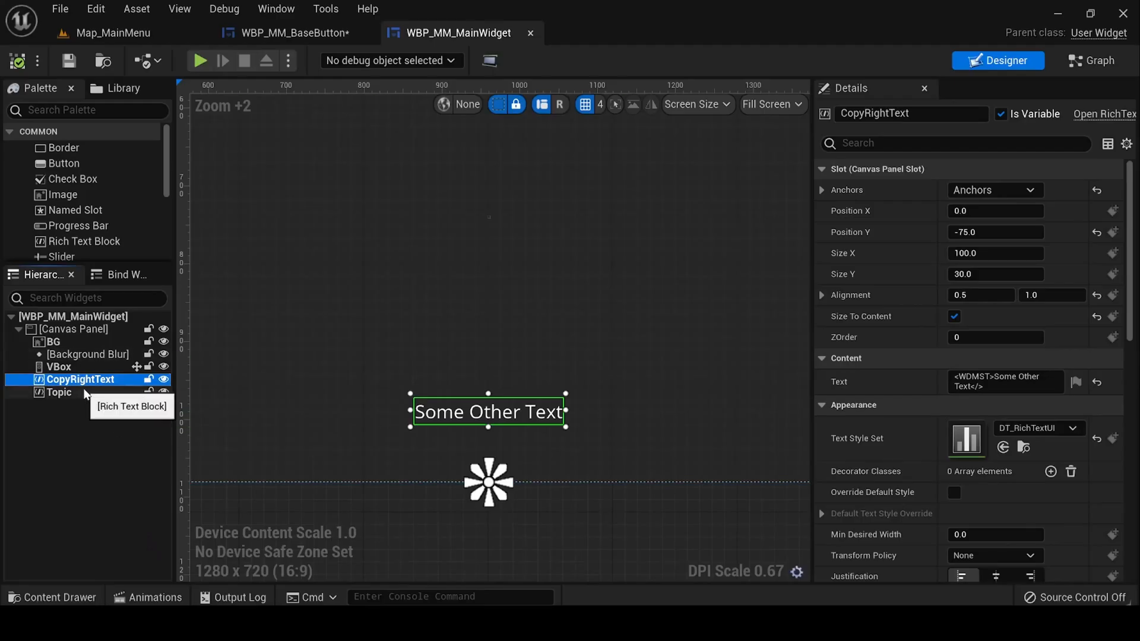
click(58, 392)
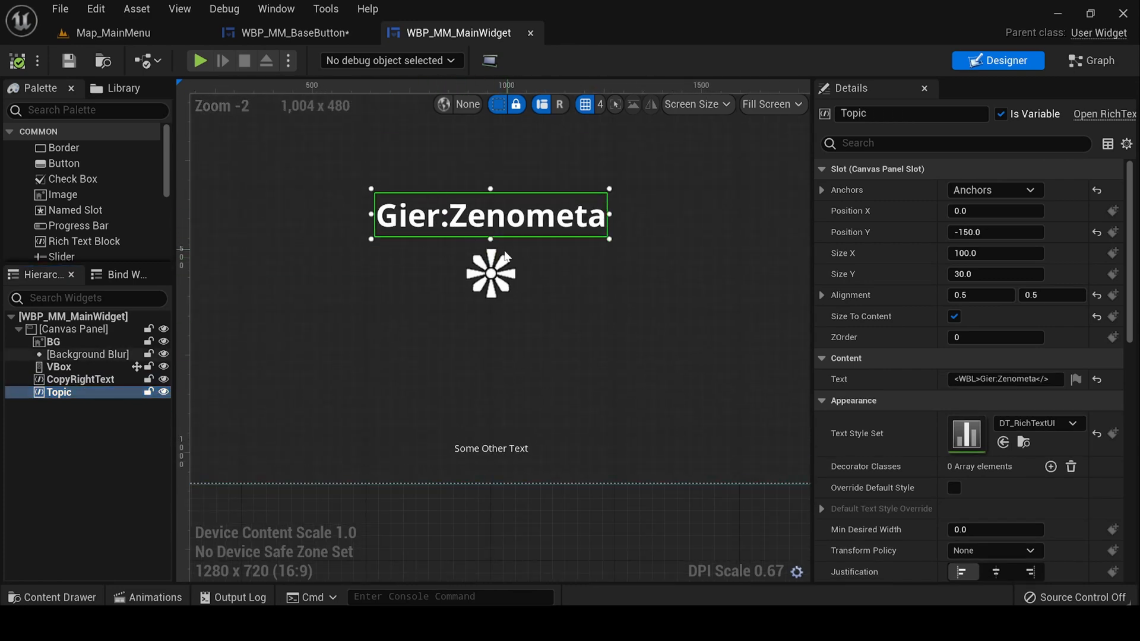
click(1091, 60)
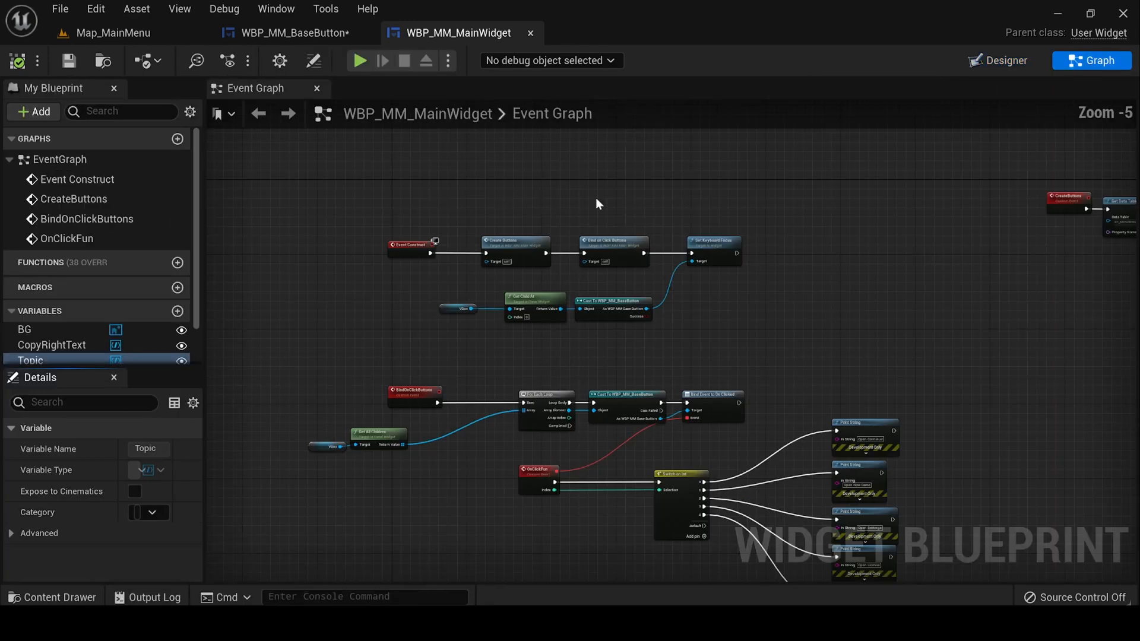
Trace CreateButtons: Get Data Table Column, For Each Loop, Create Widget, Add Child to VBox.
scroll(down, 3)
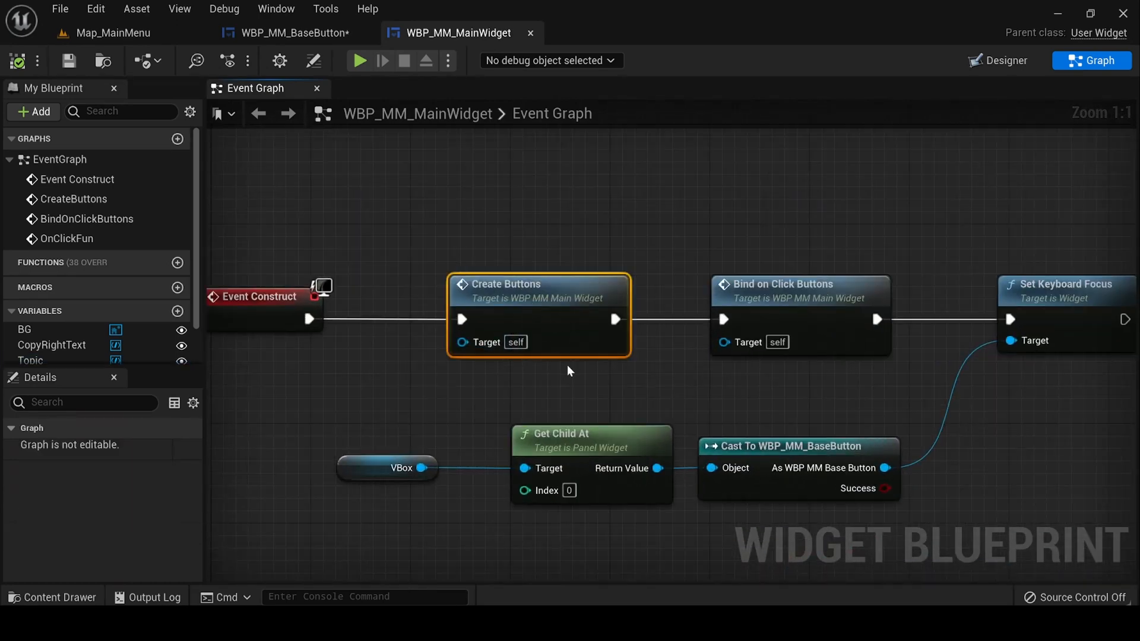
mouse_move(567, 349)
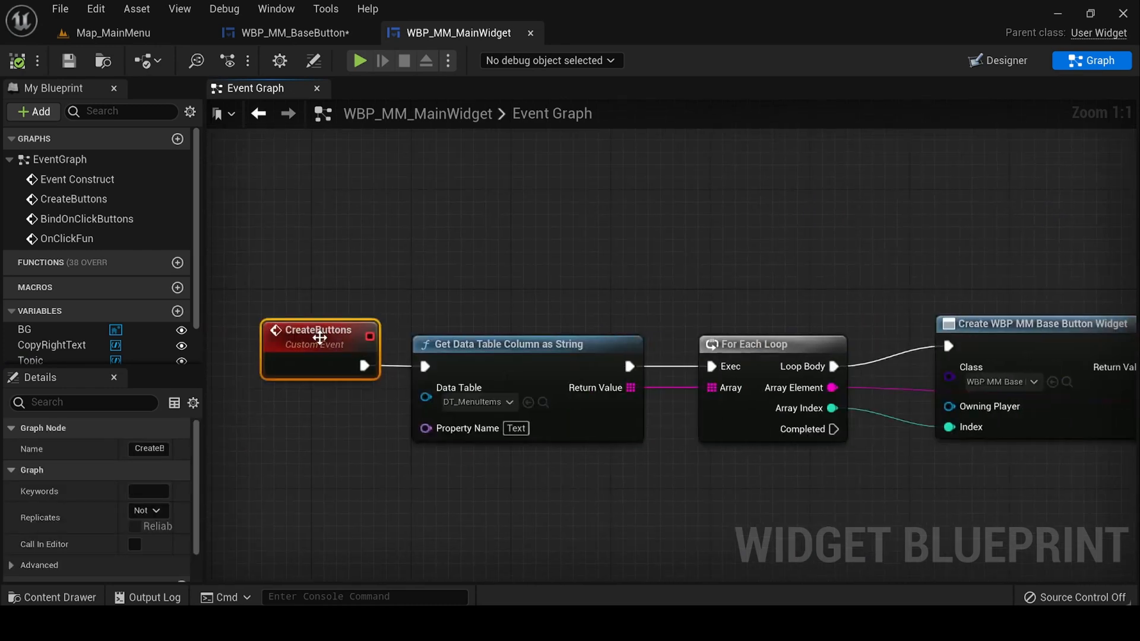
scroll(down, 3)
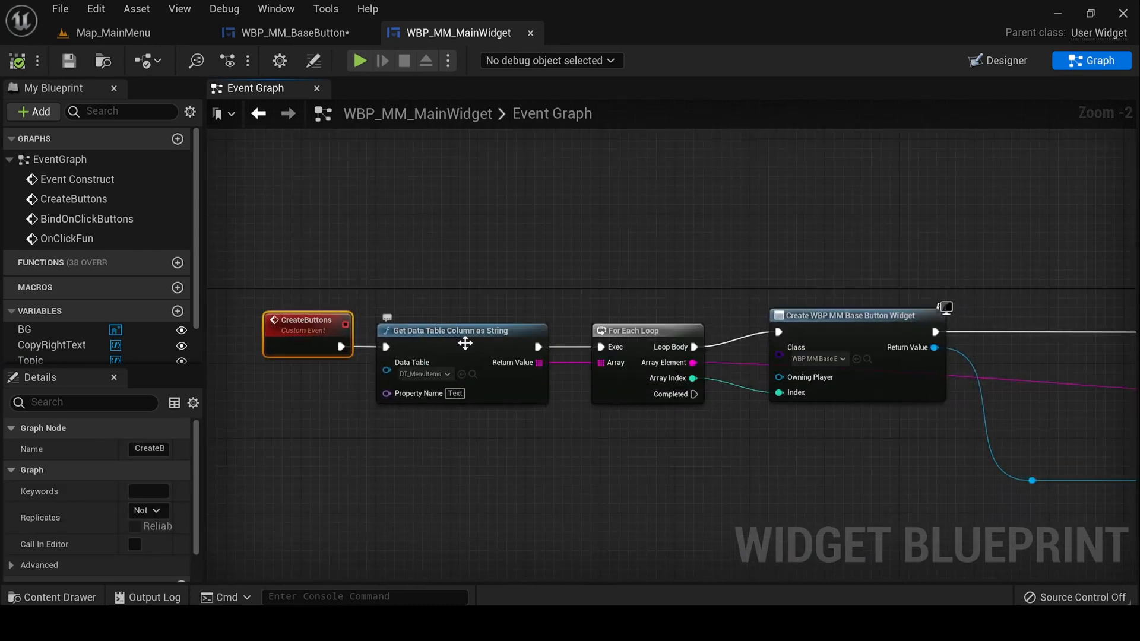
click(449, 330)
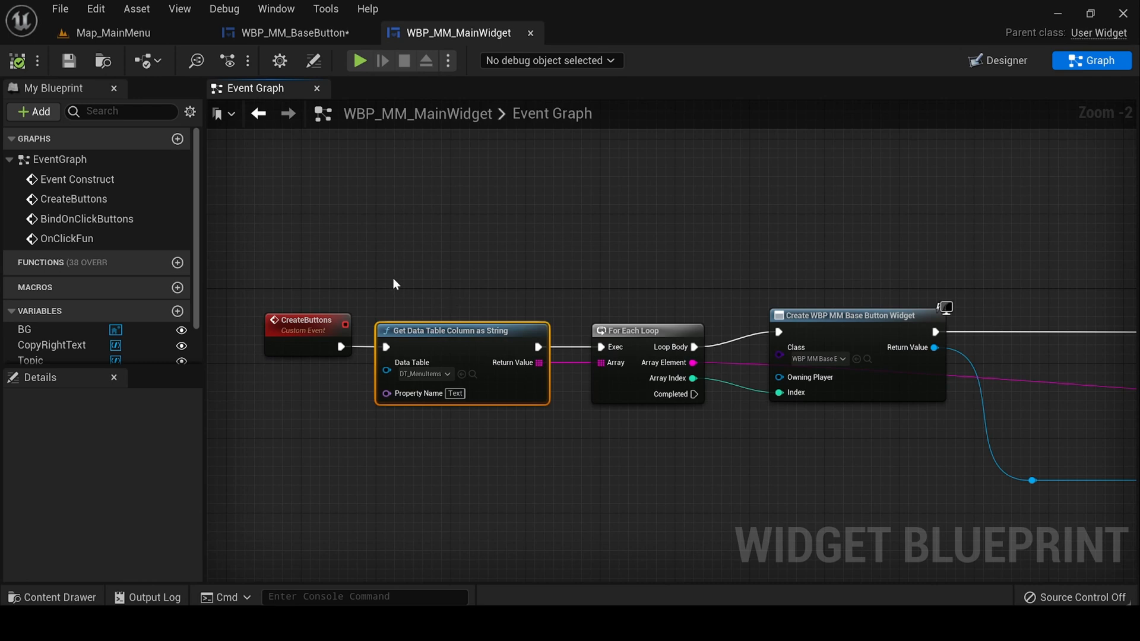
mouse_move(478, 289)
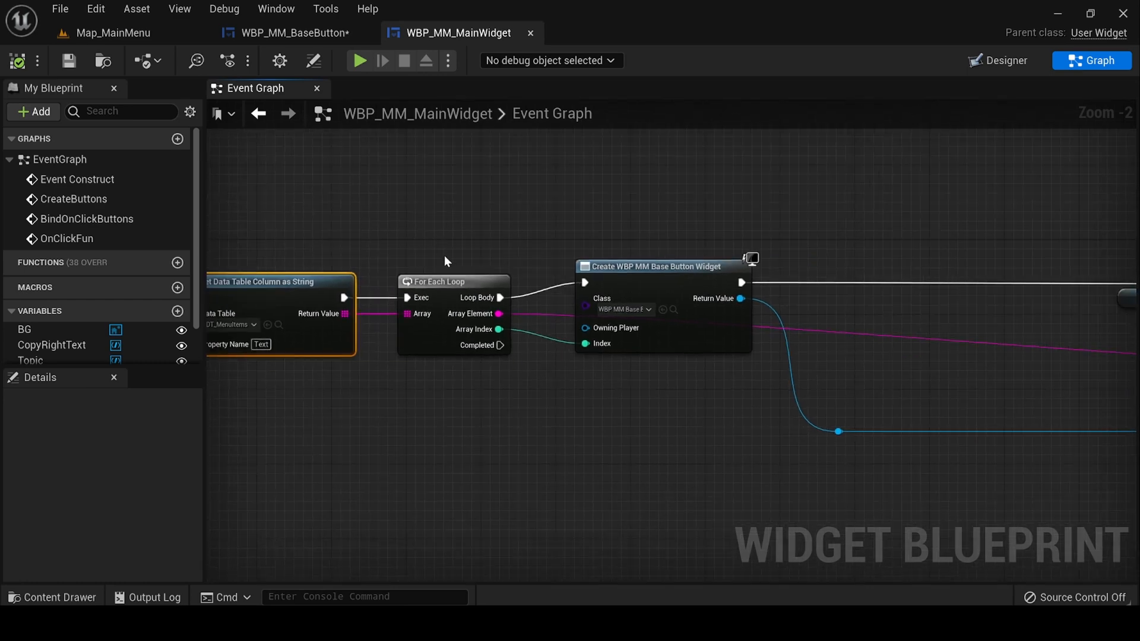
mouse_move(403, 343)
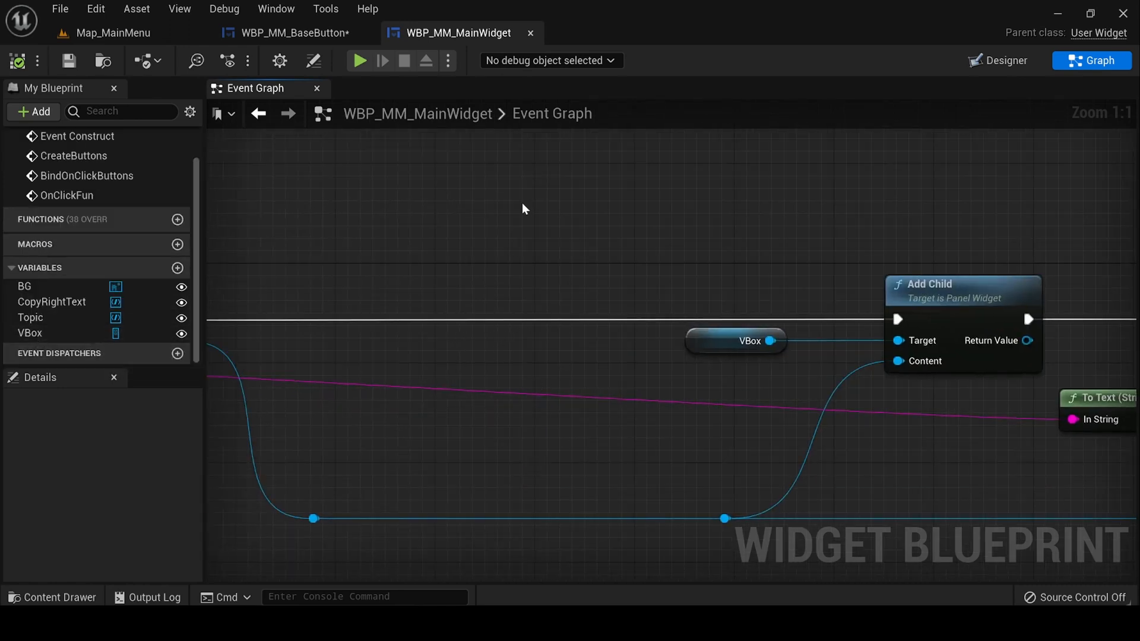
click(1006, 60)
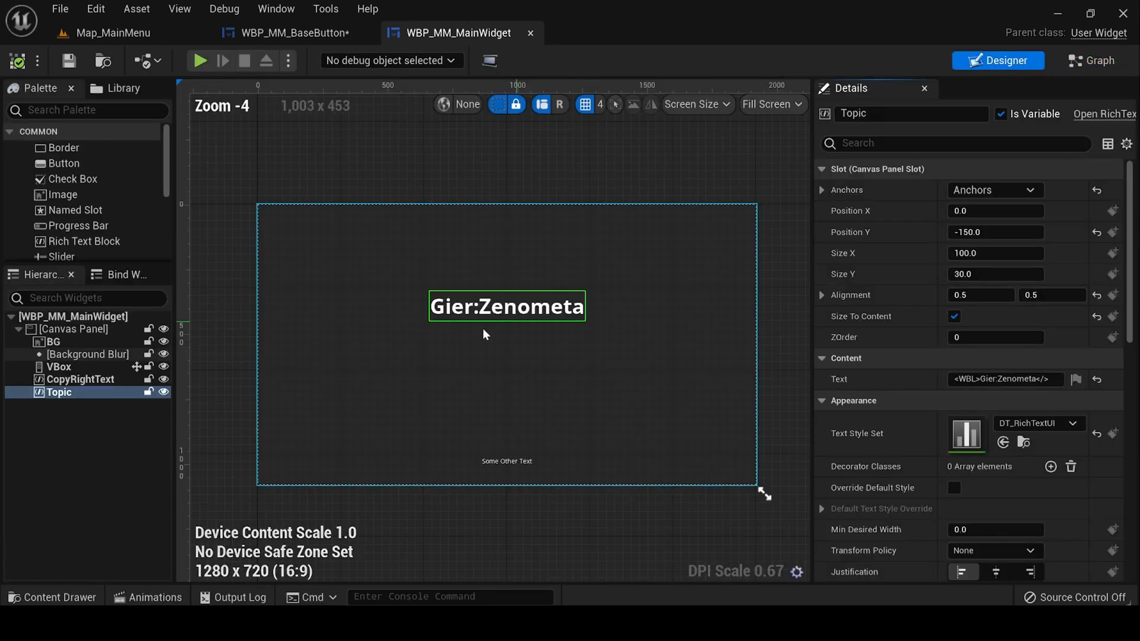
Show the OnClickFun Switch on Int routing indices to Print String messages.
click(1092, 60)
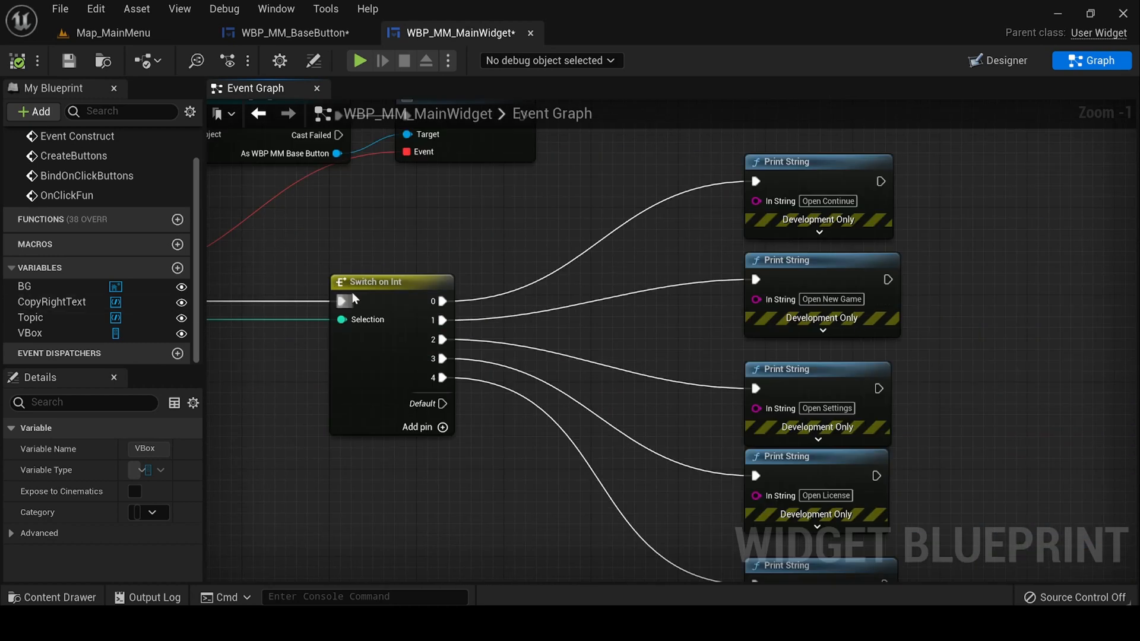
scroll(down, 3)
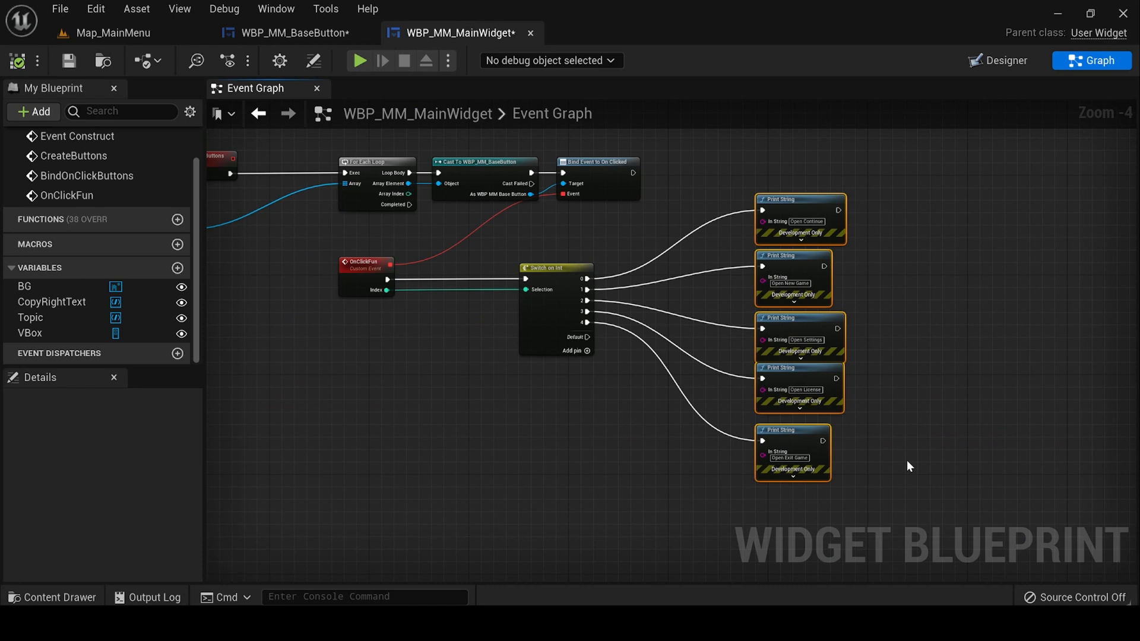
mouse_move(929, 428)
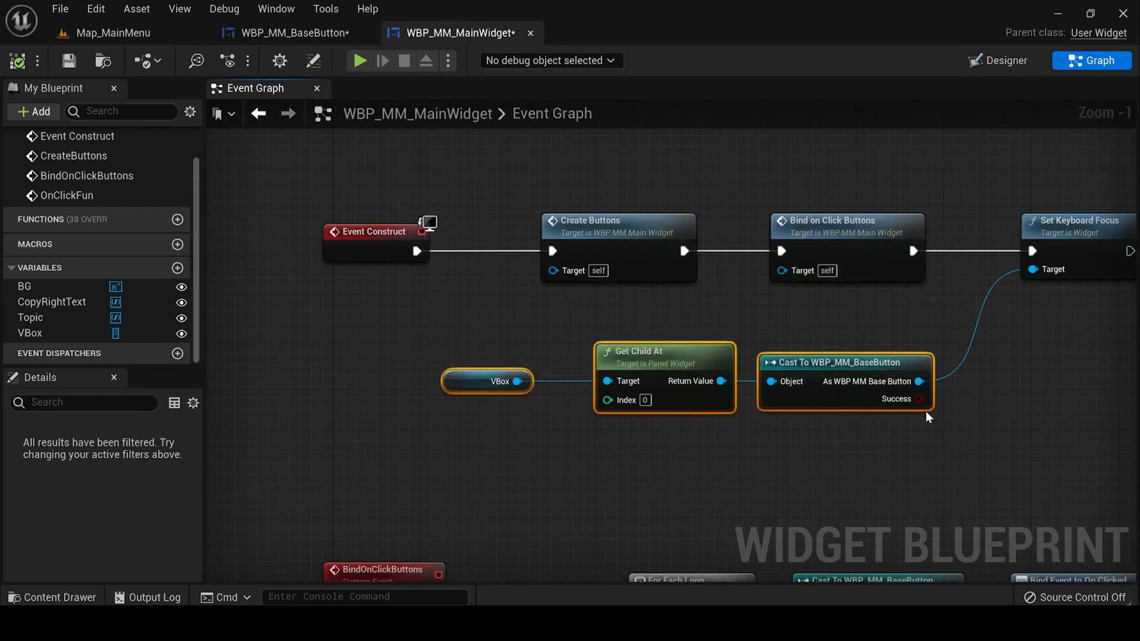
drag(927, 418, 767, 389)
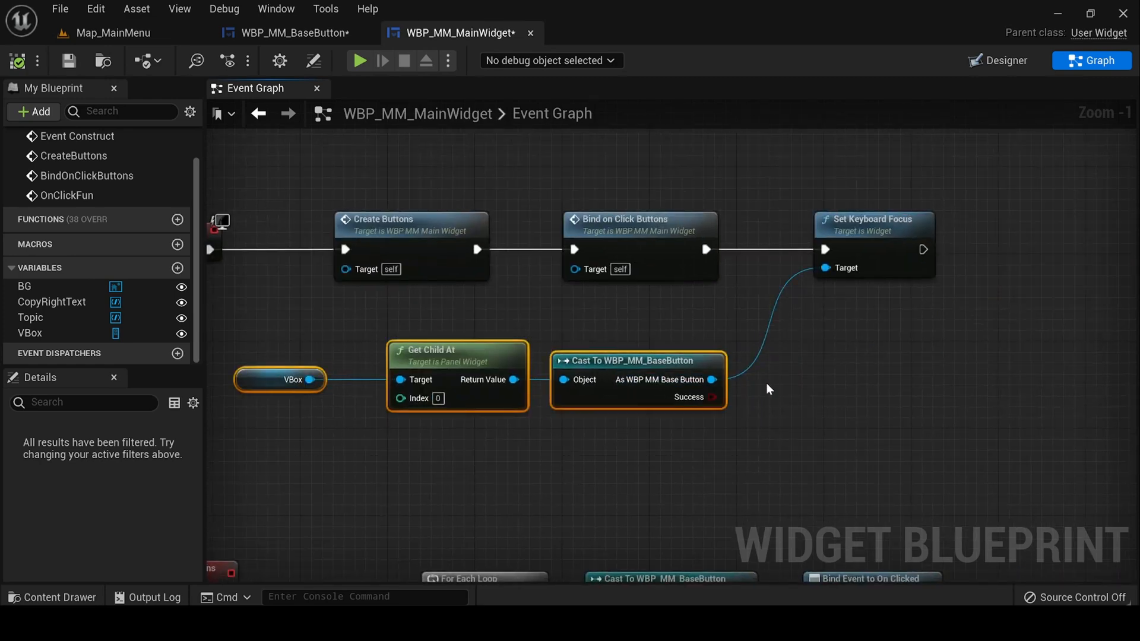
mouse_move(851, 260)
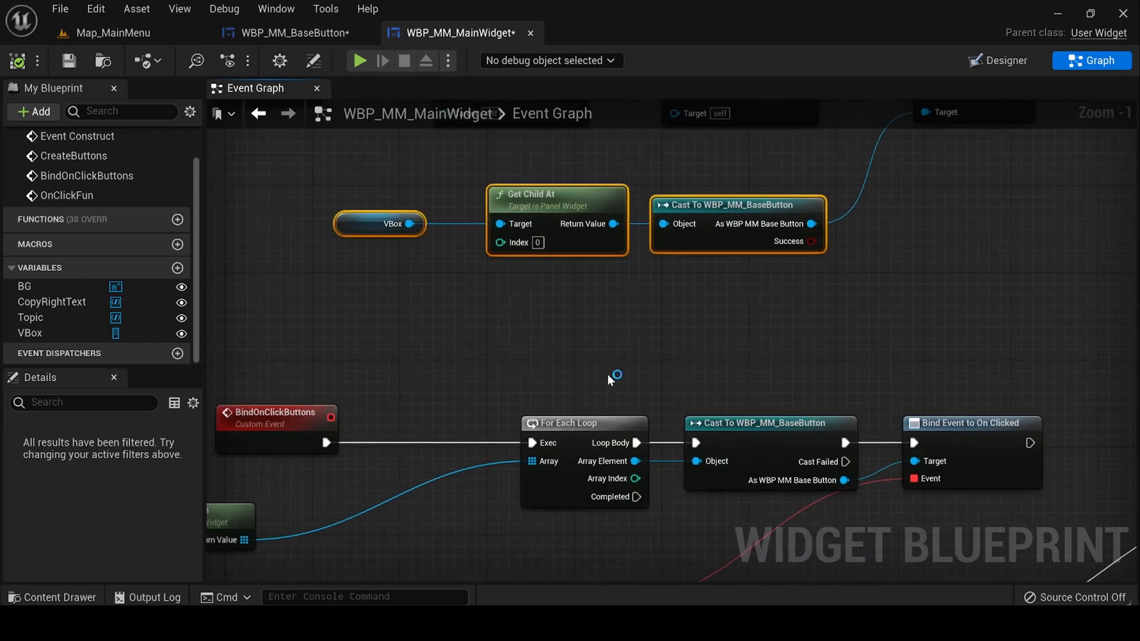
scroll(down, 3)
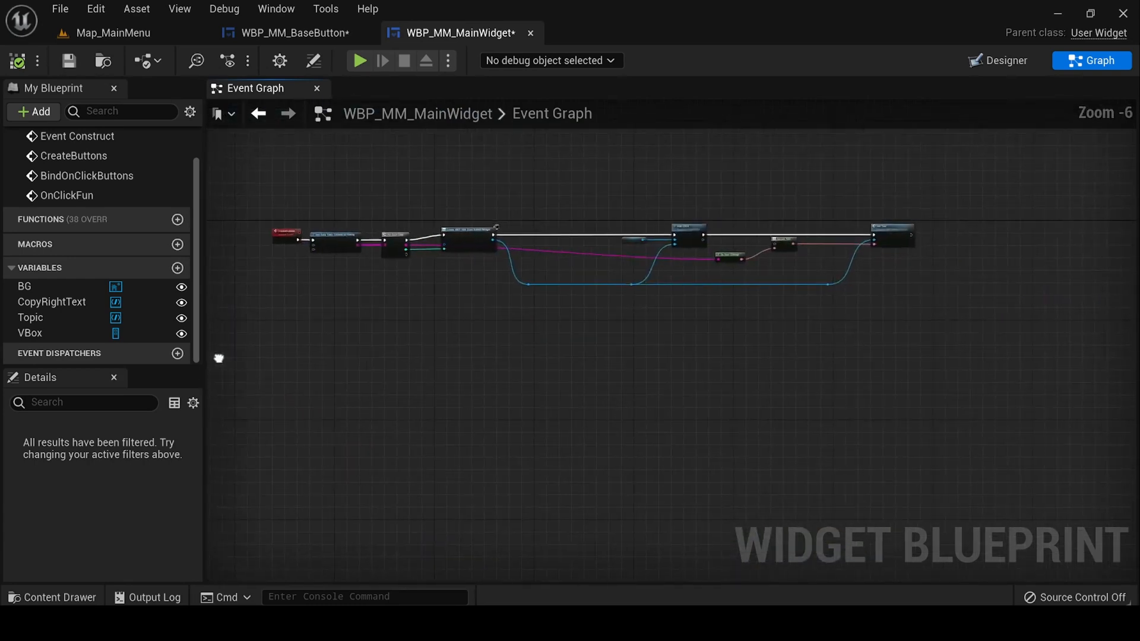